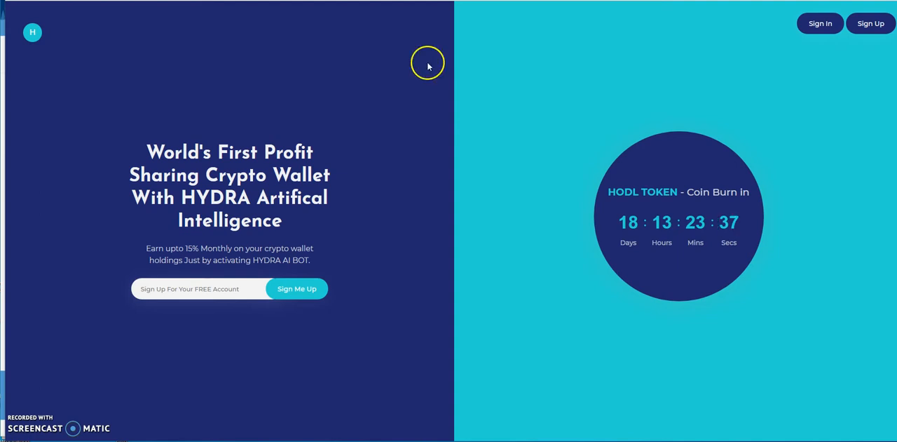
pyautogui.moveTo(415, 68)
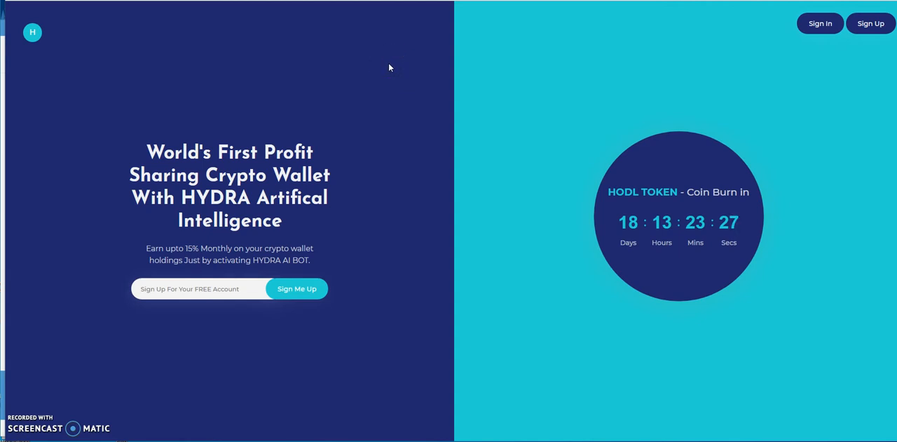
pyautogui.moveTo(339, 101)
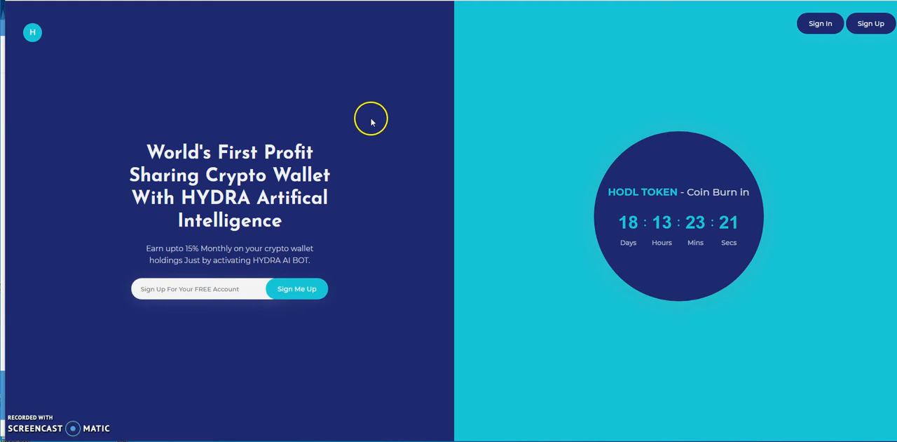
pyautogui.moveTo(740, 196)
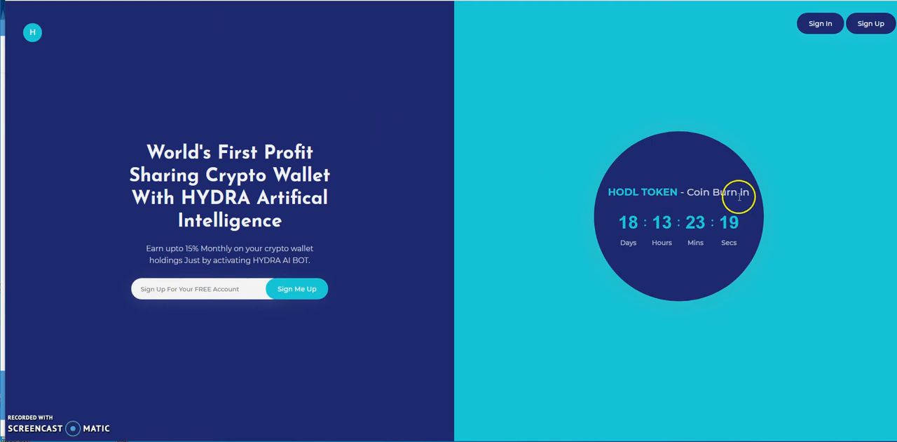
pyautogui.moveTo(605, 230)
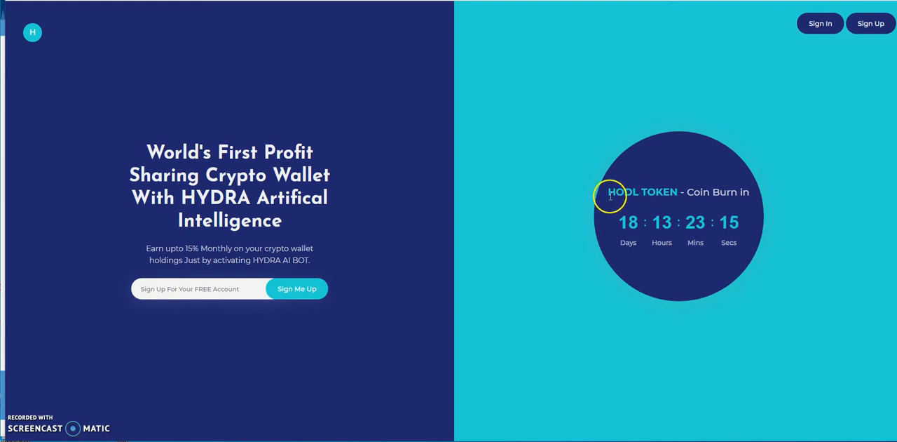
pyautogui.moveTo(545, 218)
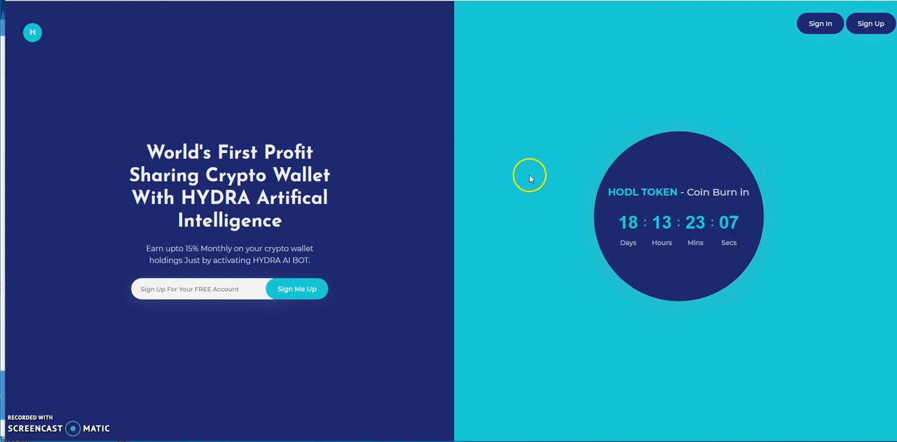
pyautogui.moveTo(594, 95)
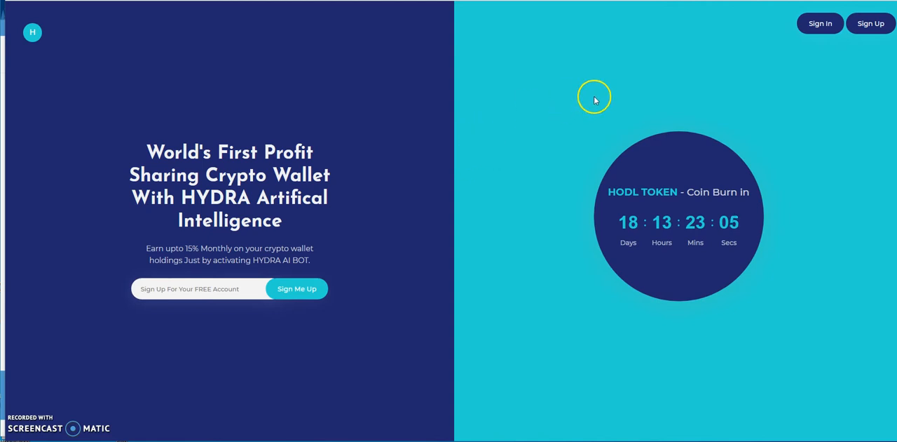
pyautogui.moveTo(412, 59)
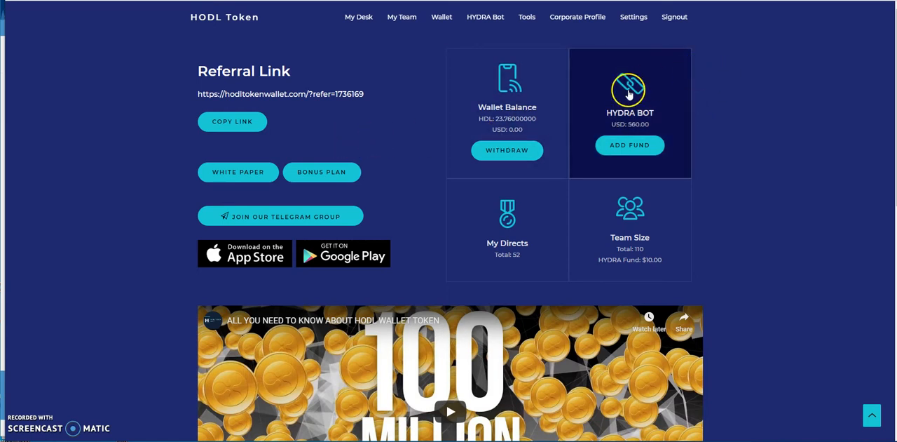
# Bring up Add Fund To HYDRA Bot with the 100 USD amount, BTC and package tiers.
pyautogui.click(629, 145)
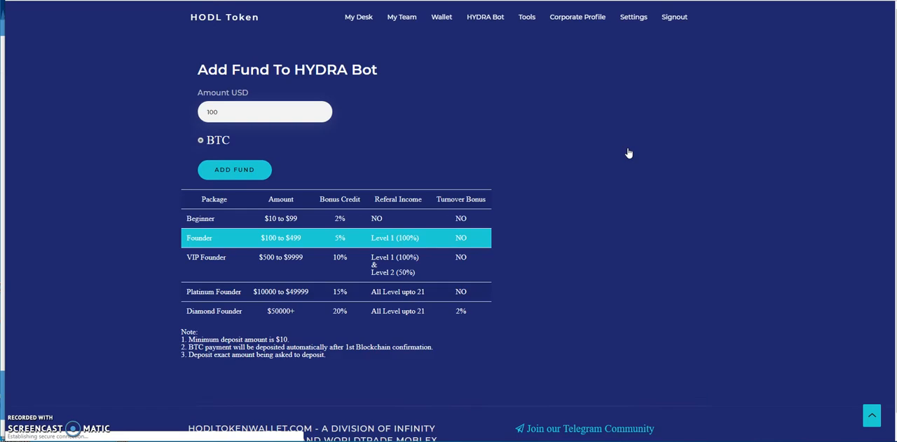
pyautogui.click(199, 239)
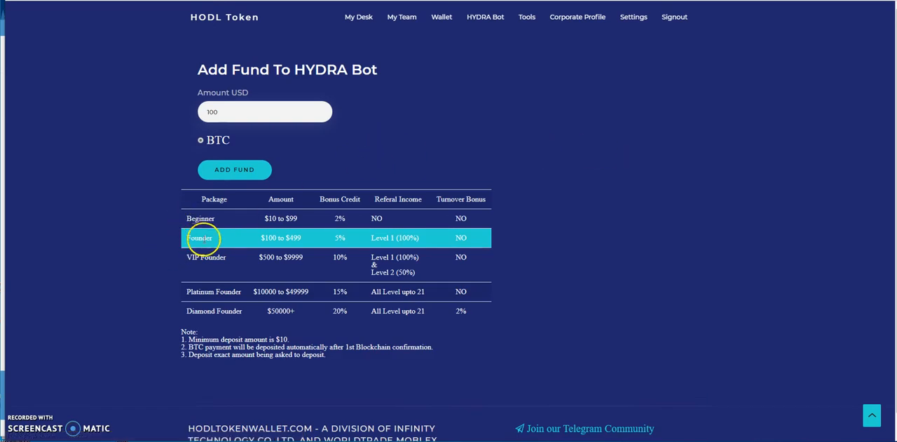
pyautogui.moveTo(259, 245)
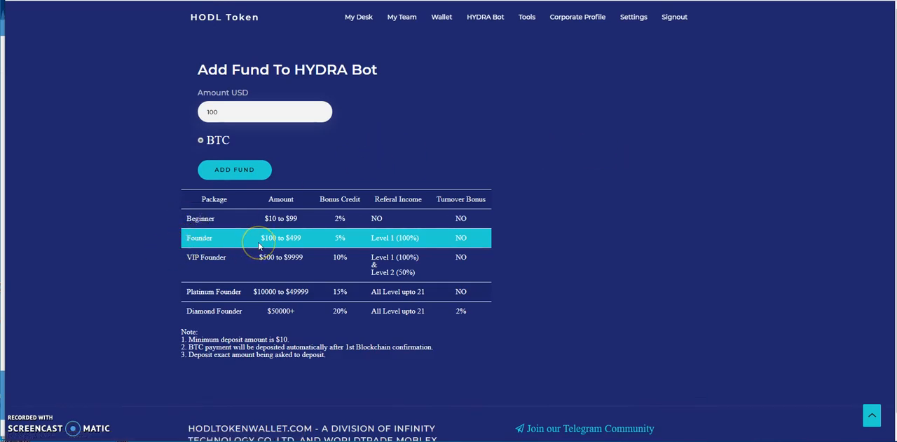
pyautogui.moveTo(272, 319)
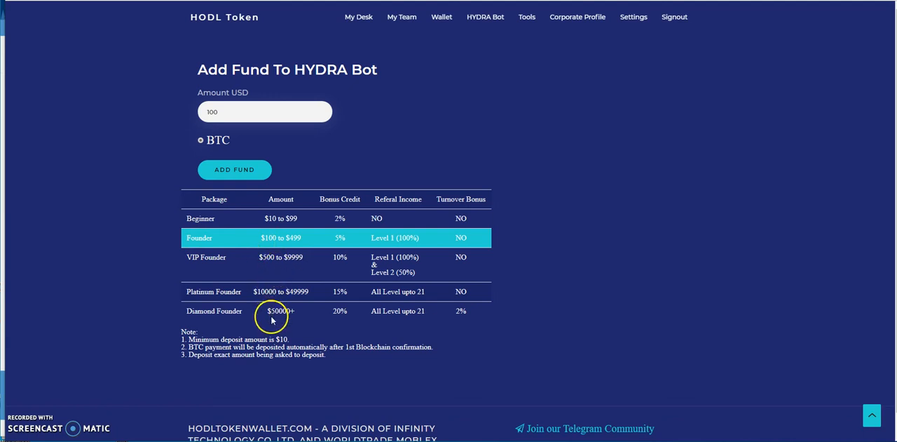
pyautogui.moveTo(252, 312)
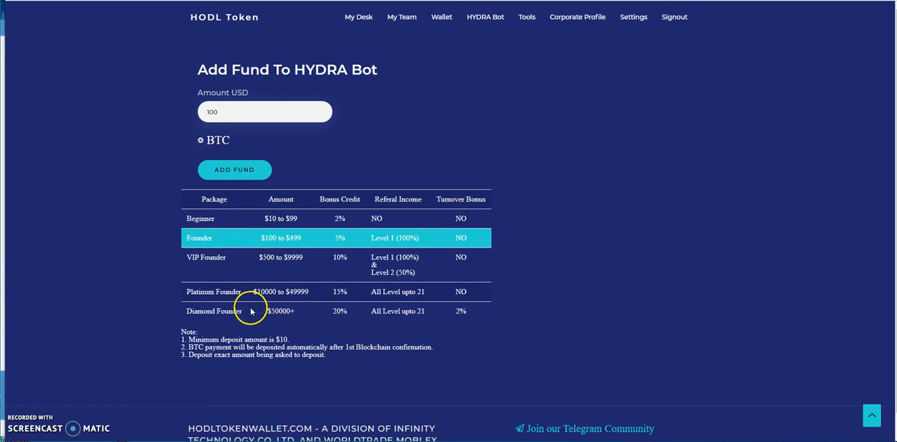
pyautogui.moveTo(241, 244)
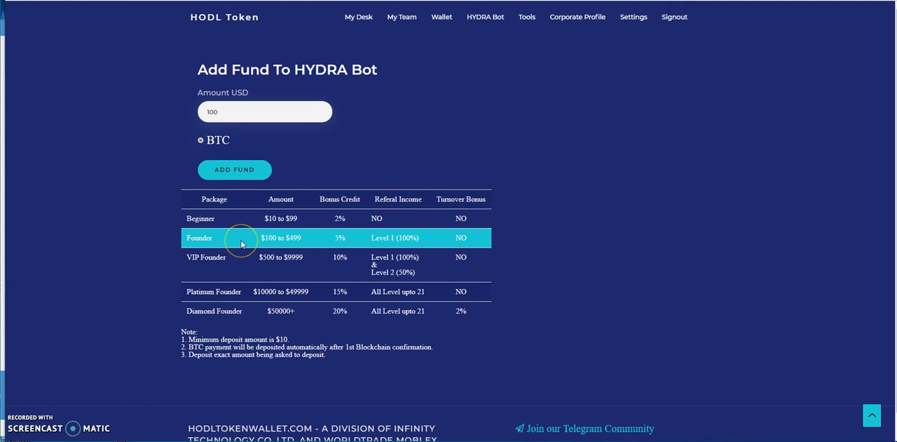
pyautogui.moveTo(521, 239)
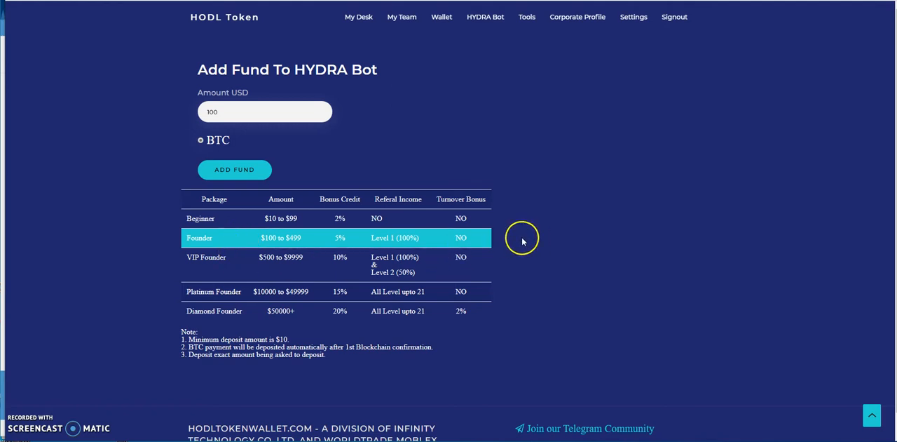
pyautogui.moveTo(461, 253)
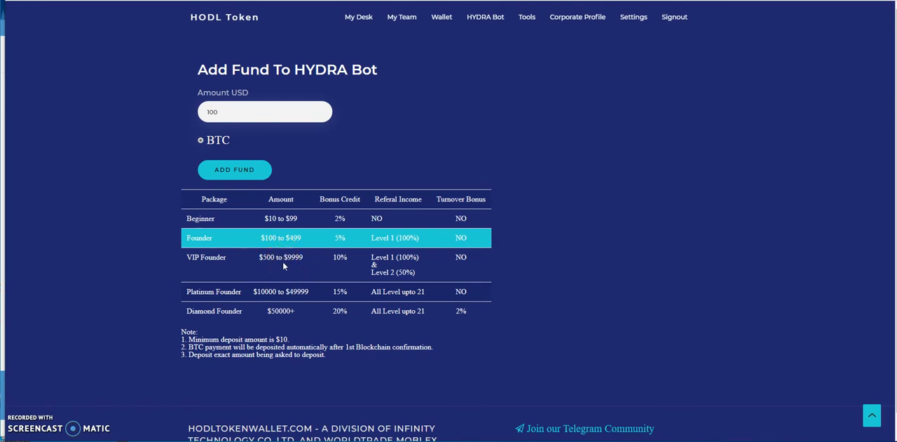
pyautogui.moveTo(300, 268)
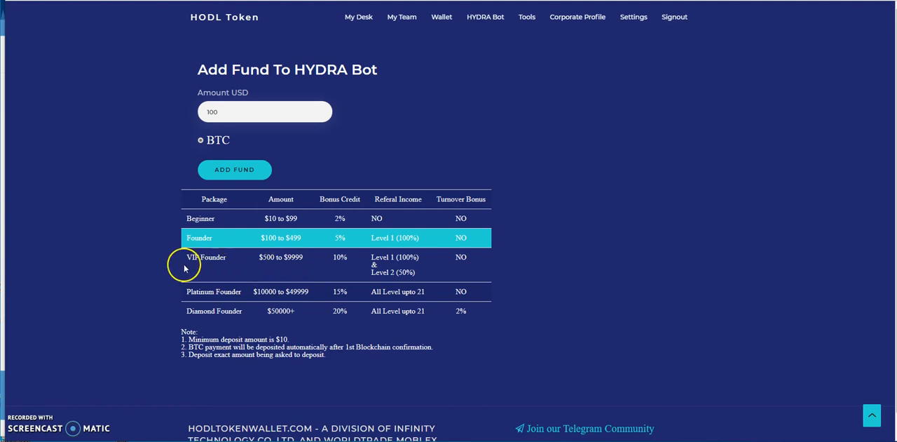
pyautogui.moveTo(343, 266)
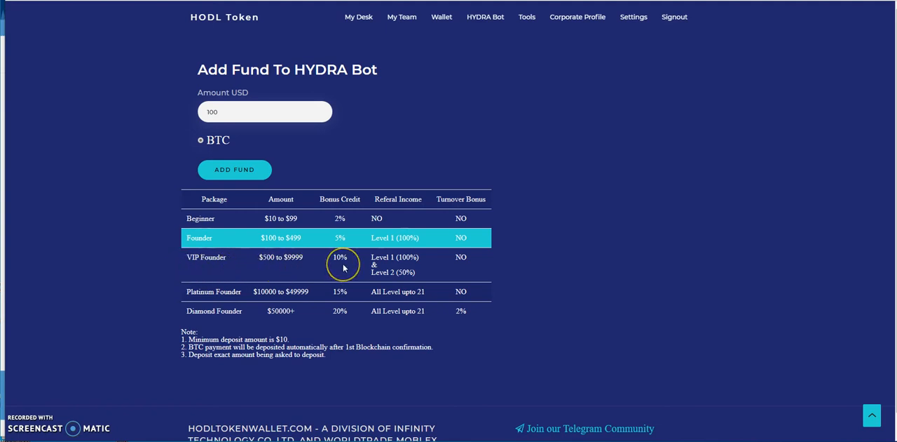
pyautogui.moveTo(353, 213)
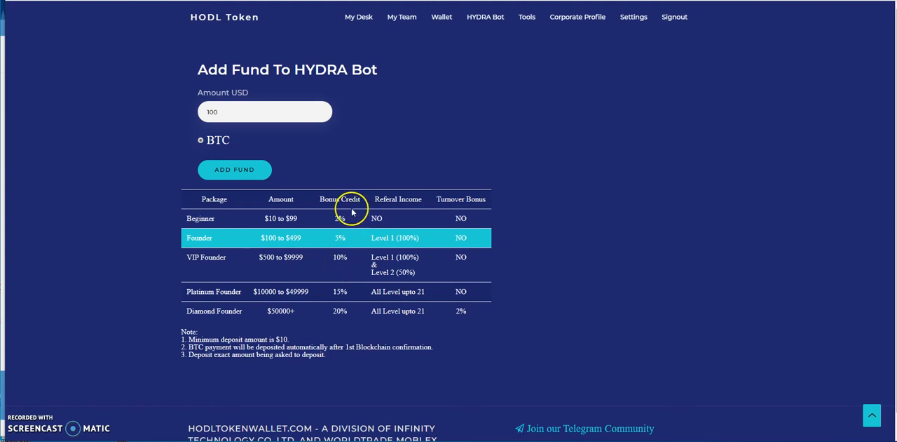
pyautogui.moveTo(387, 268)
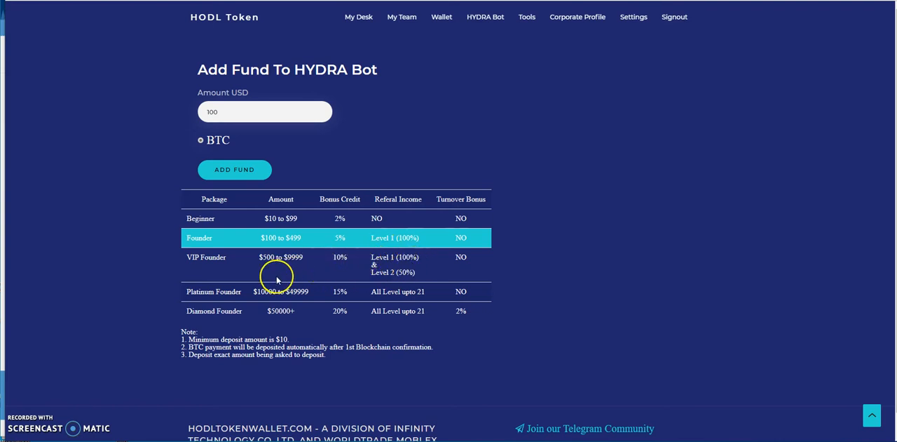
pyautogui.moveTo(498, 254)
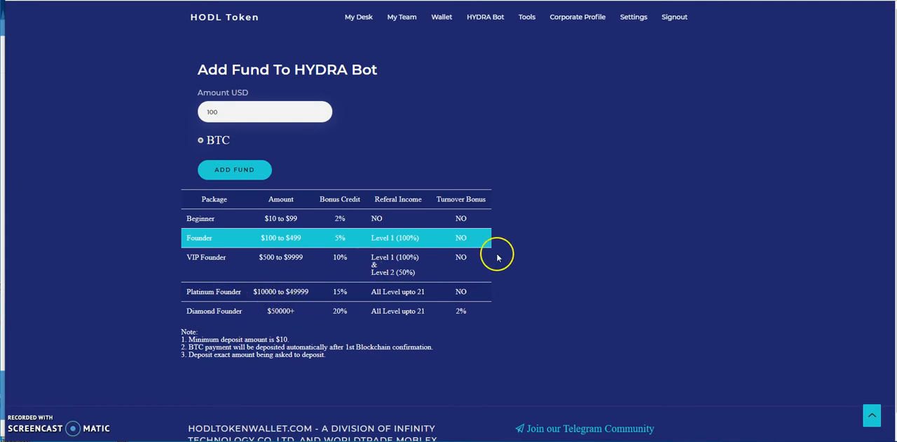
pyautogui.moveTo(743, 219)
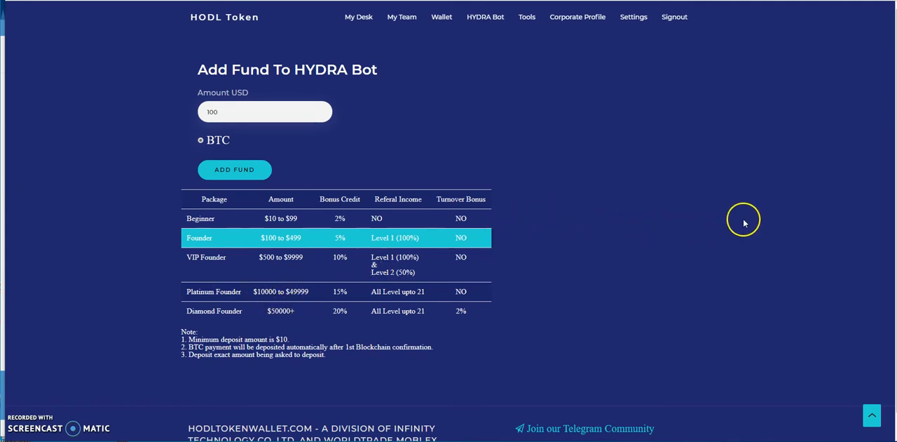
pyautogui.moveTo(512, 266)
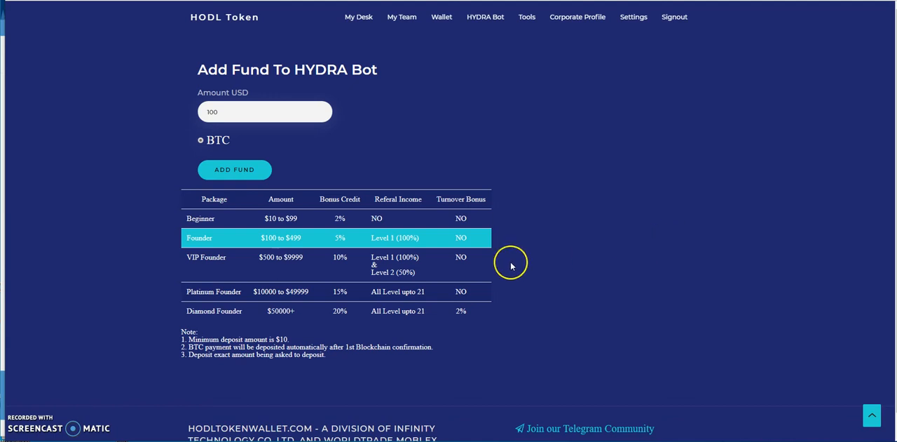
pyautogui.moveTo(511, 266)
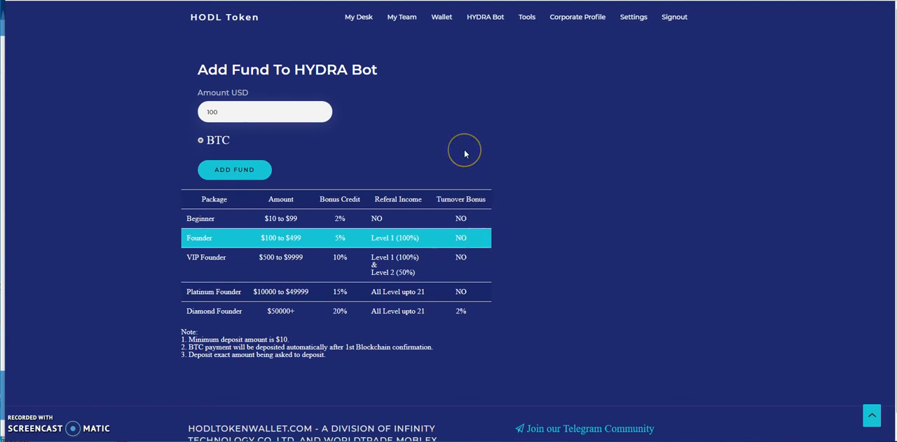
pyautogui.moveTo(291, 233)
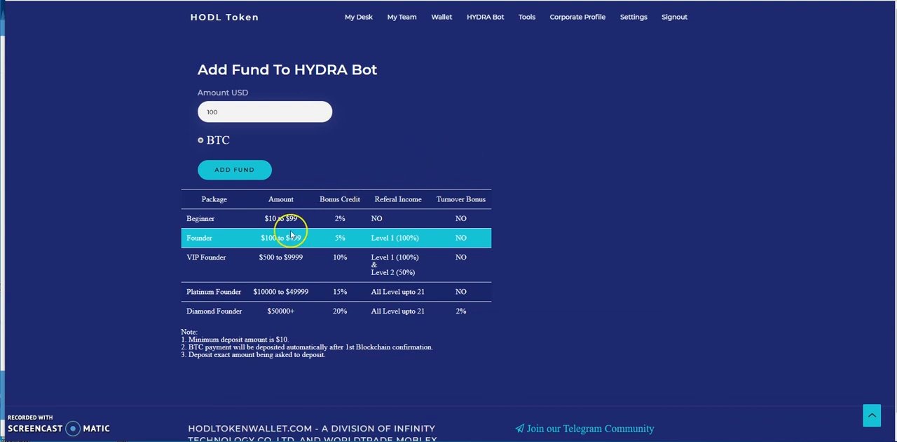
pyautogui.moveTo(231, 231)
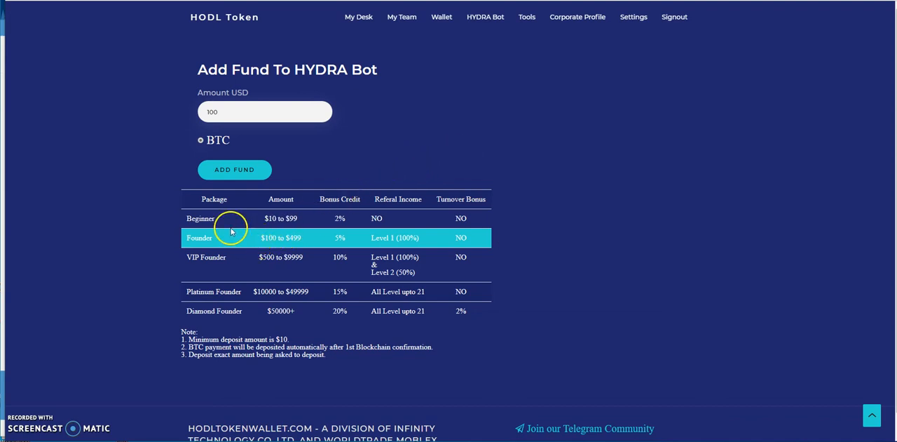
pyautogui.moveTo(201, 219)
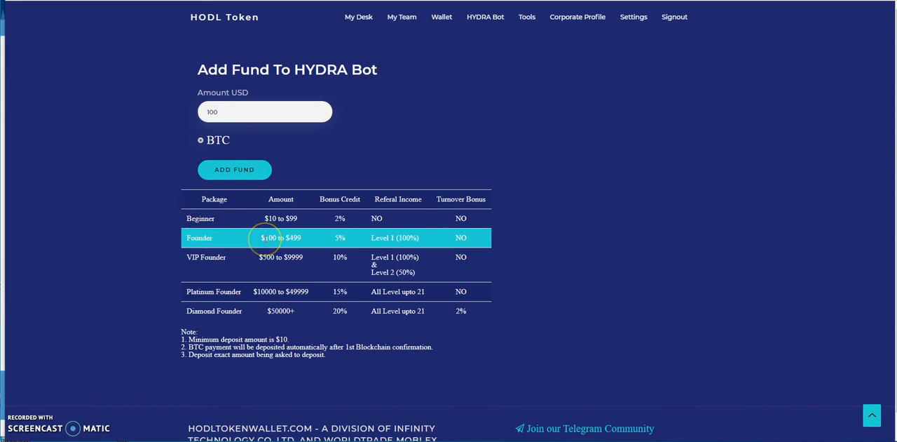
pyautogui.moveTo(269, 218)
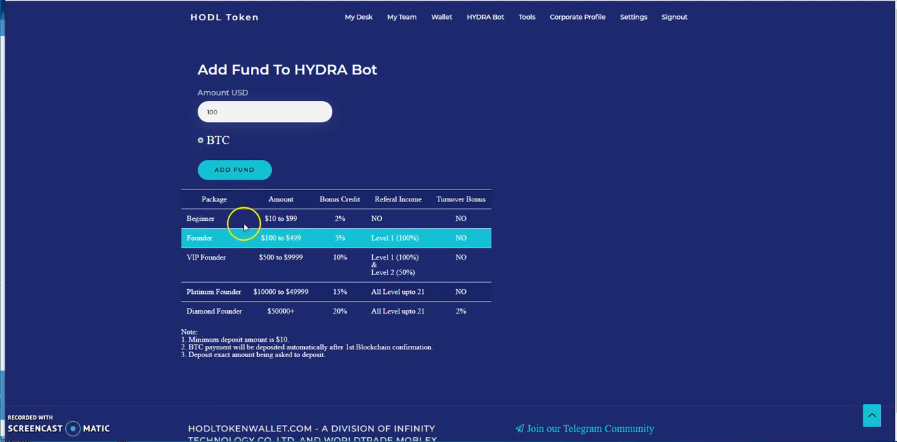
pyautogui.moveTo(273, 226)
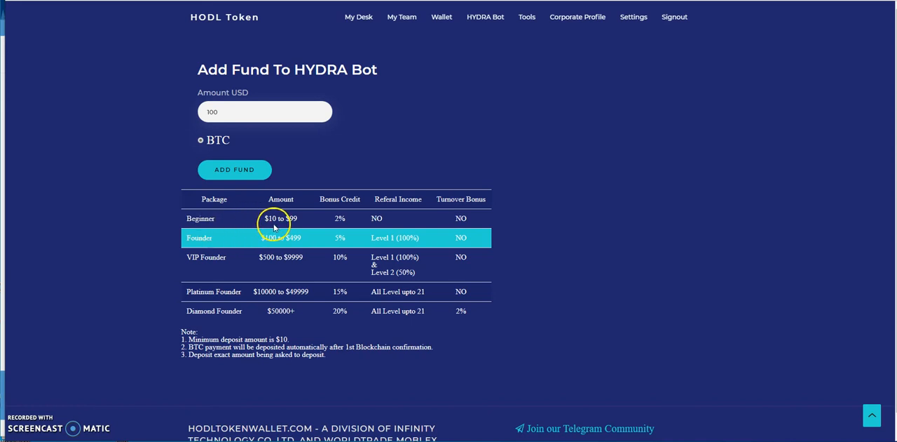
pyautogui.moveTo(306, 222)
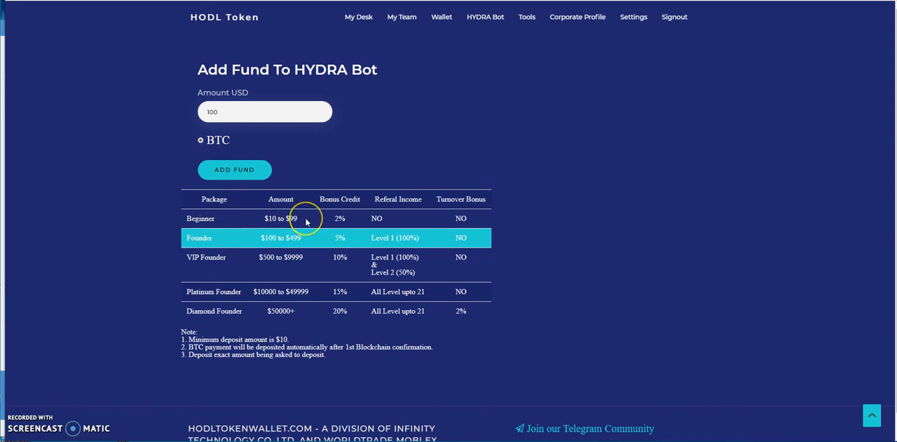
pyautogui.moveTo(350, 230)
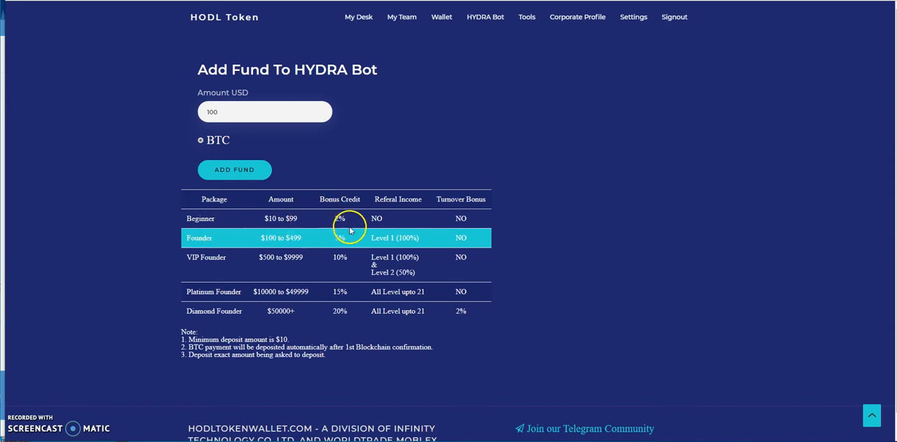
pyautogui.moveTo(404, 216)
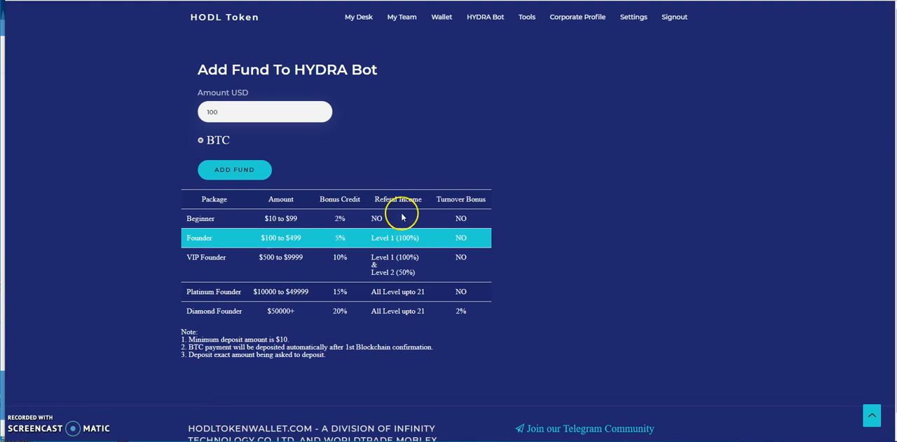
pyautogui.moveTo(471, 215)
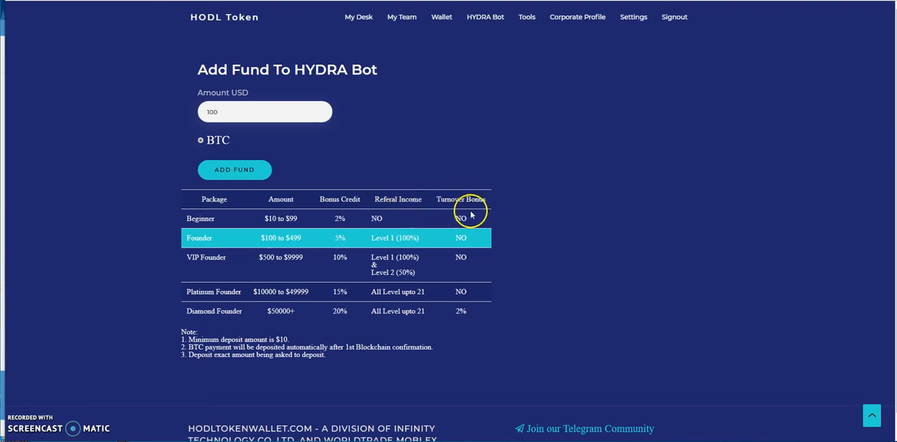
pyautogui.moveTo(456, 305)
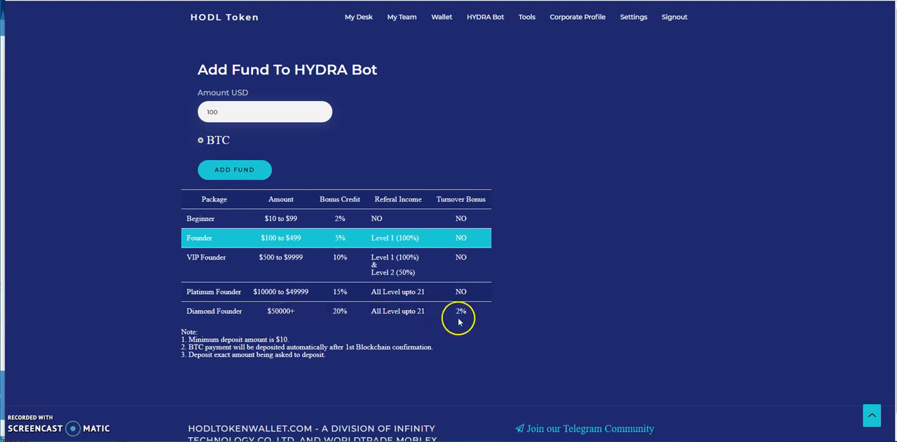
pyautogui.moveTo(569, 118)
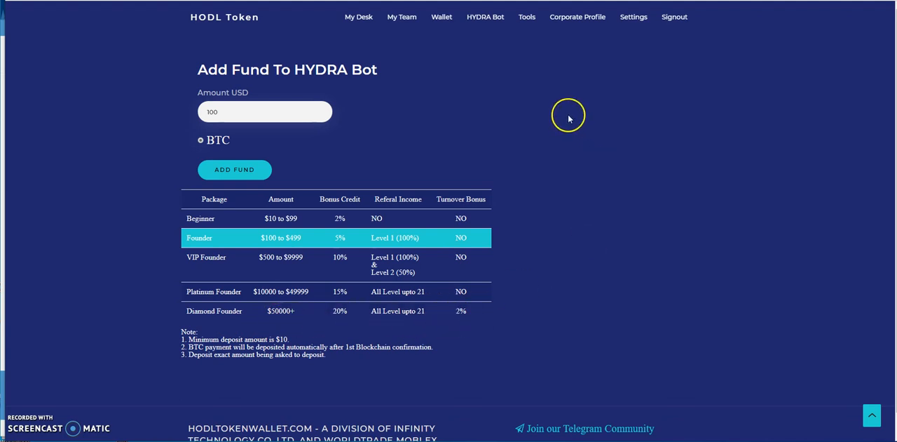
pyautogui.moveTo(401, 17)
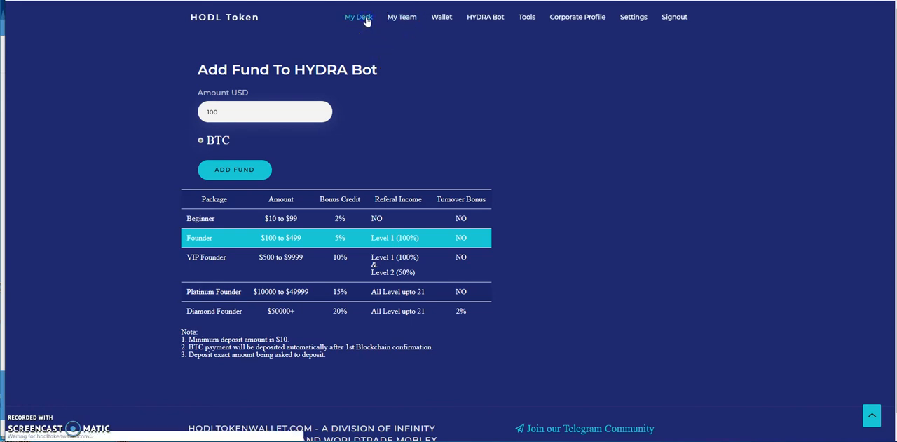
# Return to My Desk showing referral link, wallet balance, HYDRA Bot fund and team size.
pyautogui.click(359, 17)
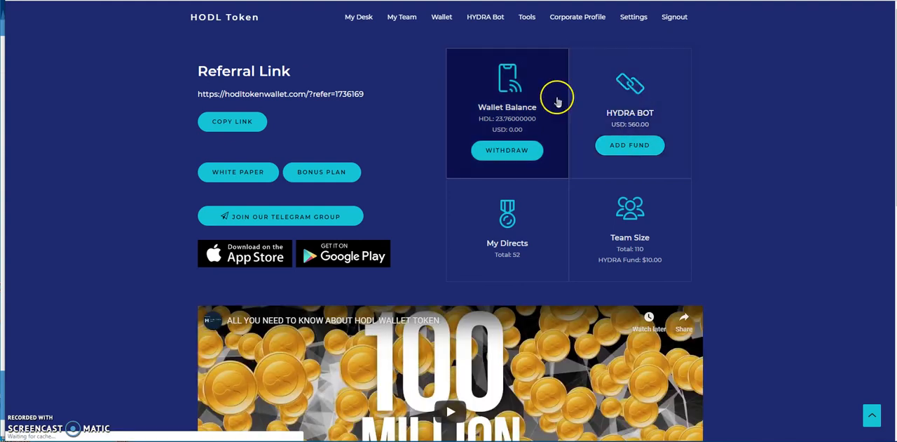
pyautogui.moveTo(350, 38)
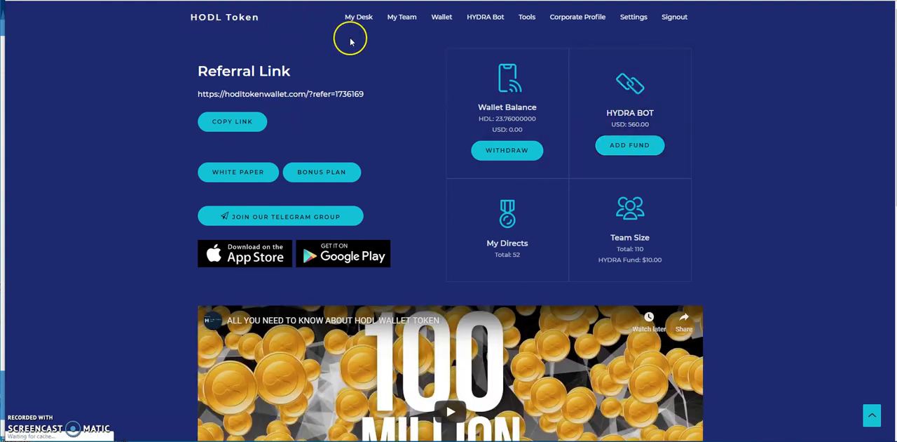
pyautogui.moveTo(395, 137)
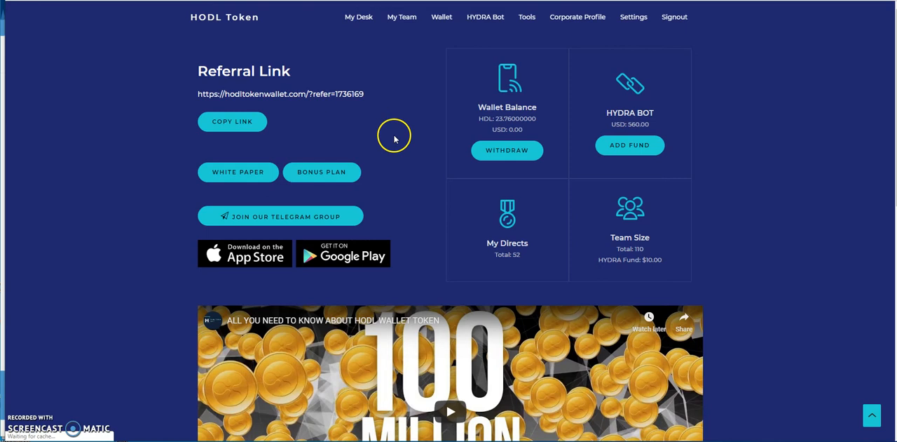
pyautogui.moveTo(448, 188)
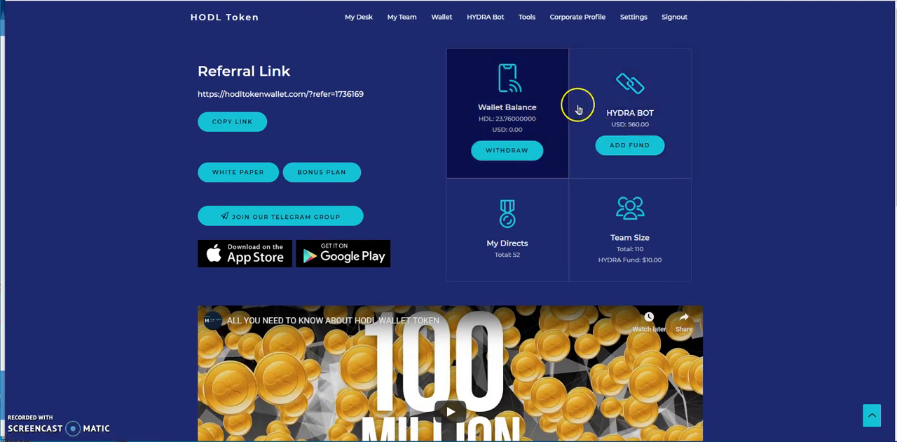
pyautogui.moveTo(720, 77)
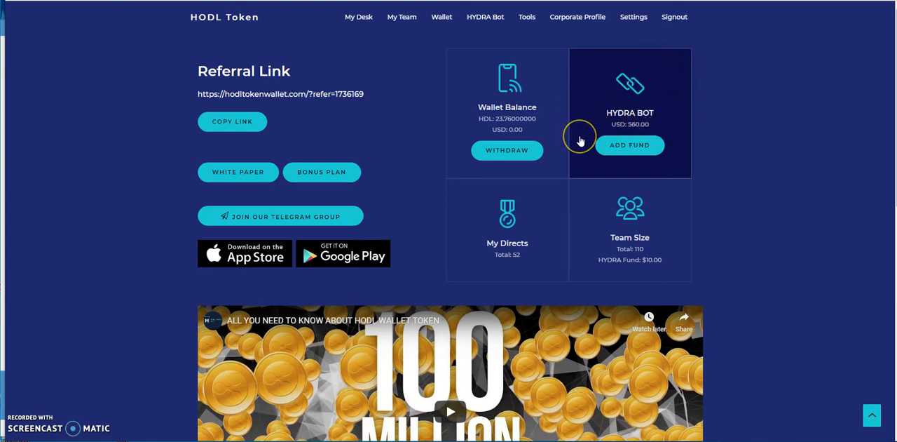
pyautogui.moveTo(591, 105)
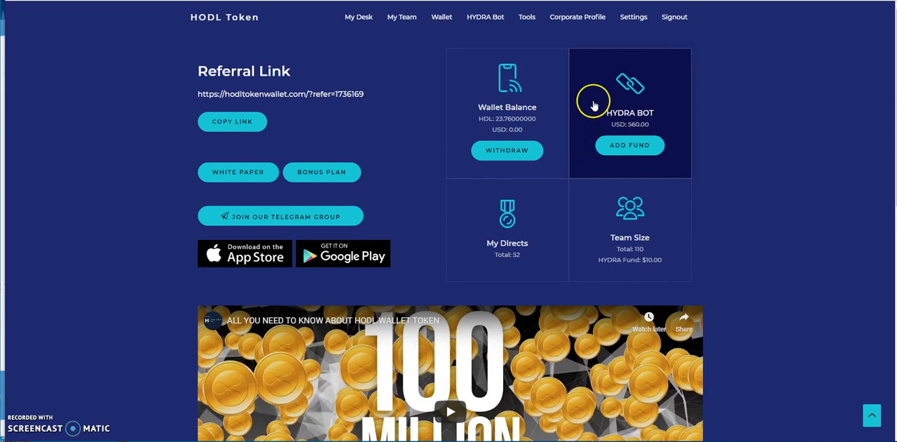
pyautogui.moveTo(426, 119)
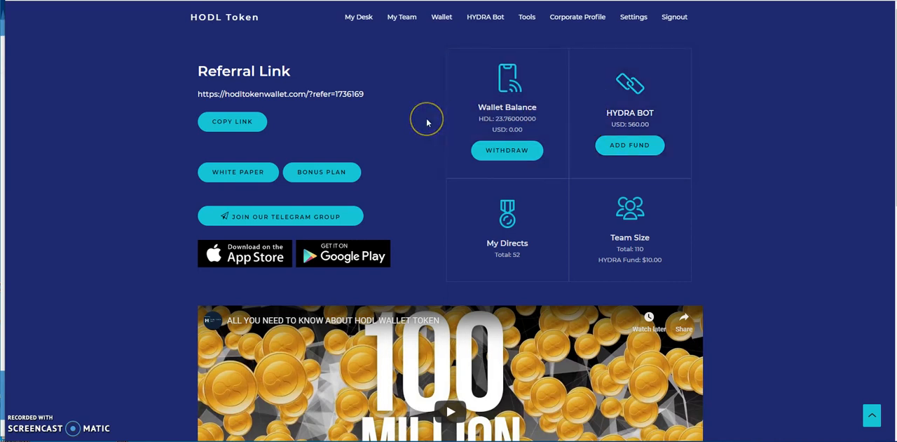
pyautogui.moveTo(426, 122)
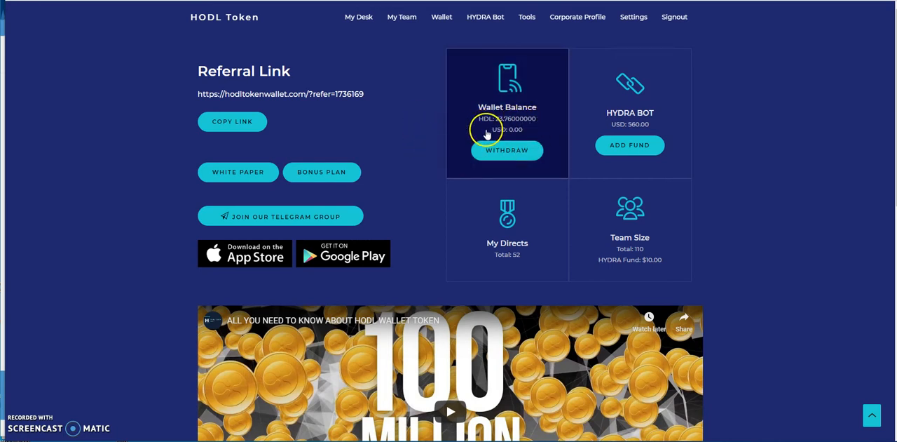
pyautogui.moveTo(407, 124)
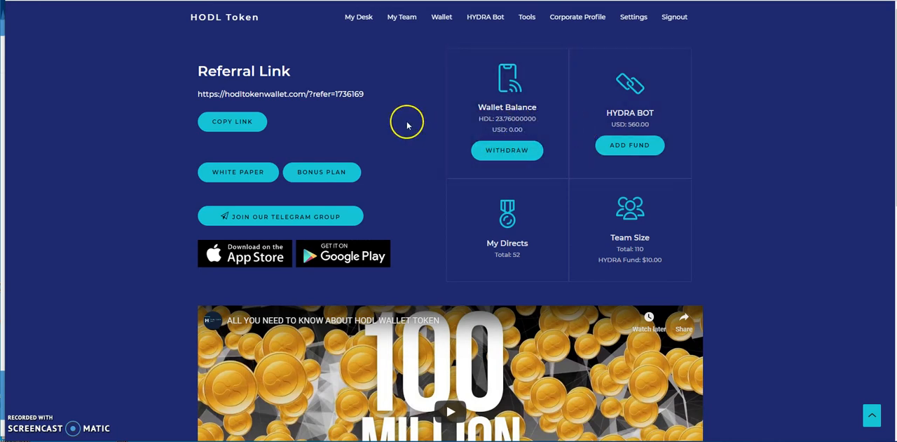
pyautogui.moveTo(493, 129)
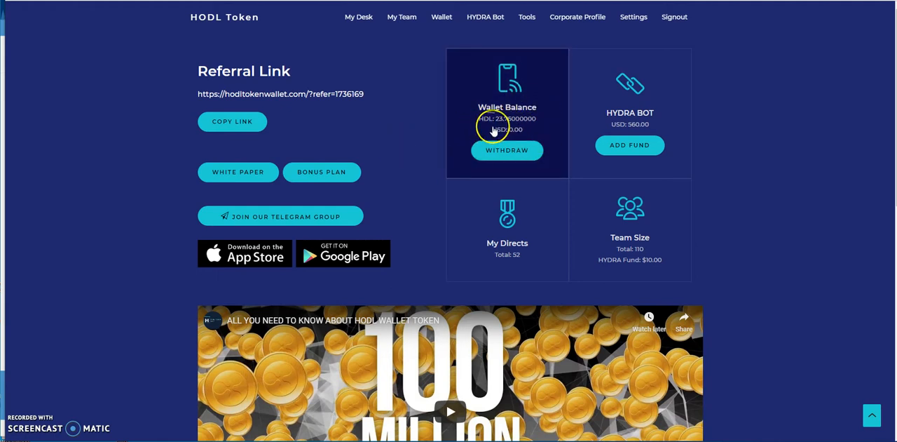
pyautogui.moveTo(382, 121)
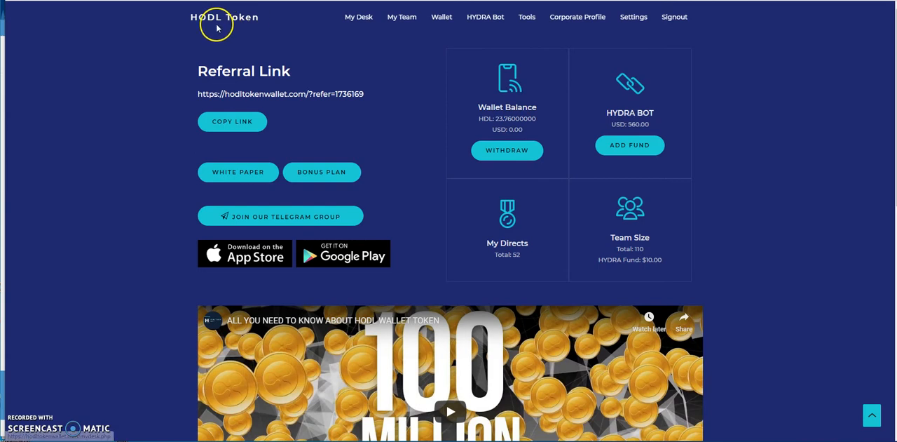
pyautogui.moveTo(420, 101)
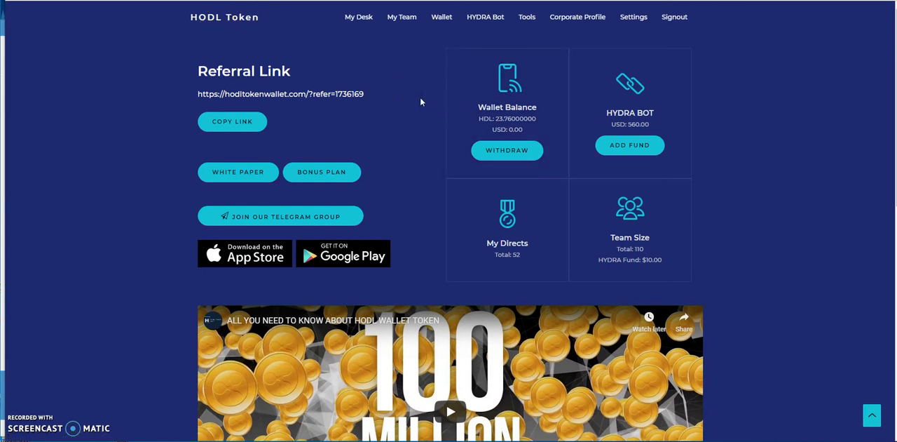
pyautogui.moveTo(414, 101)
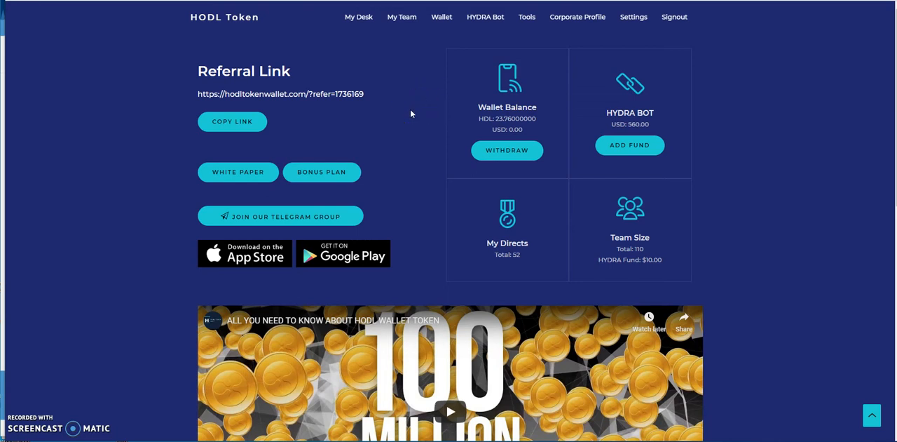
pyautogui.moveTo(446, 117)
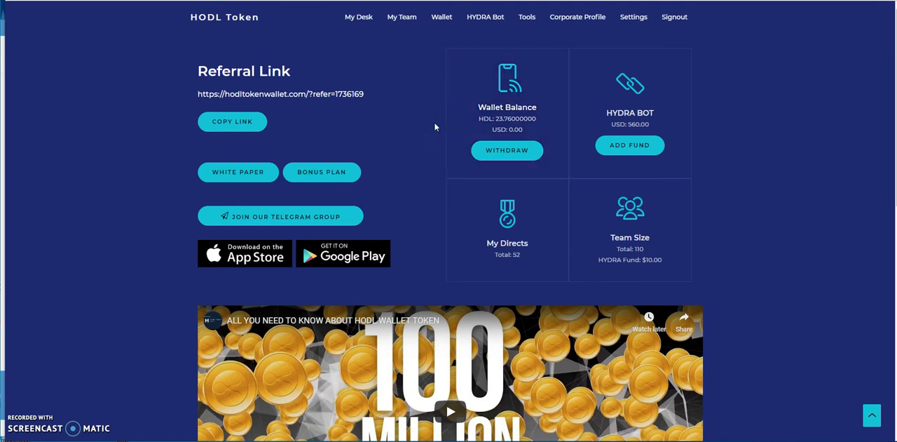
pyautogui.moveTo(432, 127)
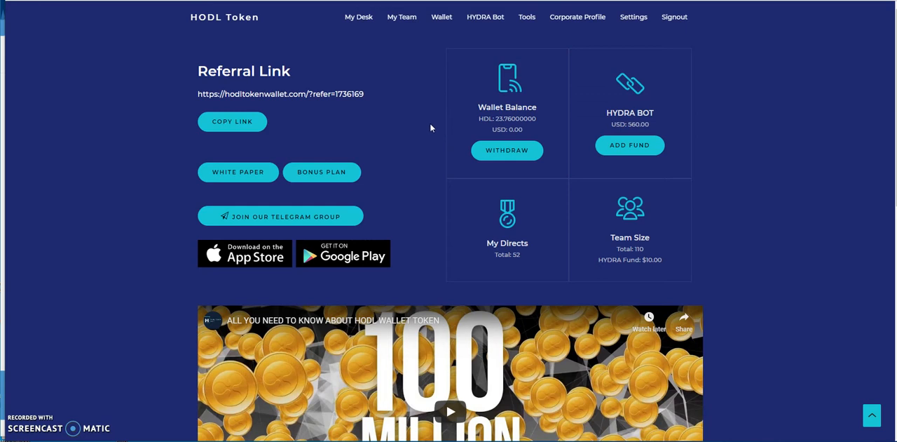
pyautogui.moveTo(428, 128)
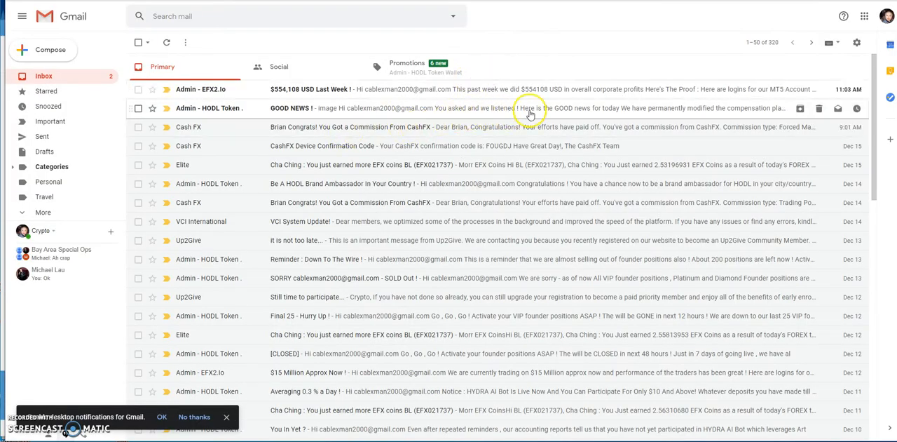
pyautogui.moveTo(568, 112)
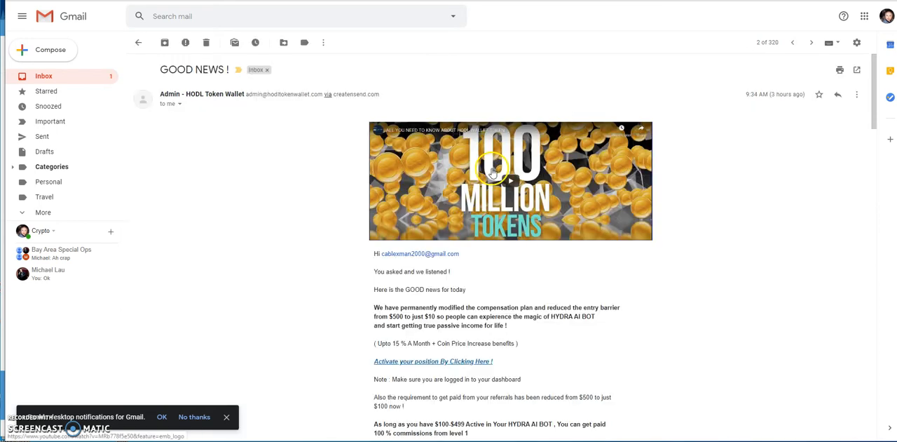
# Scroll into the GOOD NEWS! email announcing the reduced $10 HYDRA AI Bot entry.
pyautogui.scroll(-3)
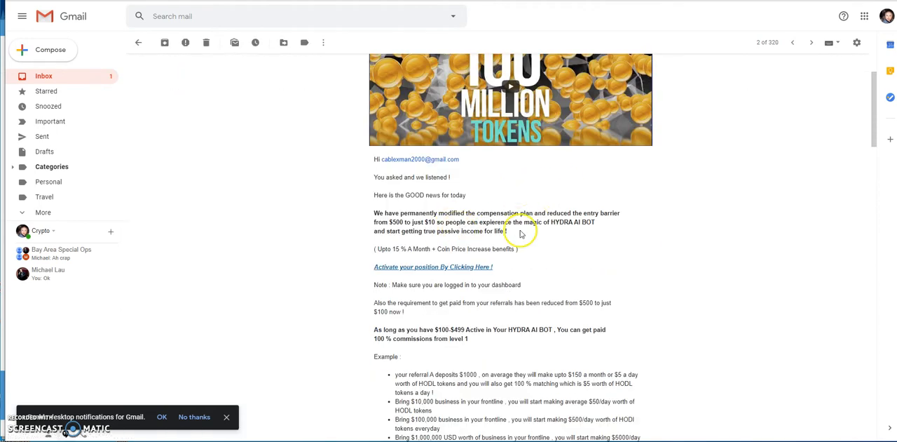
pyautogui.moveTo(446, 222)
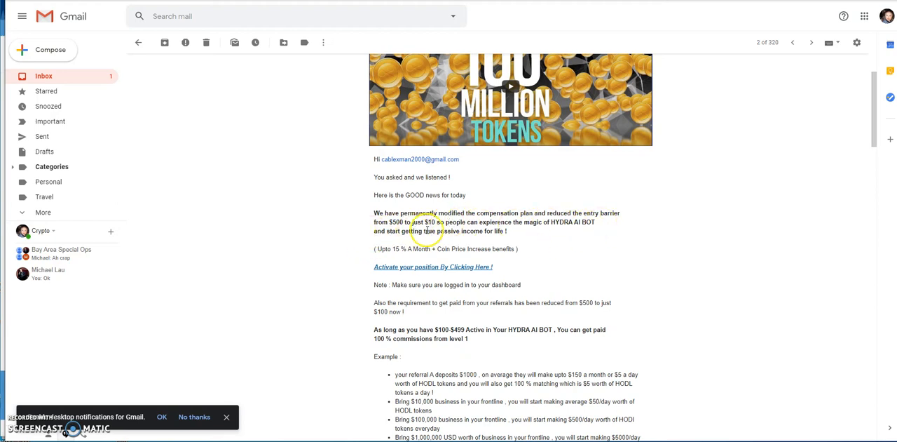
pyautogui.moveTo(541, 236)
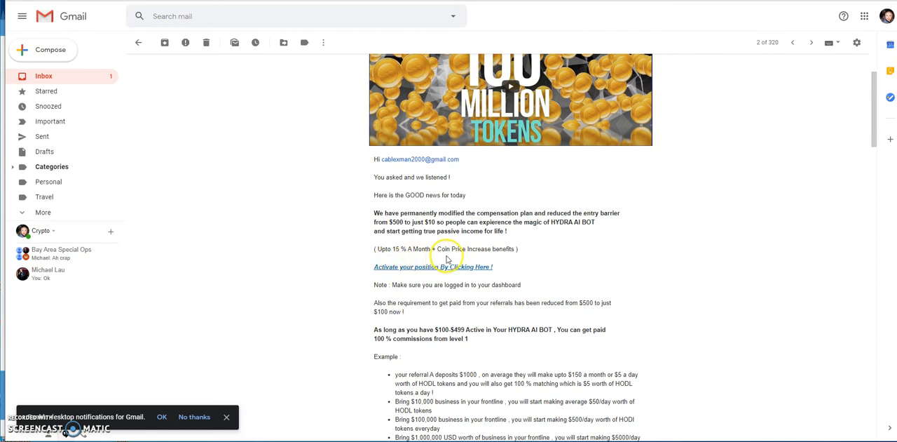
pyautogui.moveTo(568, 254)
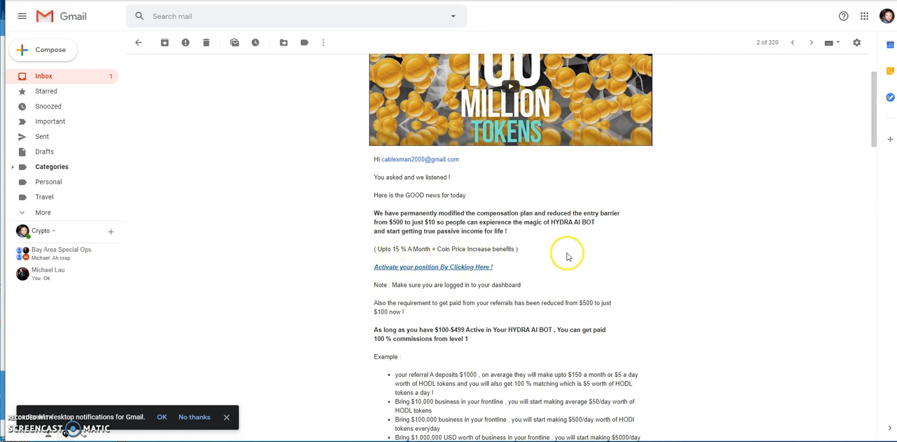
pyautogui.moveTo(574, 254)
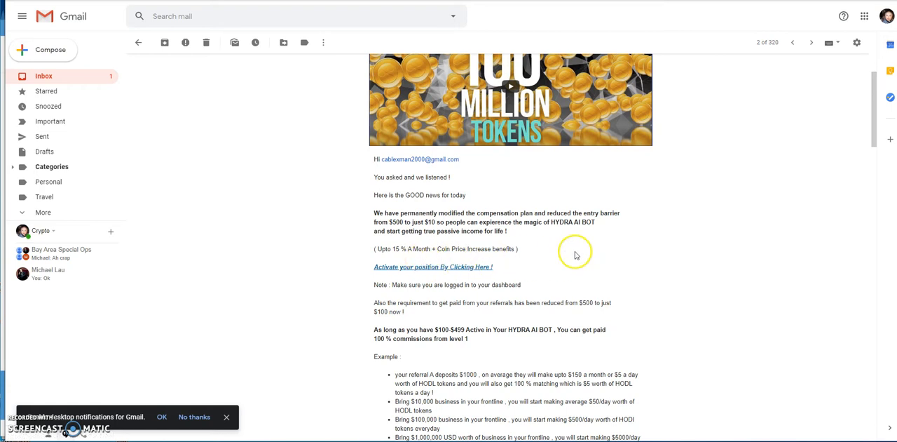
pyautogui.moveTo(561, 258)
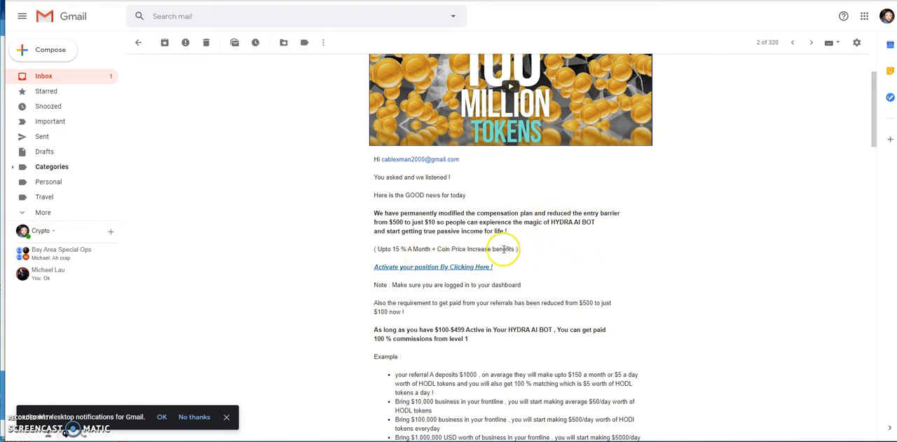
pyautogui.moveTo(391, 250)
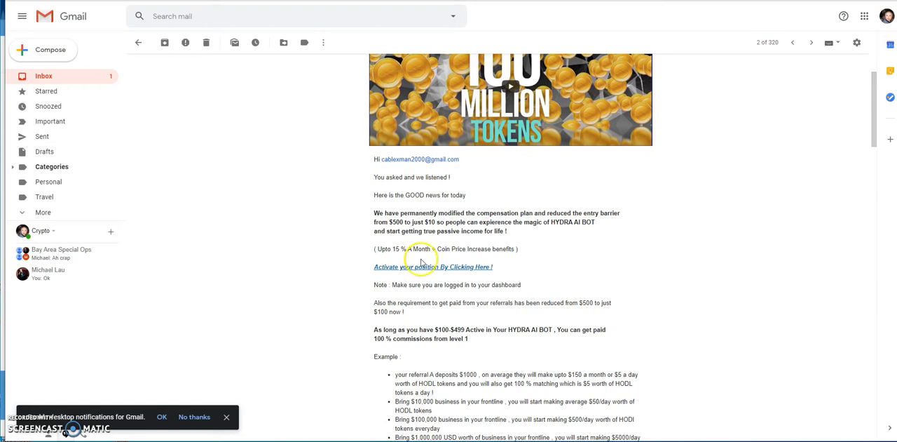
# Scroll the HYDRA AI BOT email down to the level 1 and level 2 commission examples.
pyautogui.scroll(-3)
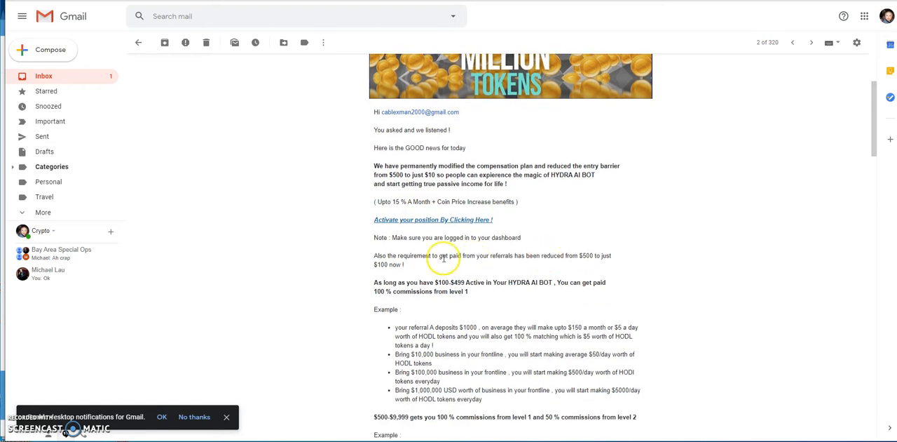
pyautogui.moveTo(433, 272)
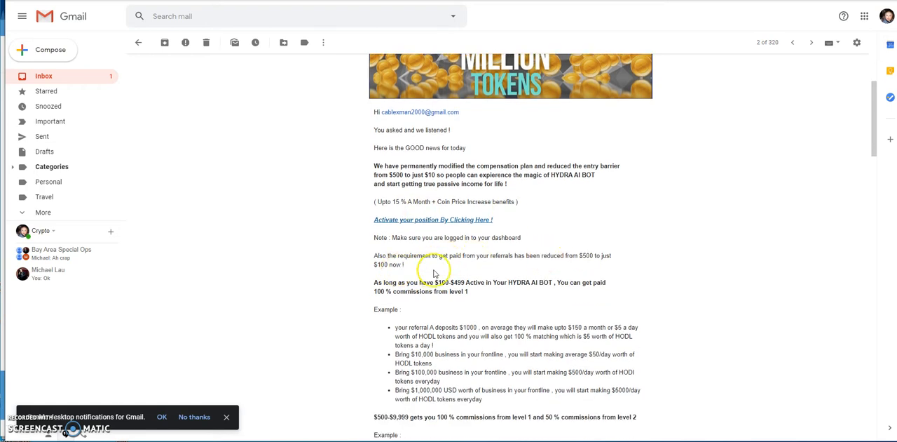
pyautogui.scroll(-3)
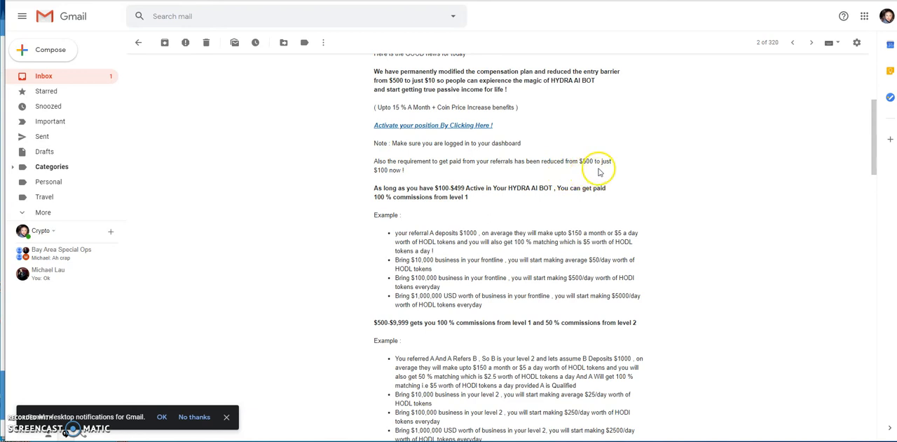
pyautogui.moveTo(384, 182)
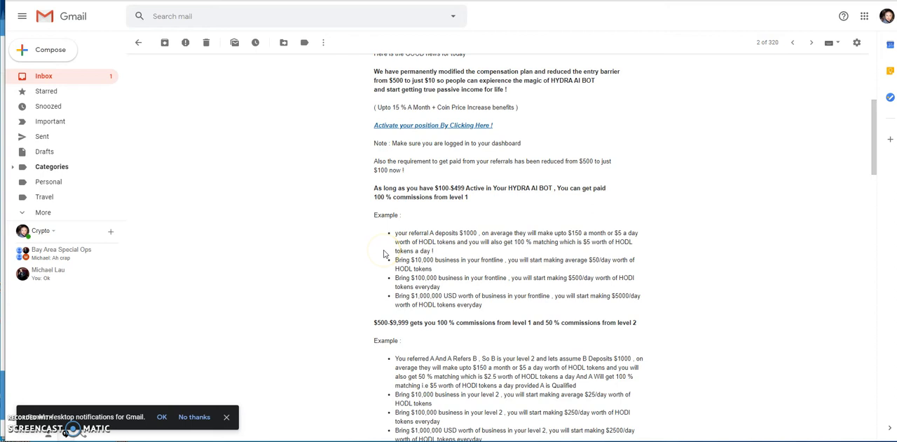
pyautogui.scroll(-3)
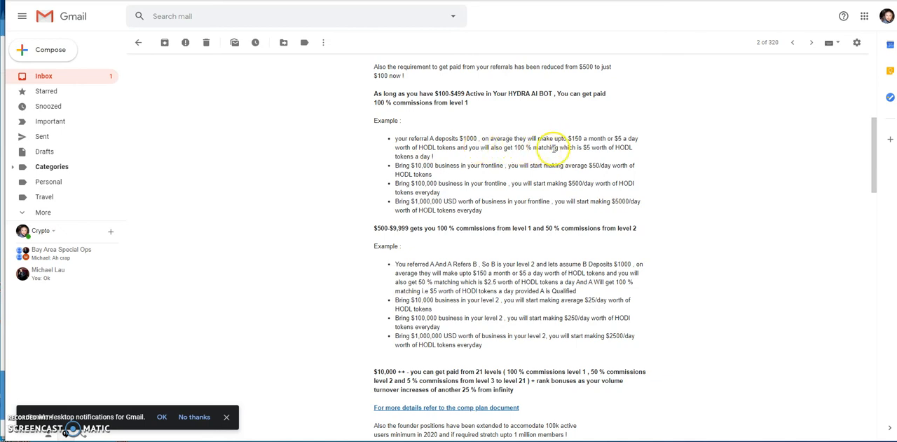
pyautogui.moveTo(636, 147)
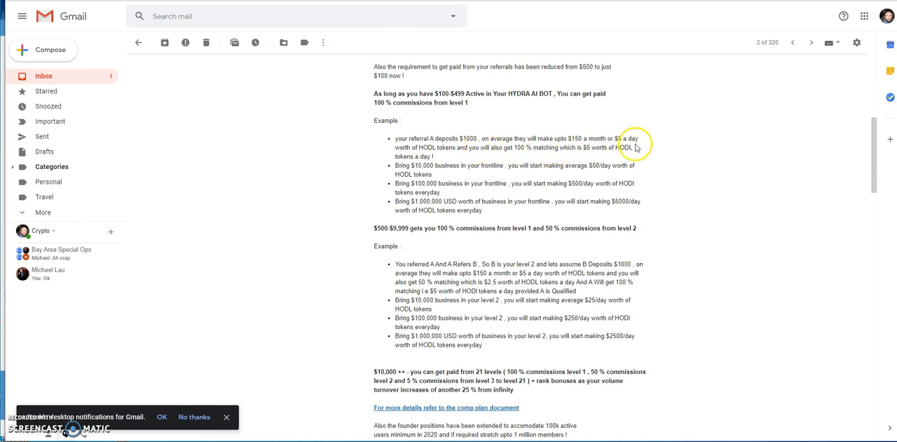
pyautogui.moveTo(491, 156)
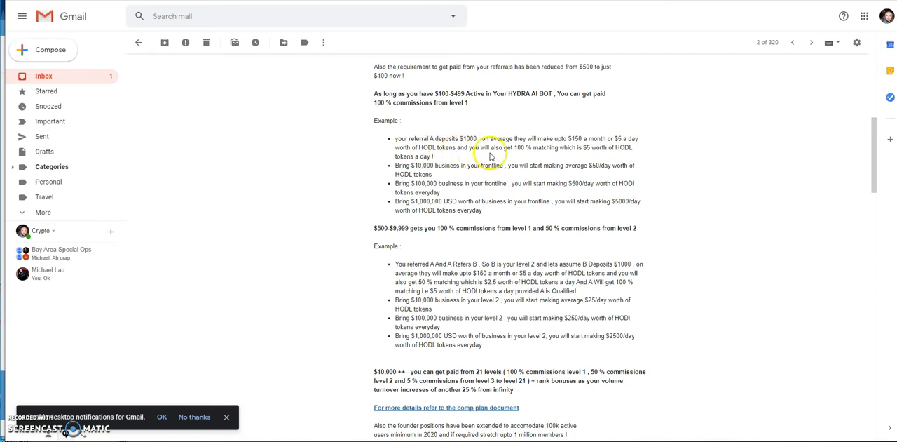
pyautogui.moveTo(579, 157)
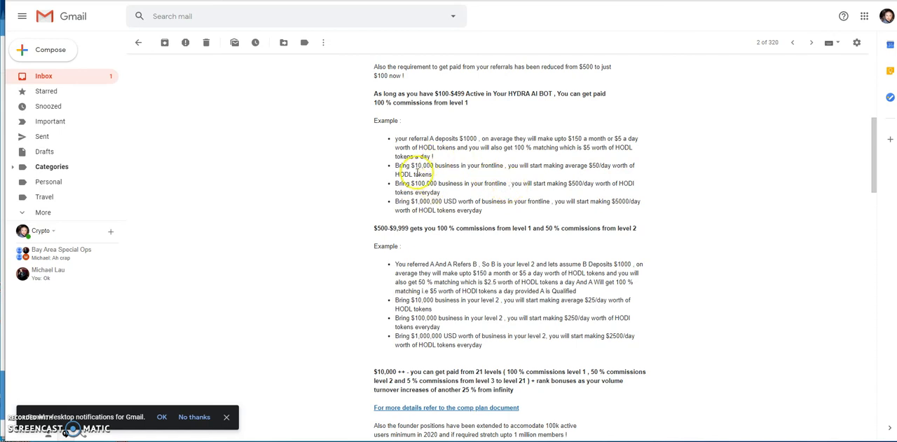
pyautogui.moveTo(527, 180)
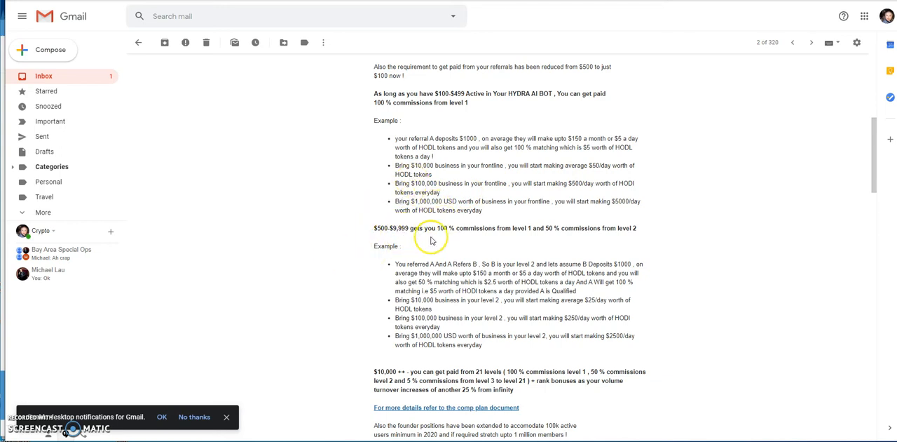
pyautogui.moveTo(445, 240)
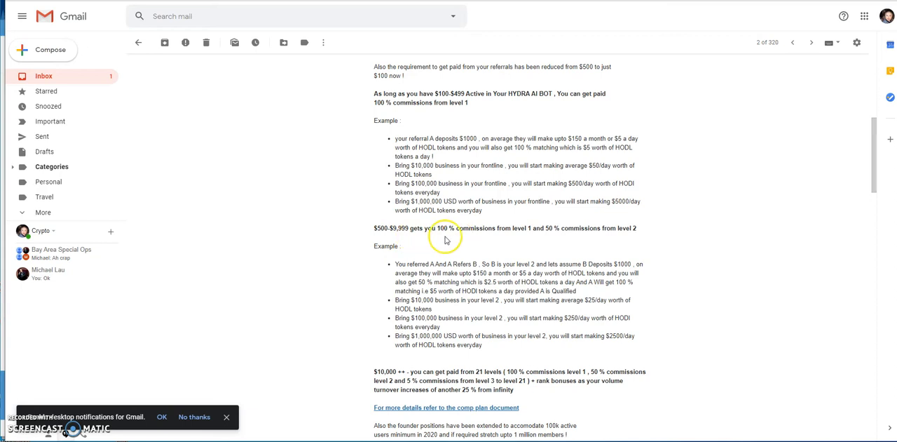
pyautogui.moveTo(541, 237)
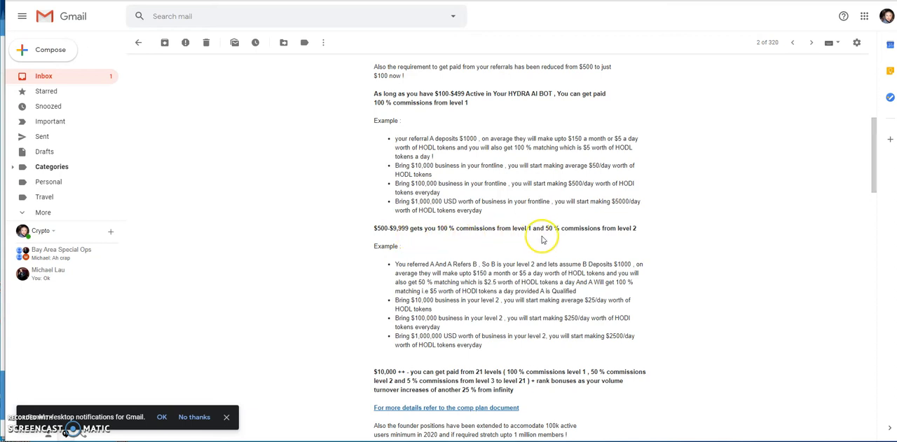
pyautogui.moveTo(658, 244)
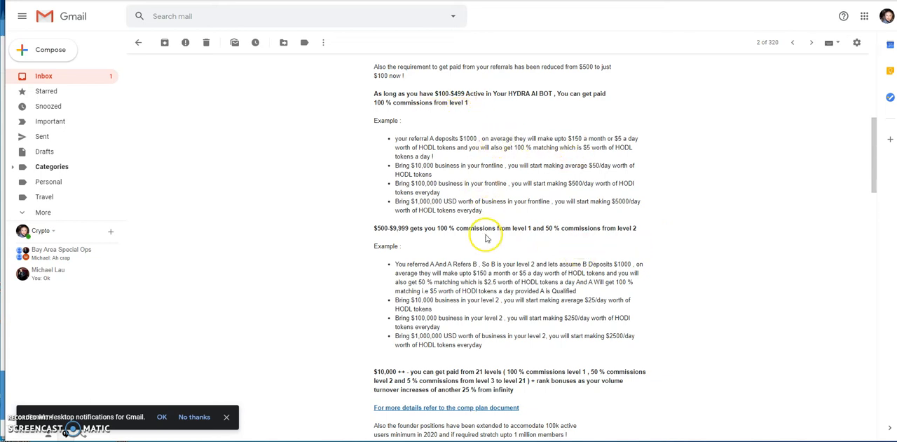
pyautogui.moveTo(390, 240)
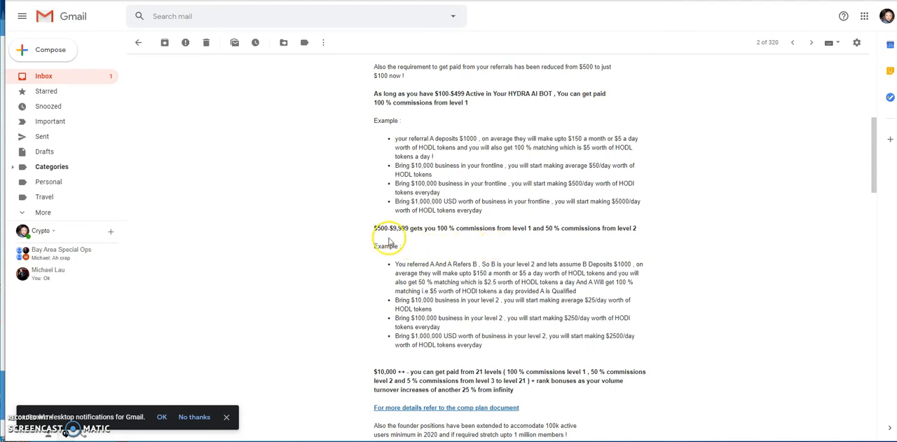
pyautogui.moveTo(534, 238)
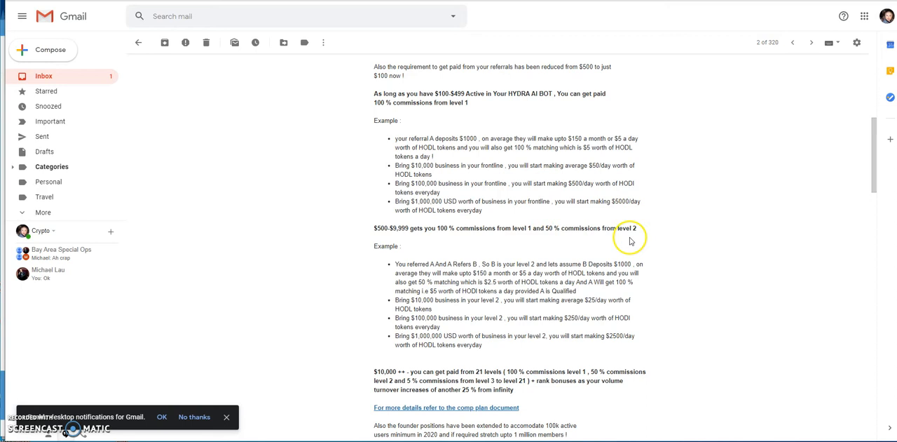
# Scroll past the level 2 examples to the $10,000+ commissions section and Team HODL signature.
pyautogui.scroll(-3)
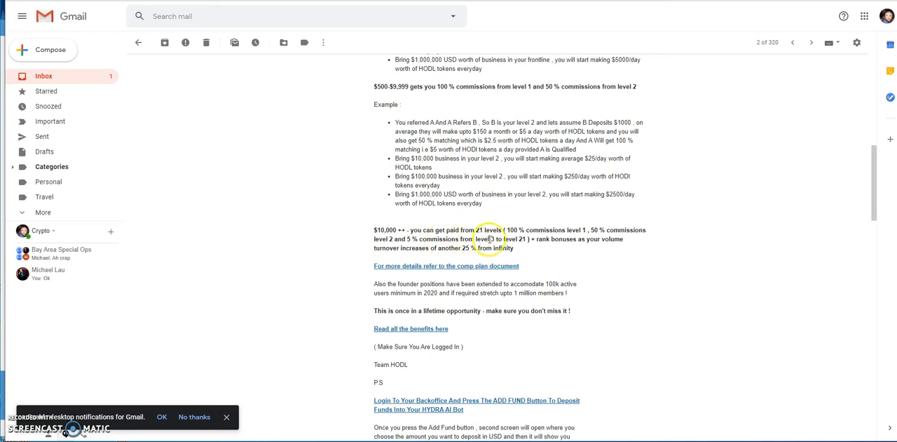
pyautogui.moveTo(518, 247)
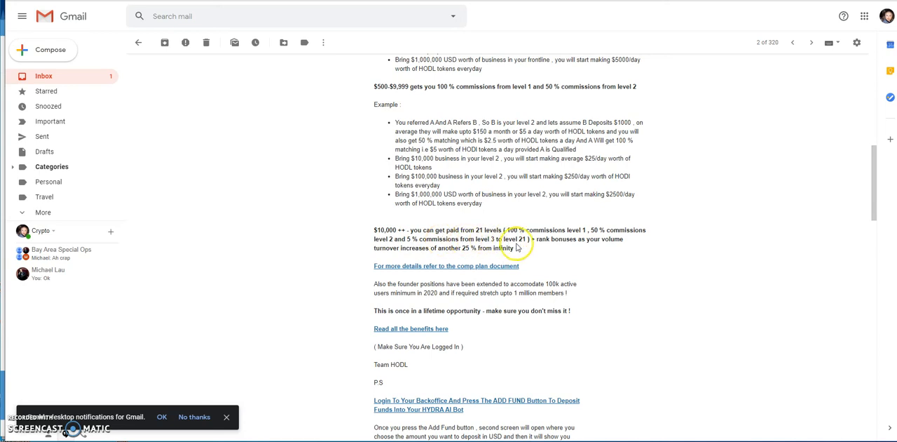
pyautogui.moveTo(582, 238)
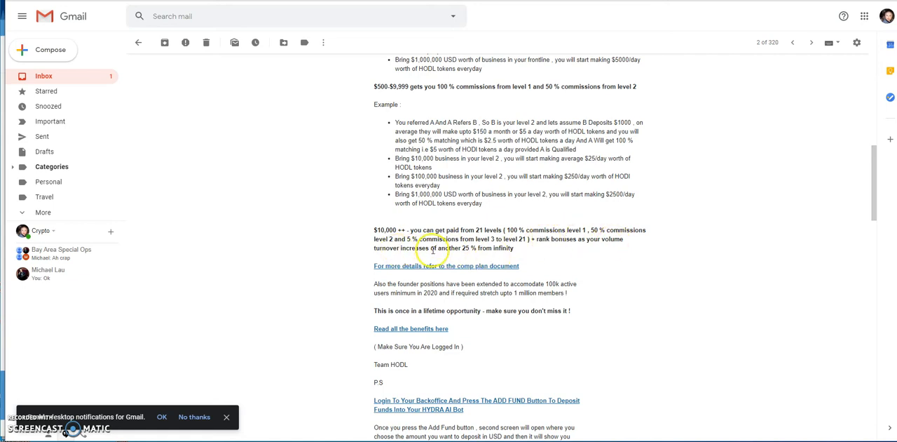
pyautogui.moveTo(524, 249)
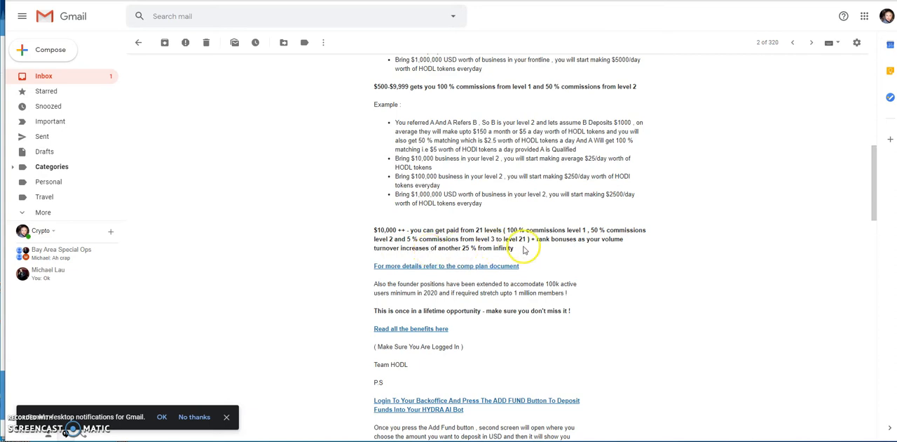
pyautogui.moveTo(424, 259)
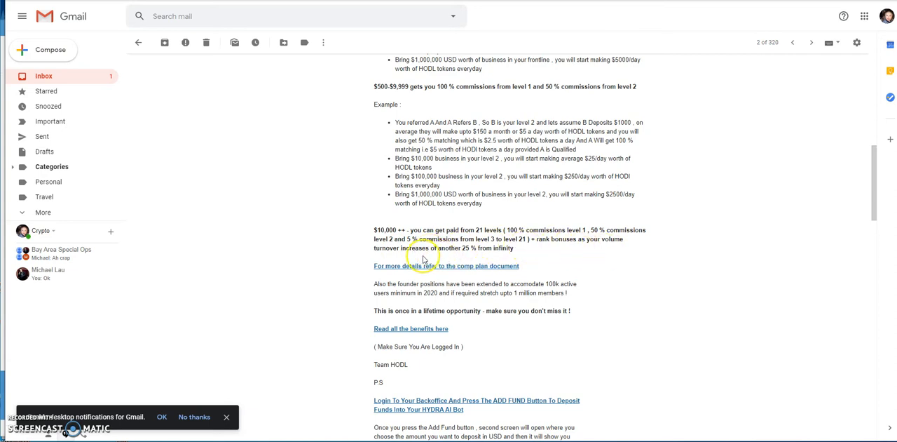
pyautogui.moveTo(461, 258)
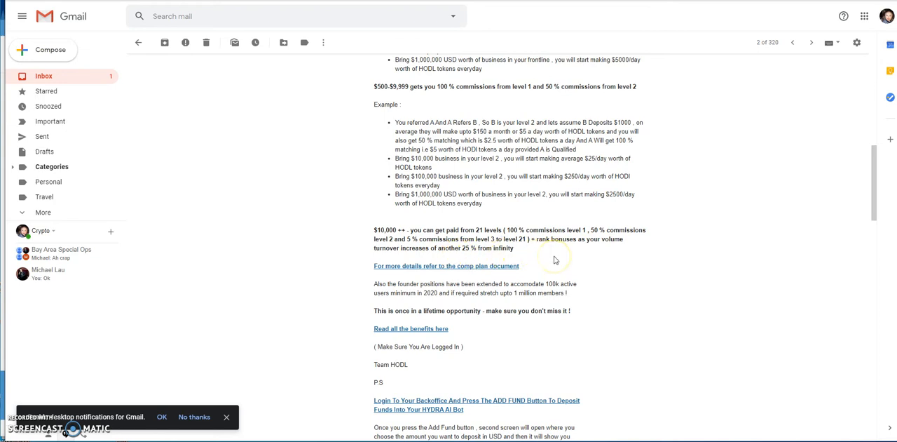
pyautogui.scroll(-3)
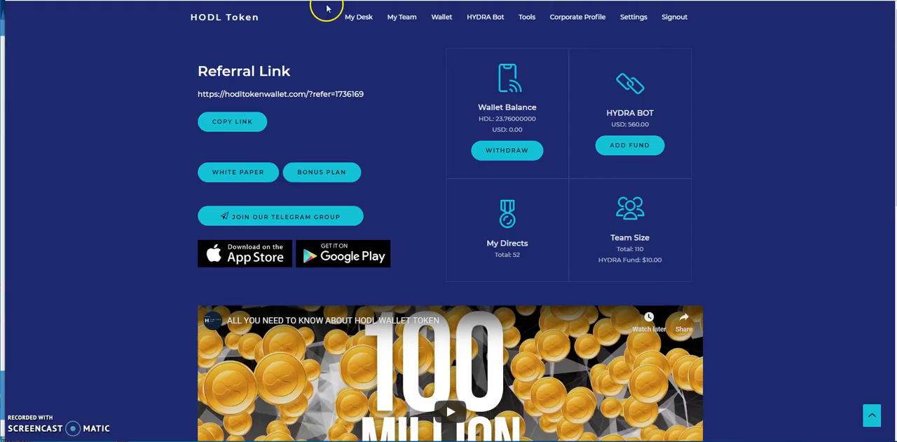
pyautogui.moveTo(541, 115)
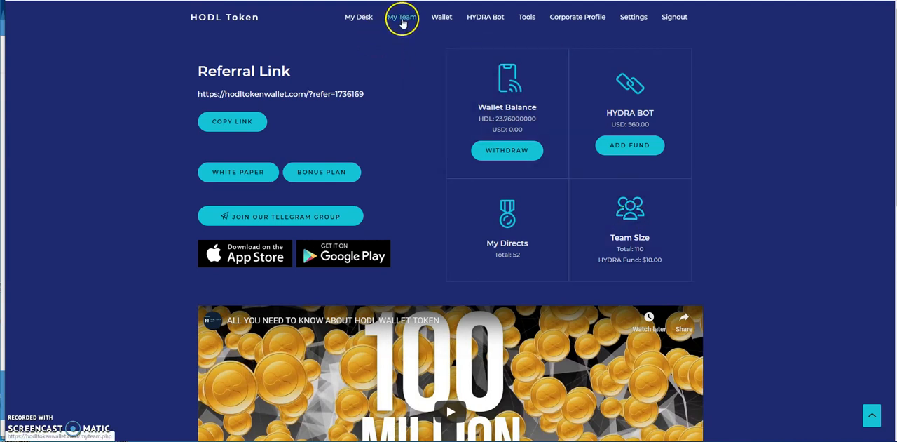
# Review the My Team member lists for level 1 and level 2.
pyautogui.click(401, 17)
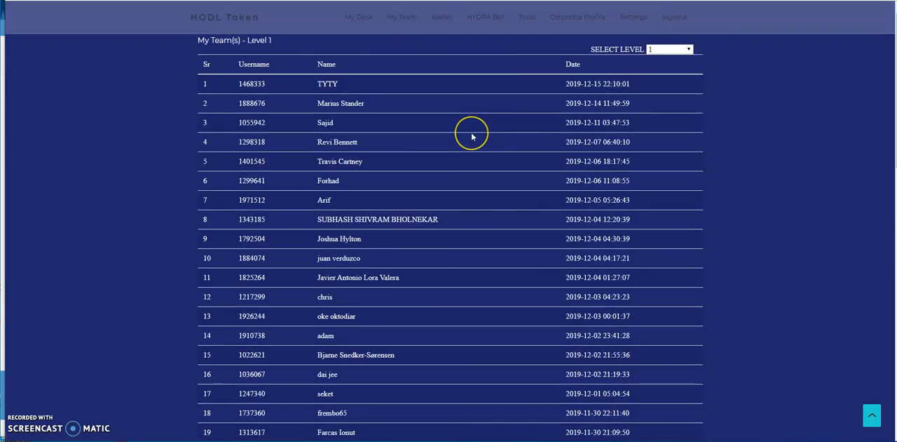
pyautogui.scroll(-3)
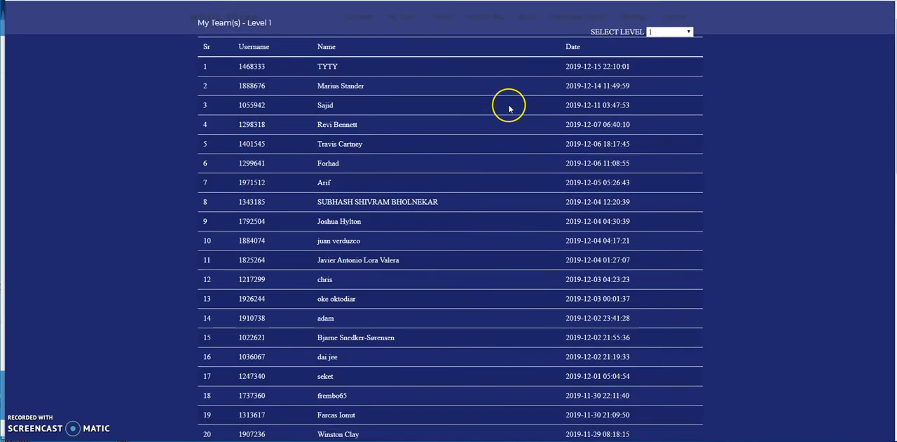
pyautogui.scroll(-3)
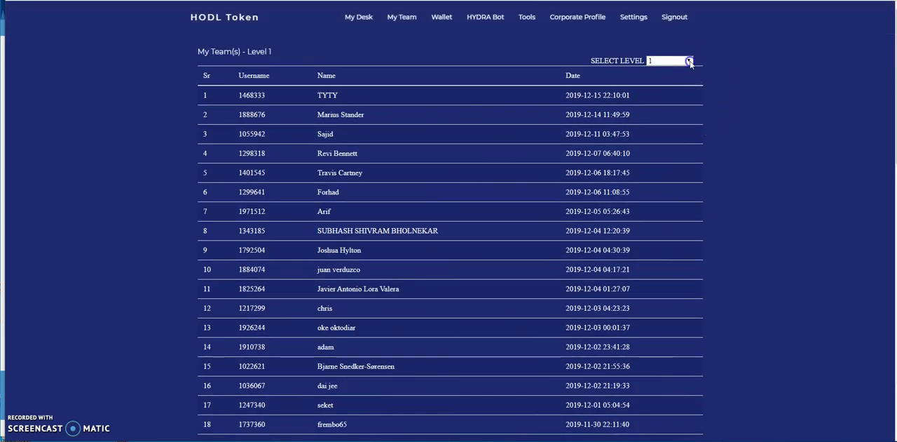
pyautogui.click(670, 60)
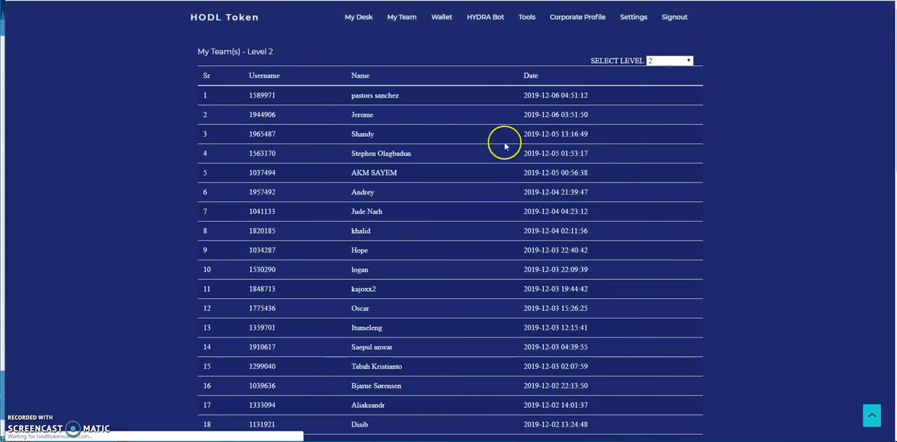
pyautogui.scroll(-3)
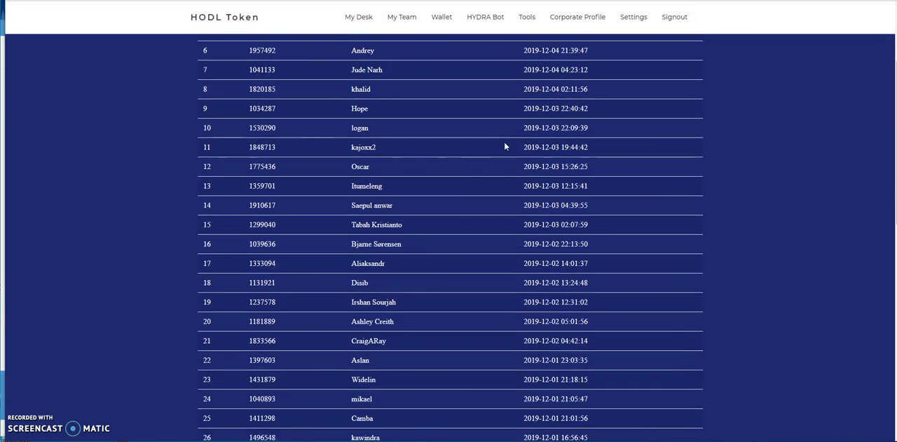
pyautogui.scroll(-3)
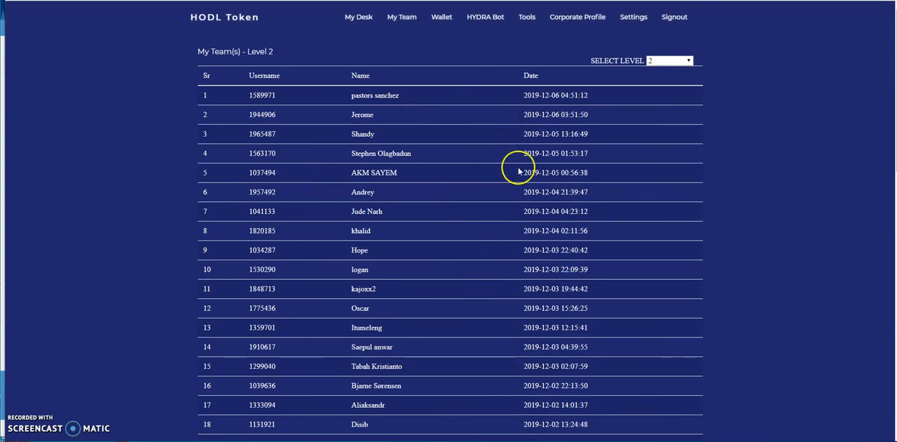
# Switch the SELECT LEVEL dropdown to level 3, then level 4 with its one member.
pyautogui.click(687, 60)
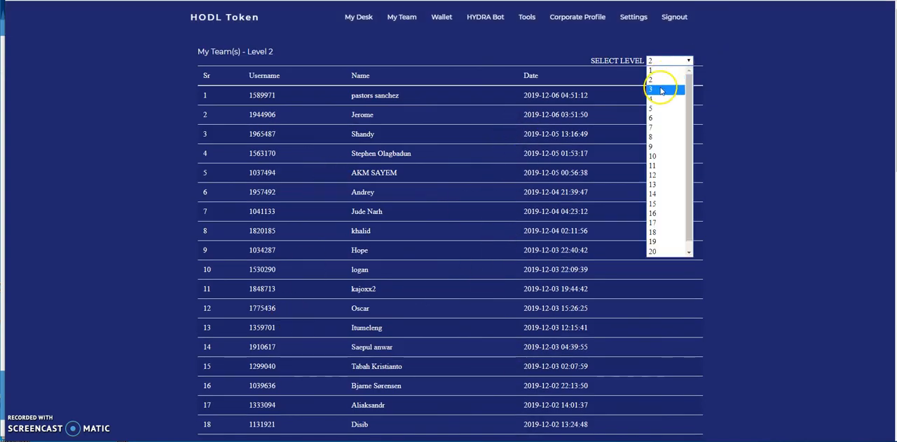
pyautogui.click(650, 88)
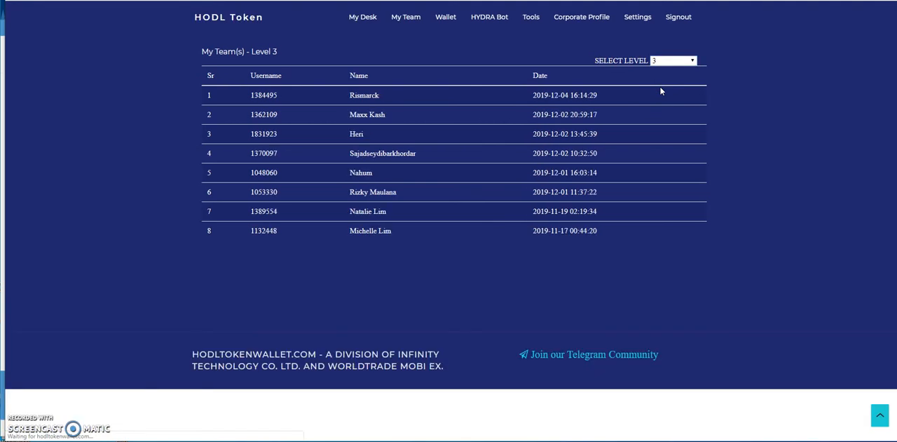
pyautogui.moveTo(385, 167)
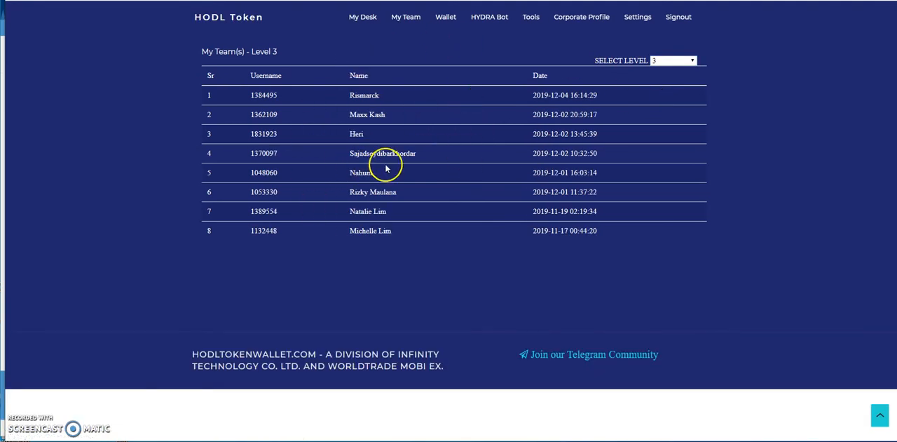
pyautogui.click(673, 60)
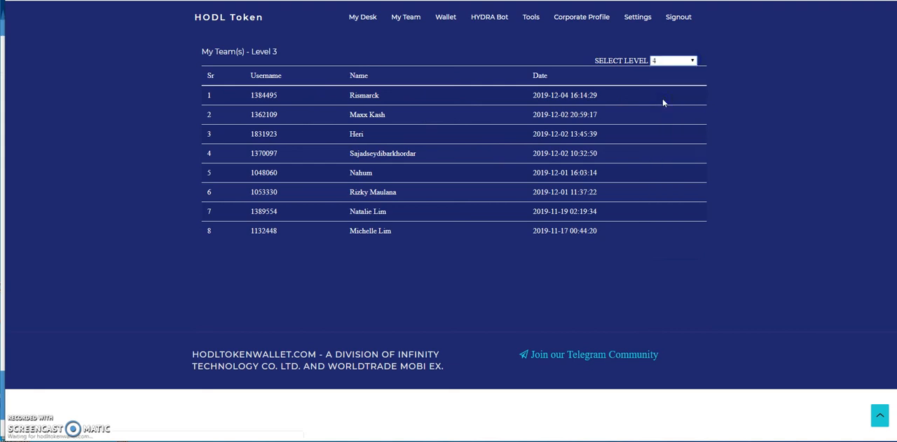
pyautogui.click(673, 60)
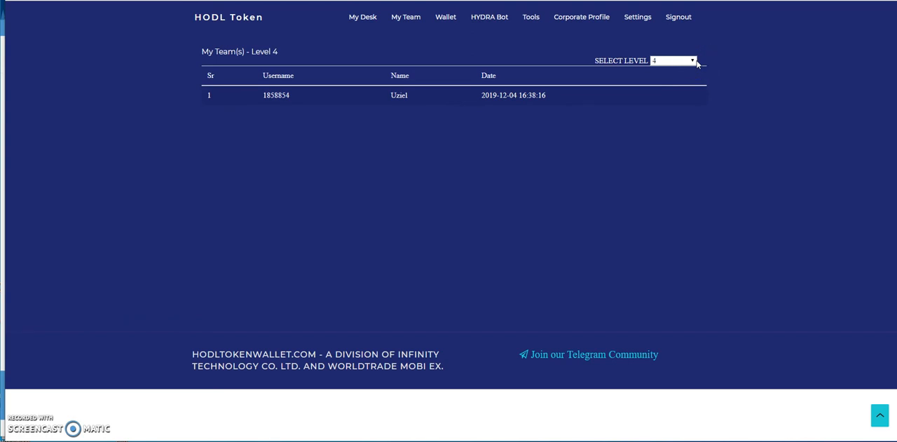
# Check level 5 (no members), switch back to level 4, and return to the dashboard.
pyautogui.click(672, 60)
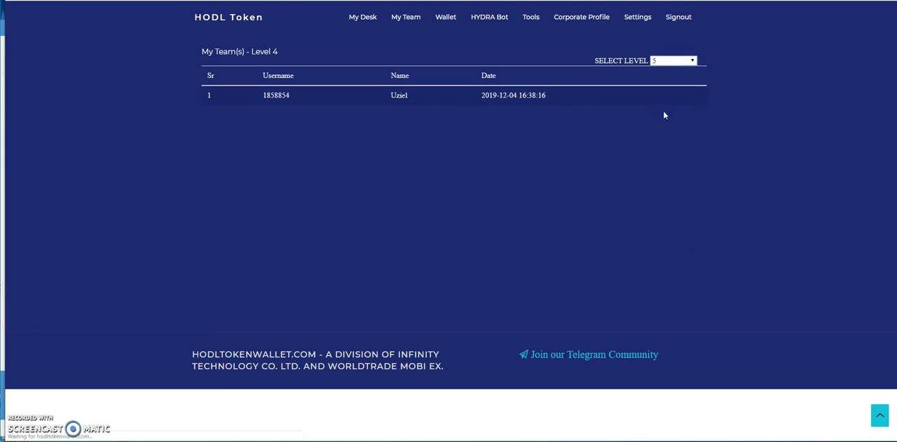
pyautogui.click(673, 60)
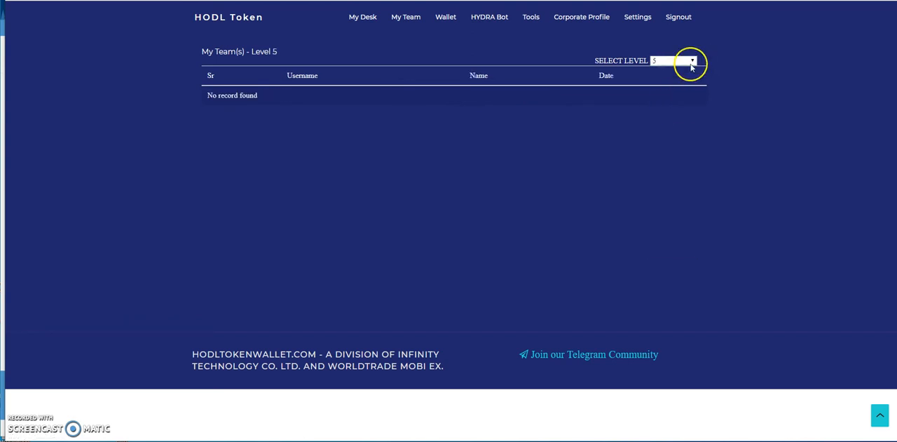
pyautogui.click(673, 60)
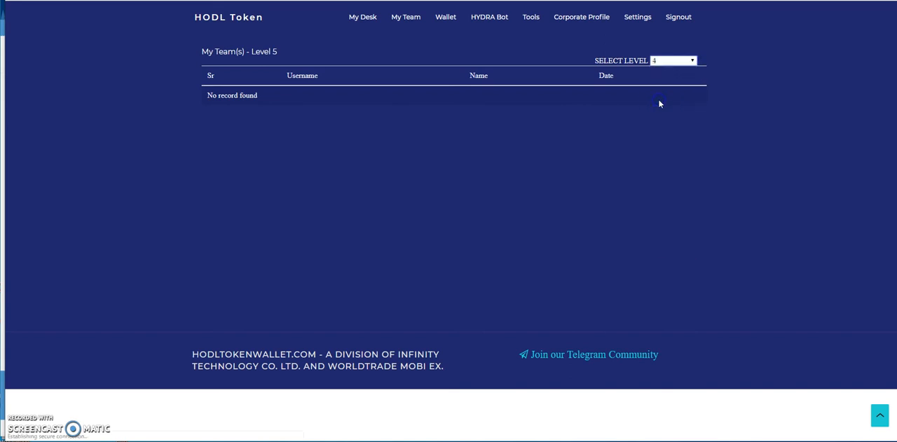
pyautogui.click(673, 60)
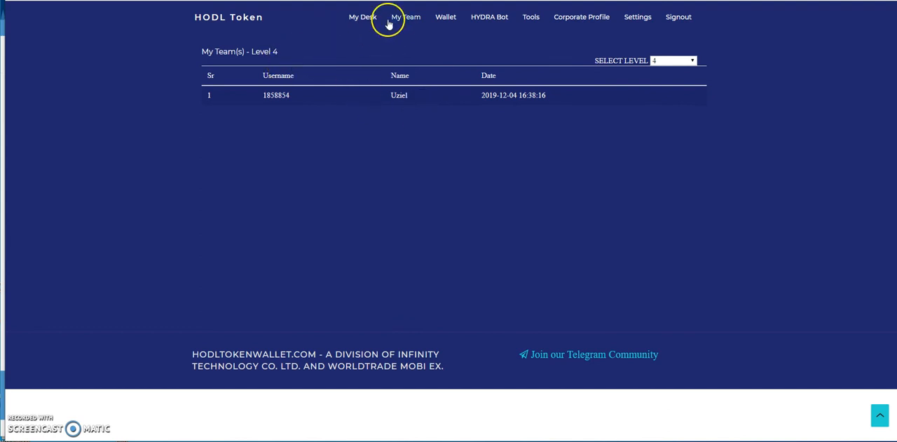
pyautogui.click(358, 17)
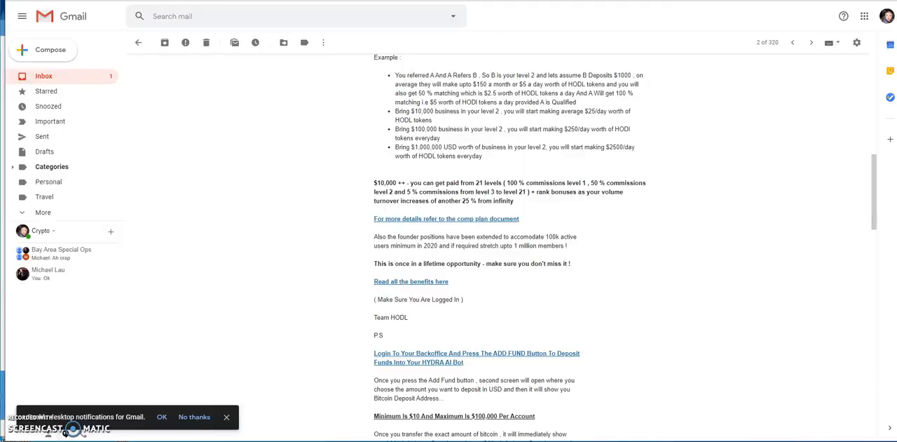
# Scroll the HODL email to the Add Fund instructions and $10–$100,000 deposit limits.
pyautogui.scroll(-3)
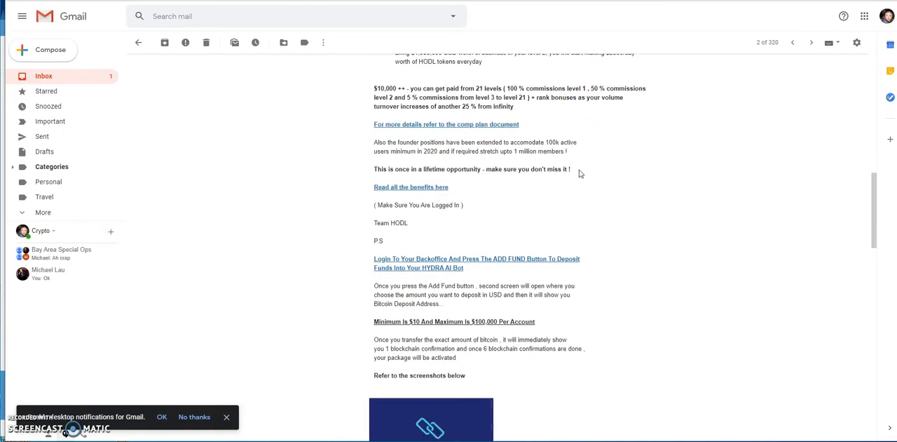
pyautogui.scroll(-3)
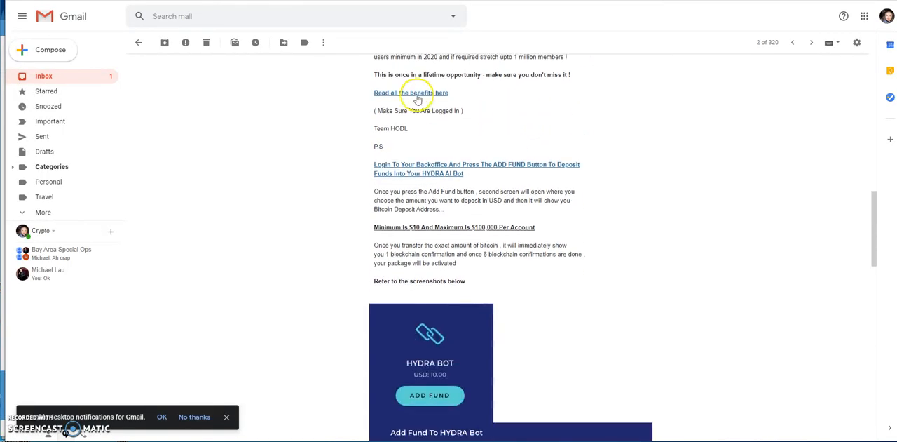
pyautogui.moveTo(530, 92)
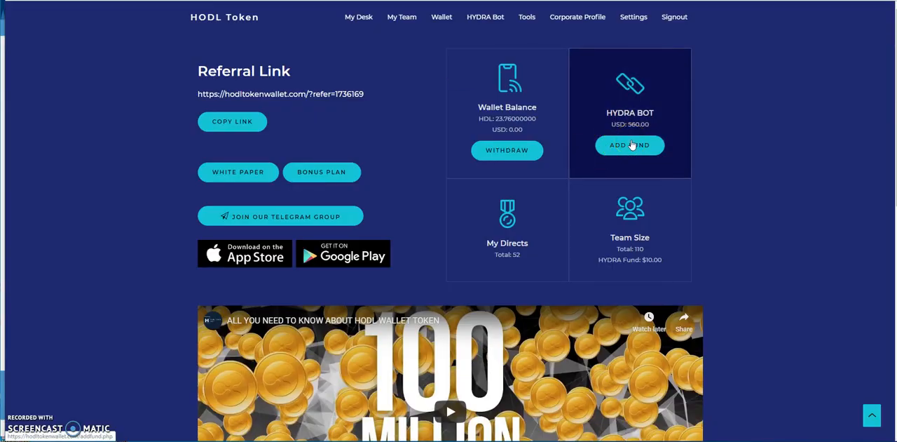
pyautogui.moveTo(628, 152)
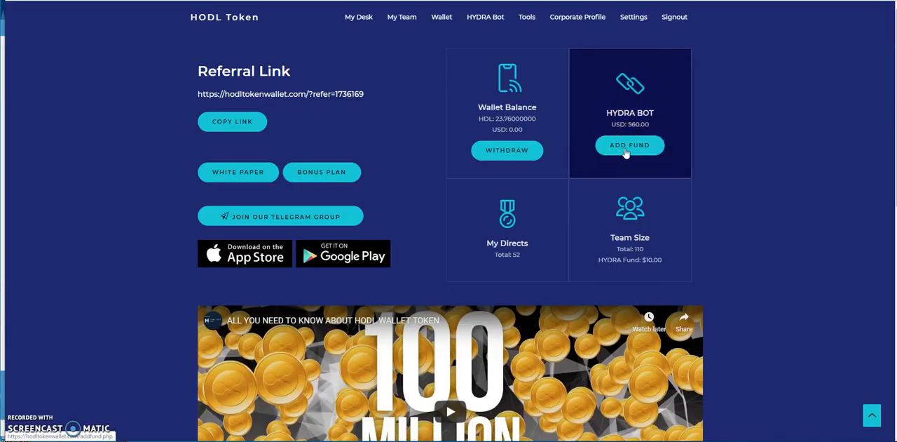
# Reopen Add Fund To HYDRA Bot from the HYDRA BOT card and review the package table.
pyautogui.click(628, 146)
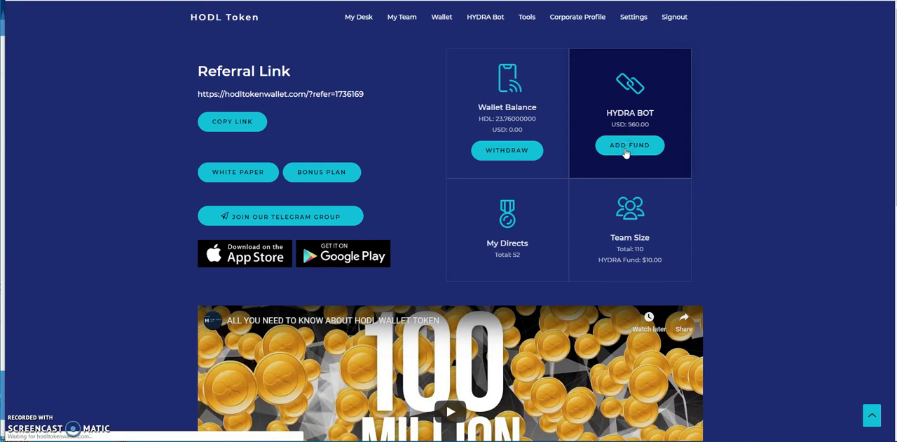
pyautogui.click(629, 146)
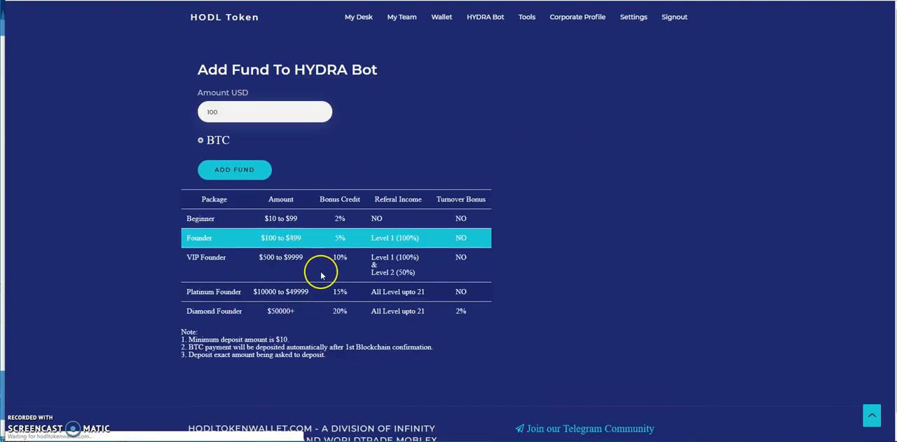
pyautogui.moveTo(433, 216)
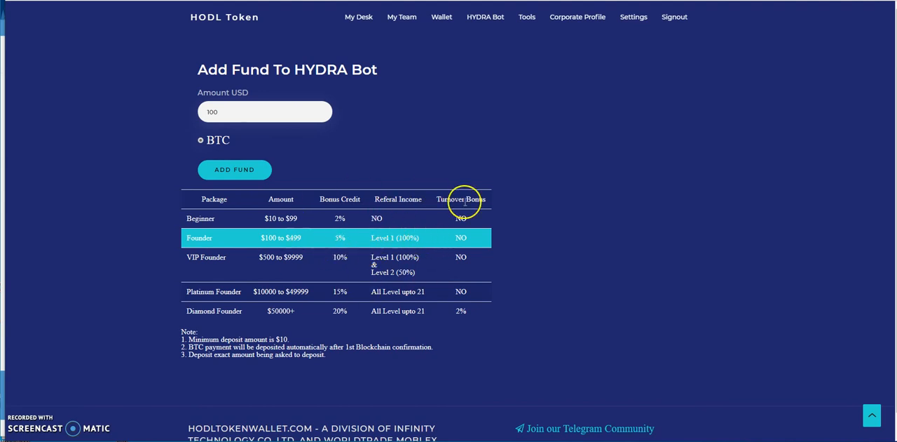
pyautogui.moveTo(258, 254)
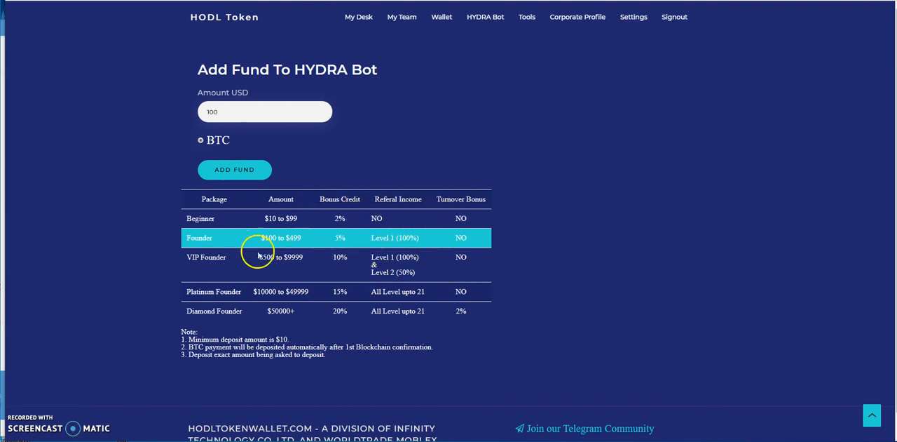
pyautogui.moveTo(309, 321)
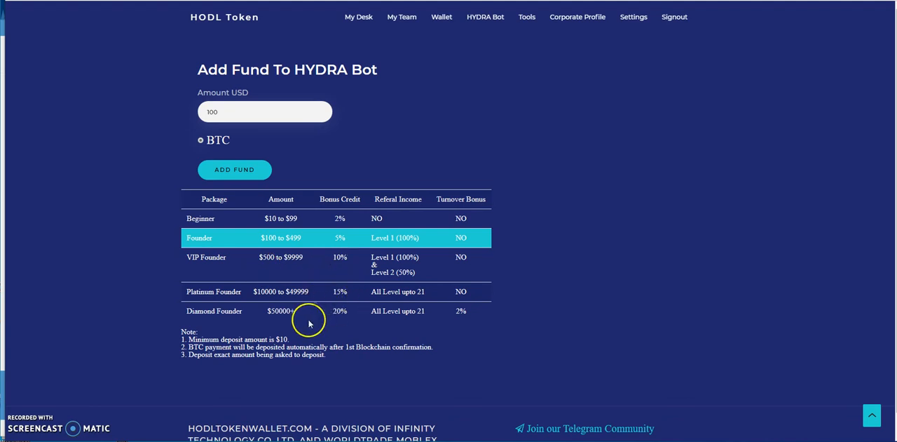
pyautogui.moveTo(303, 300)
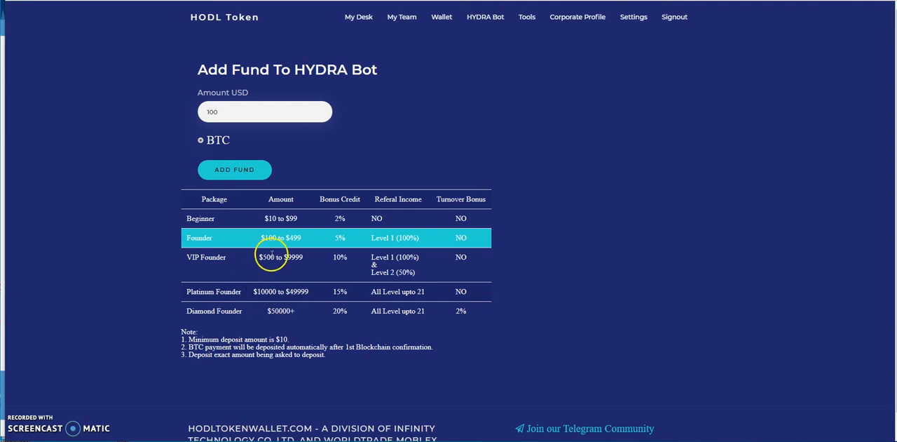
pyautogui.moveTo(294, 256)
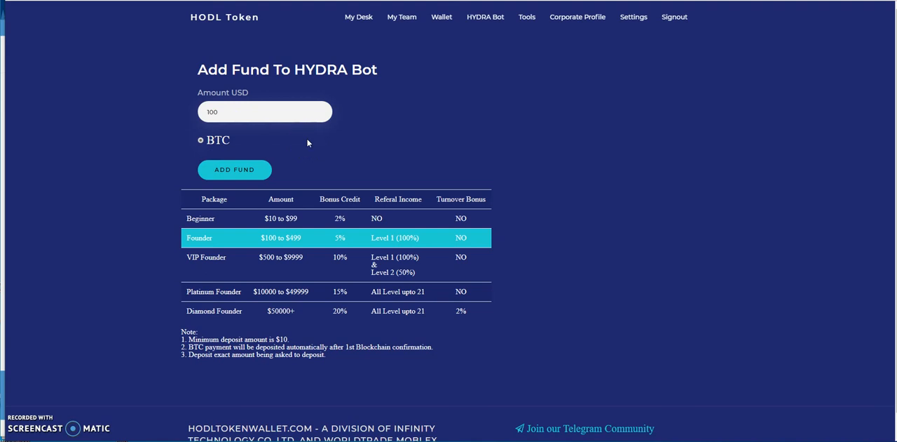
pyautogui.click(200, 140)
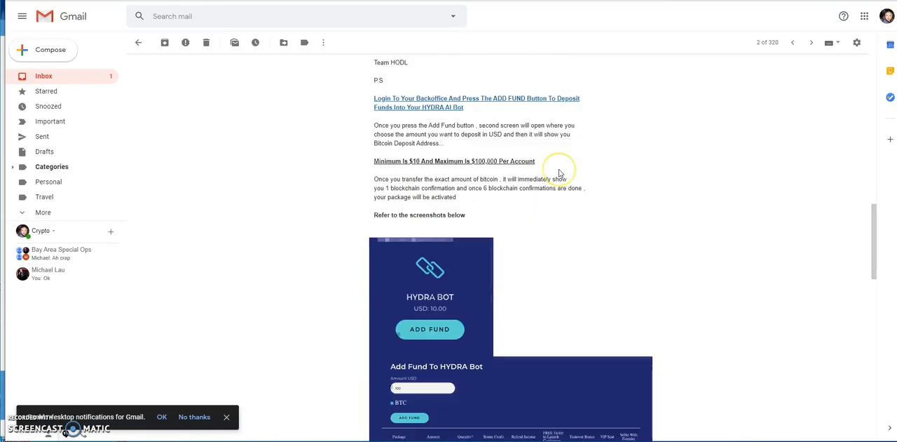
pyautogui.scroll(-3)
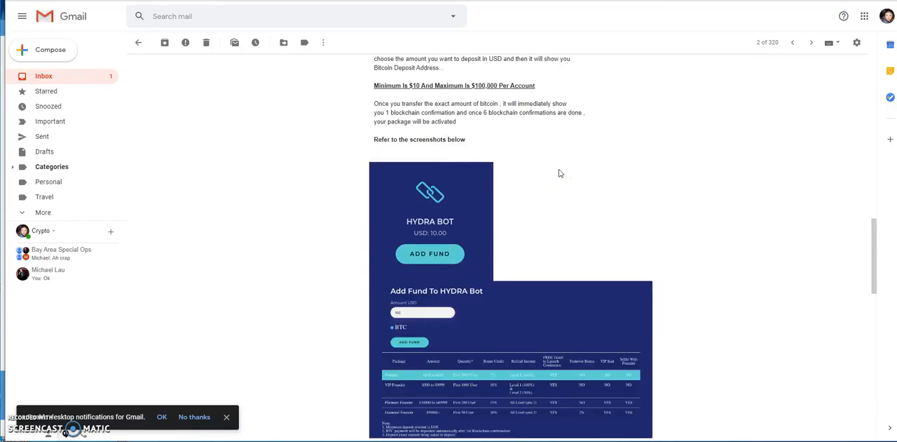
pyautogui.scroll(-3)
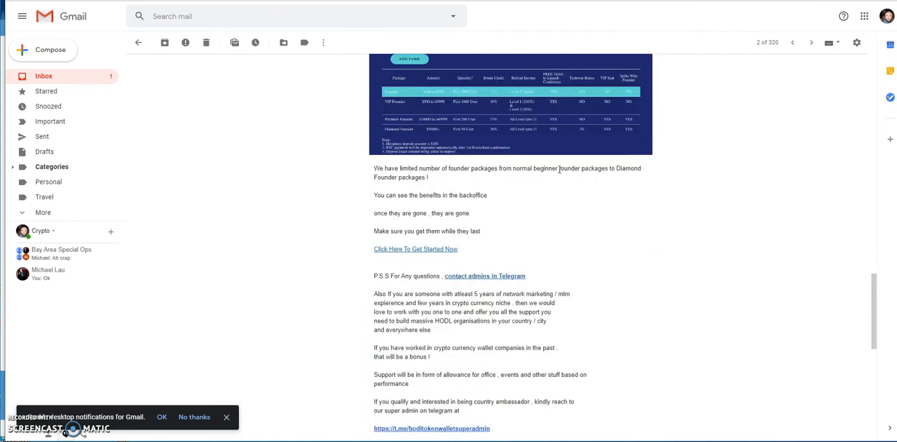
pyautogui.scroll(-3)
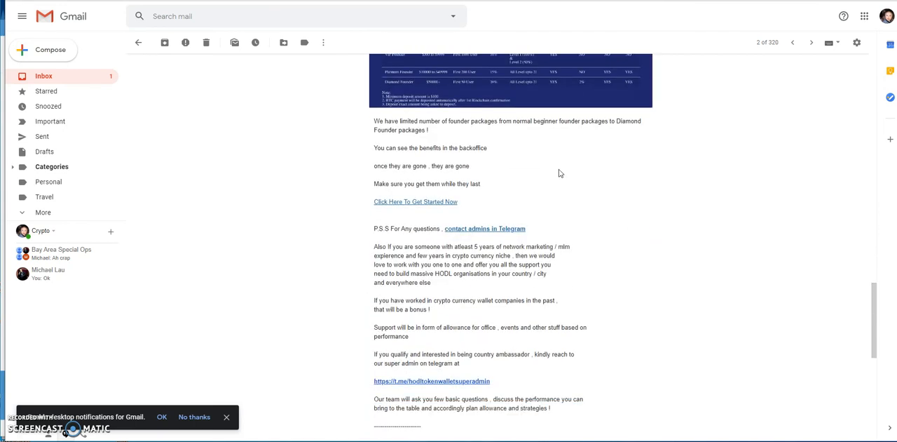
pyautogui.scroll(-3)
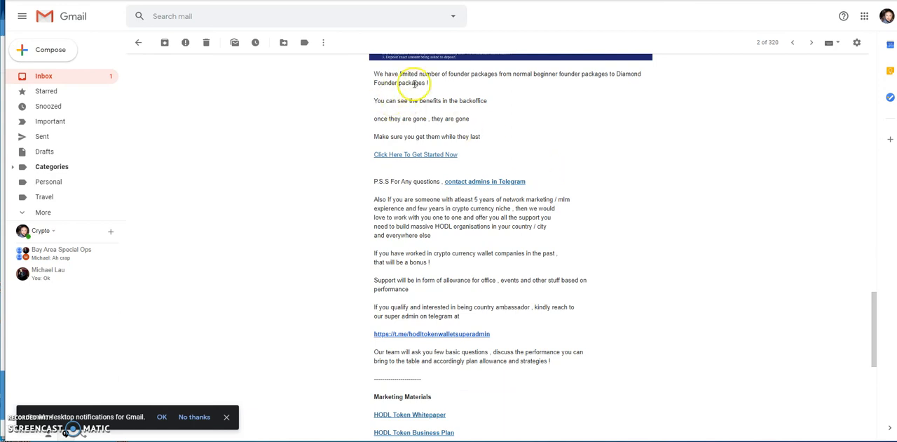
pyautogui.moveTo(588, 92)
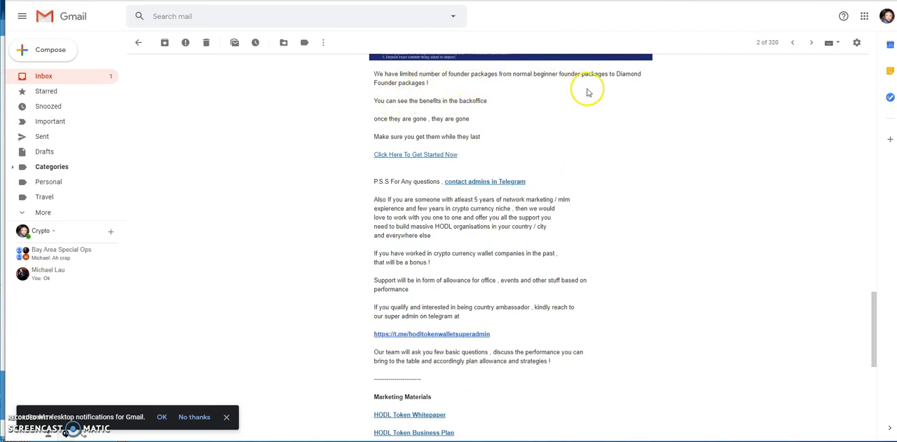
pyautogui.moveTo(484, 126)
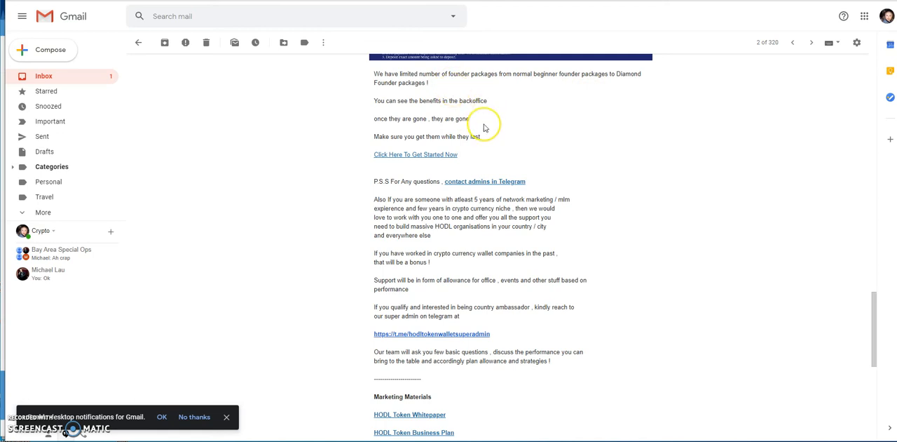
pyautogui.scroll(-3)
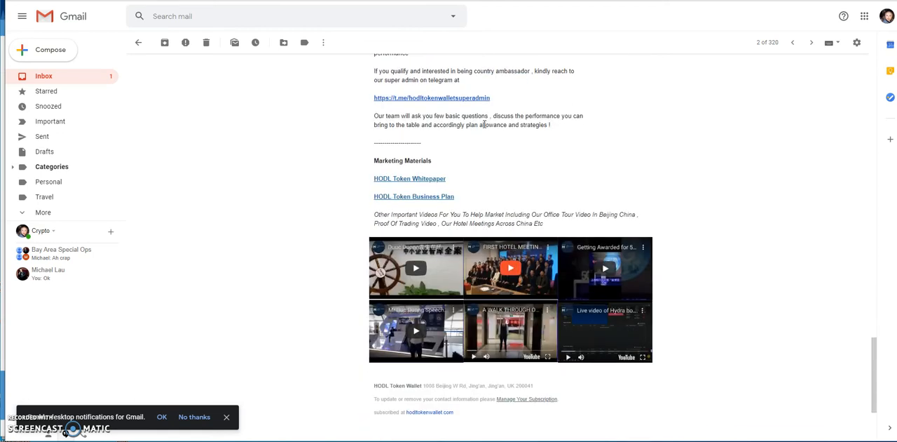
pyautogui.scroll(-3)
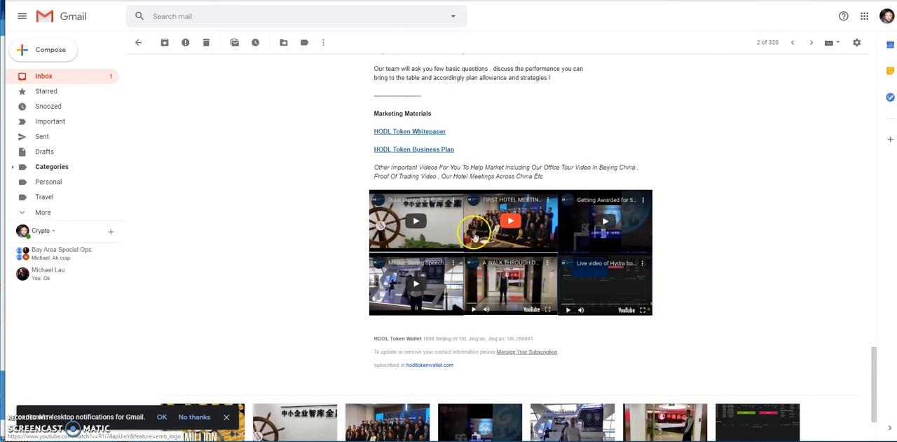
pyautogui.moveTo(510, 222)
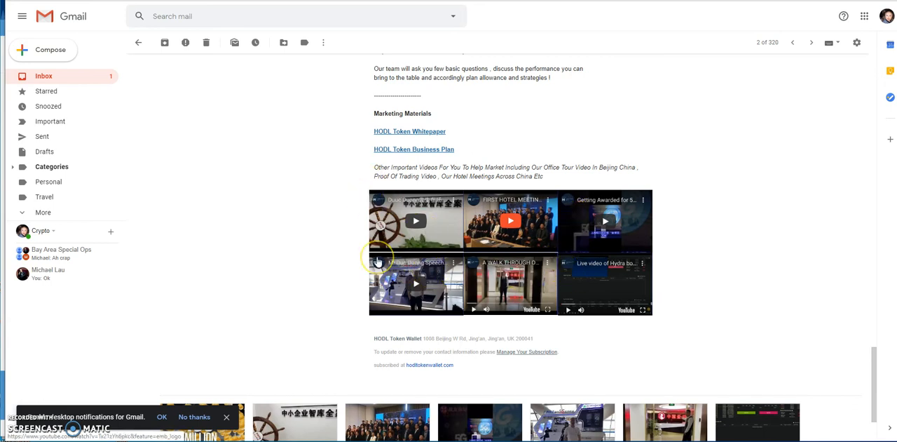
pyautogui.moveTo(342, 251)
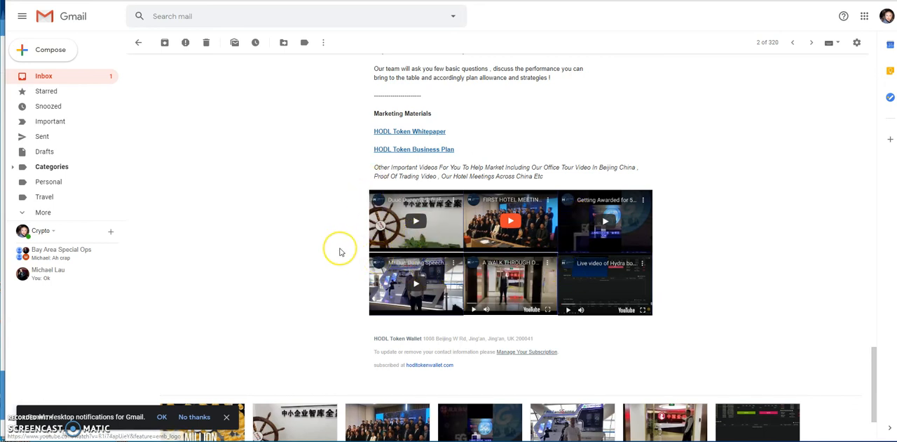
pyautogui.scroll(-3)
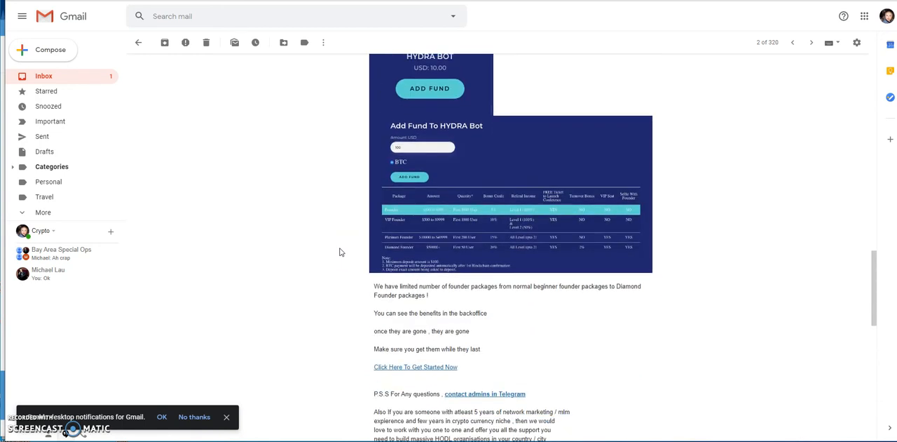
pyautogui.scroll(-3)
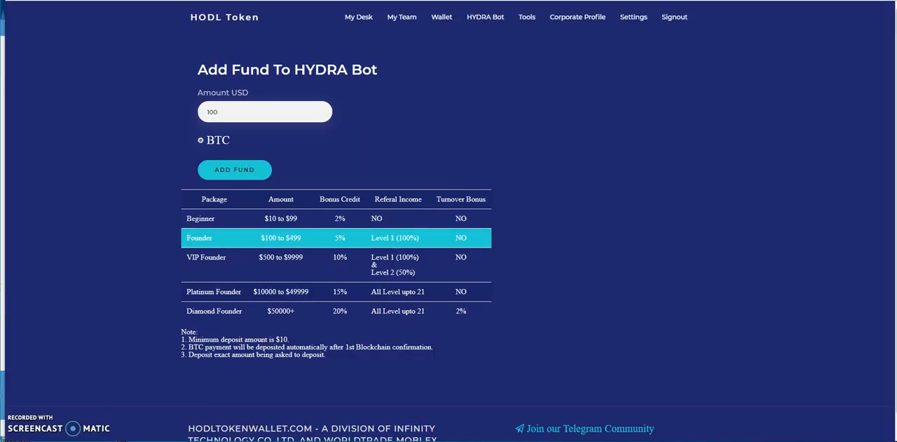
pyautogui.moveTo(468, 108)
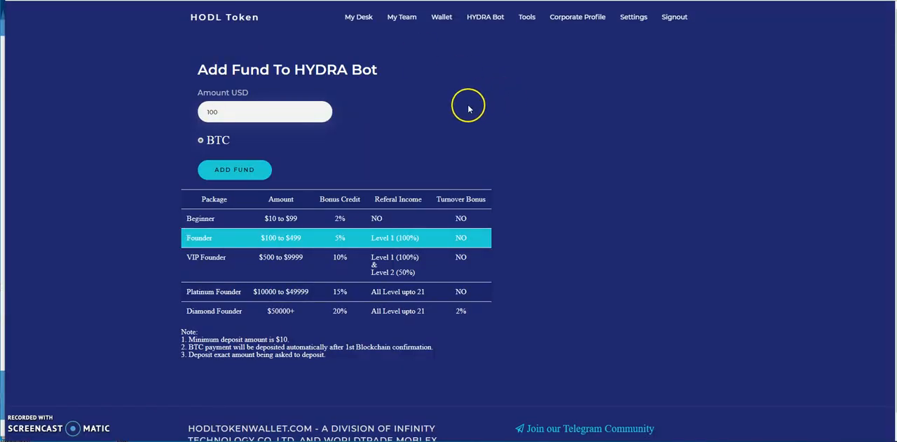
pyautogui.moveTo(420, 153)
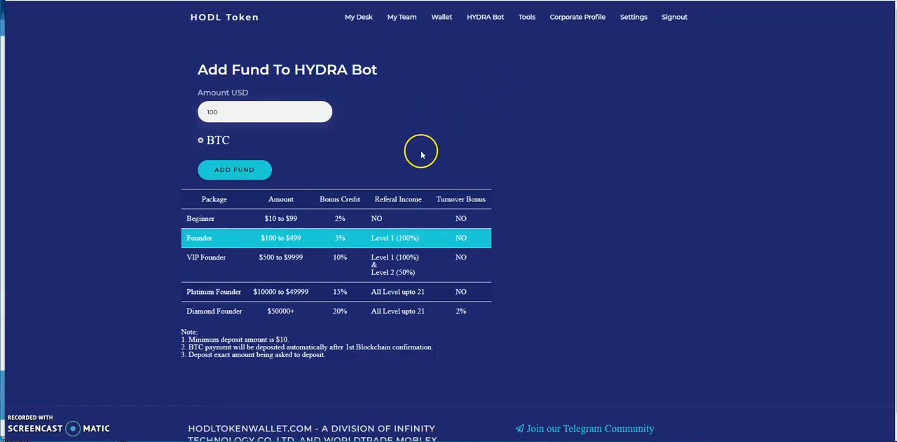
pyautogui.moveTo(227, 239)
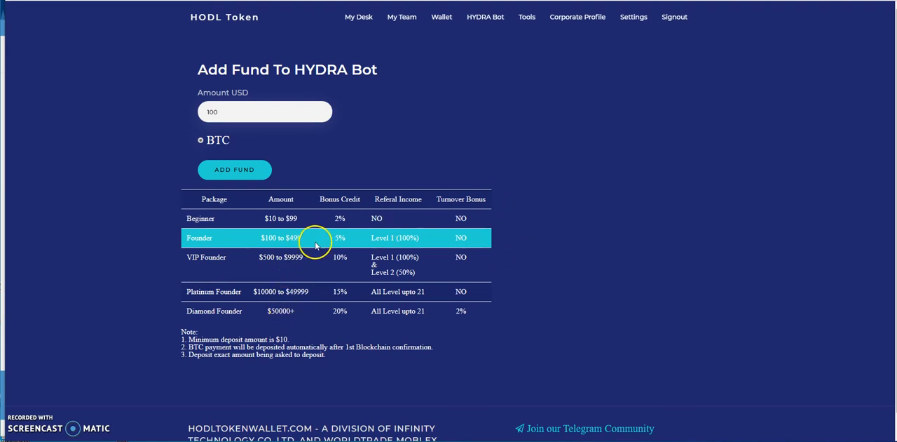
pyautogui.moveTo(266, 267)
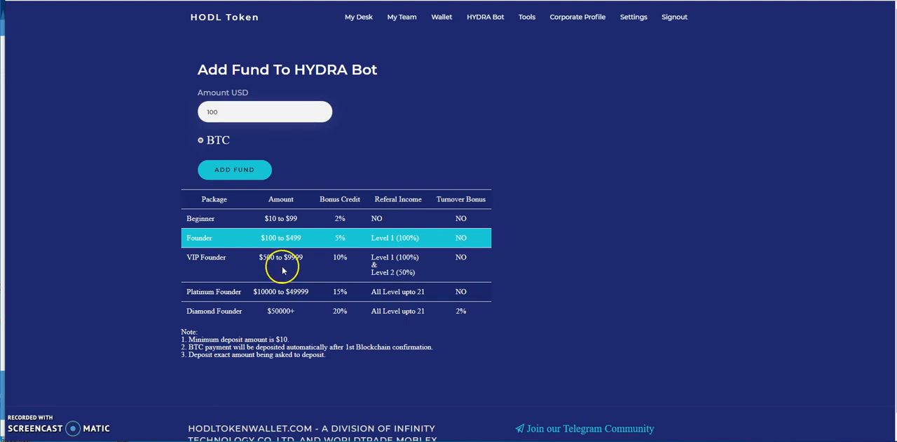
pyautogui.moveTo(251, 311)
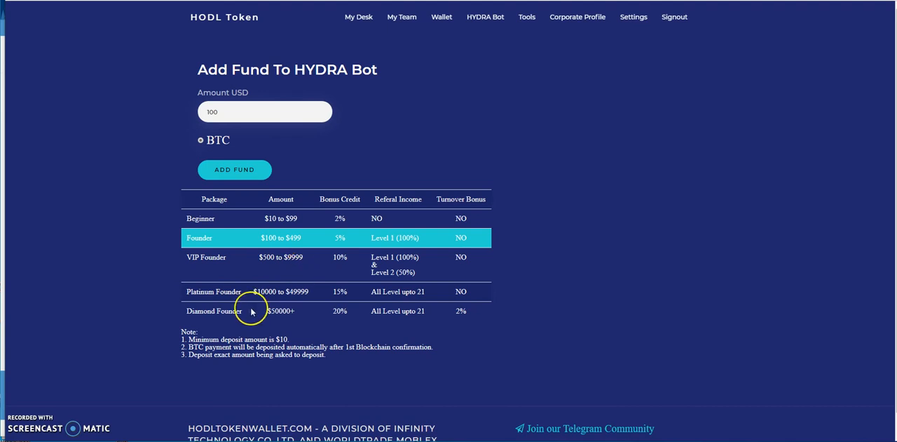
pyautogui.moveTo(275, 309)
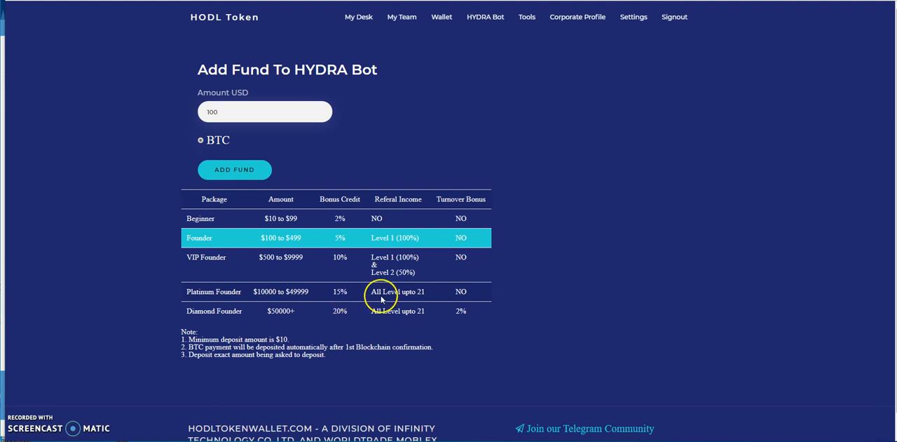
pyautogui.moveTo(408, 300)
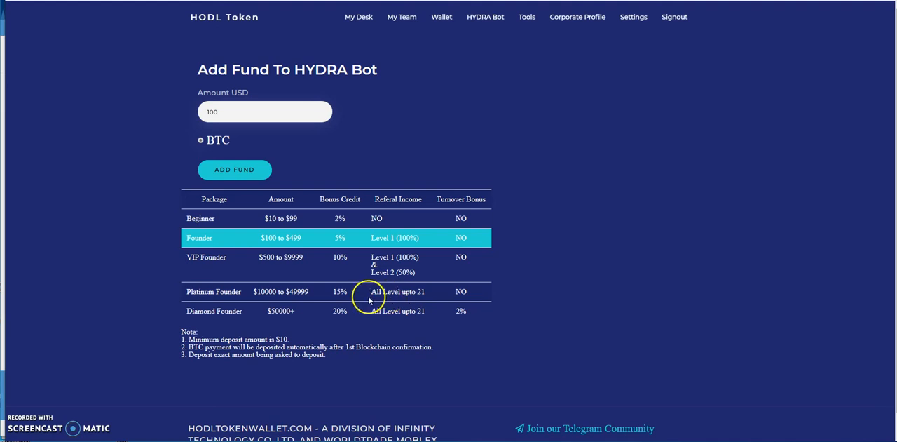
pyautogui.moveTo(480, 132)
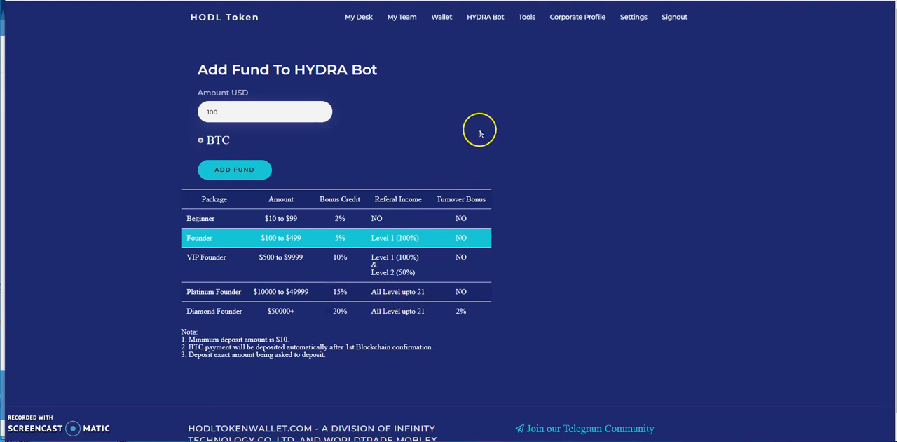
pyautogui.moveTo(325, 205)
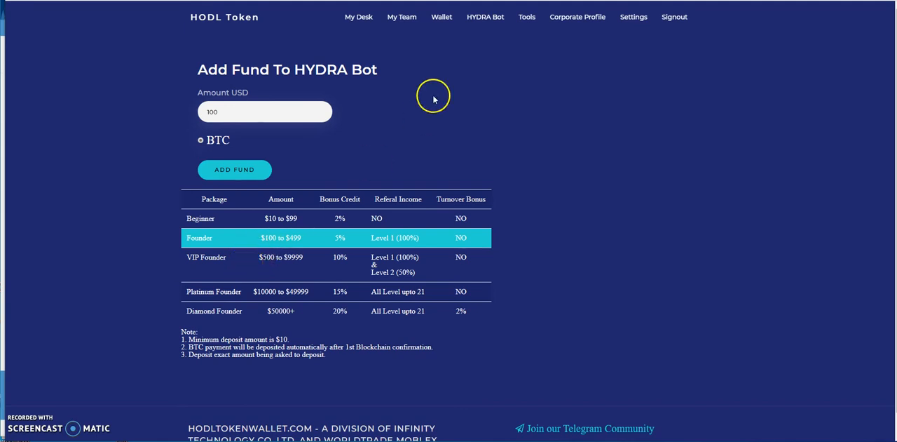
pyautogui.moveTo(335, 44)
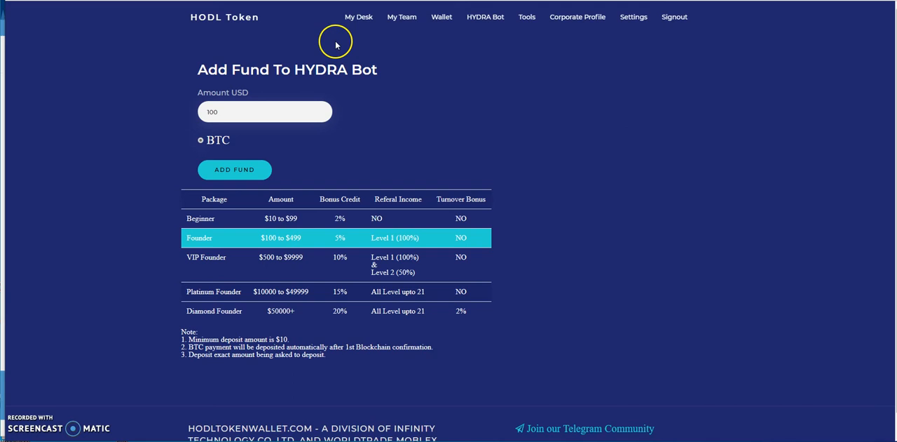
pyautogui.moveTo(353, 39)
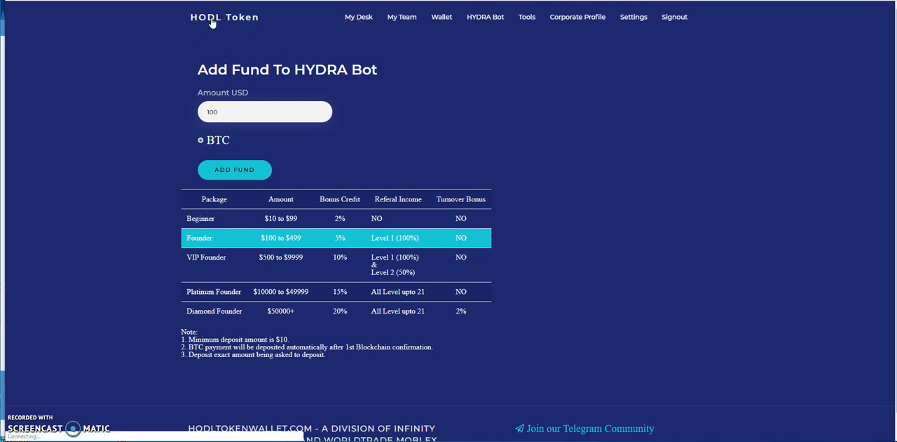
# Go to the HODL Token landing page with its coin burn countdown and sign-up form.
pyautogui.click(358, 16)
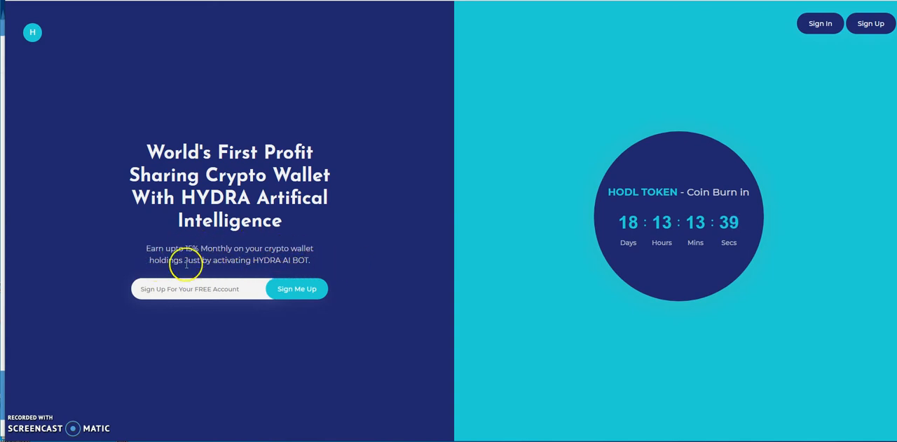
pyautogui.moveTo(403, 243)
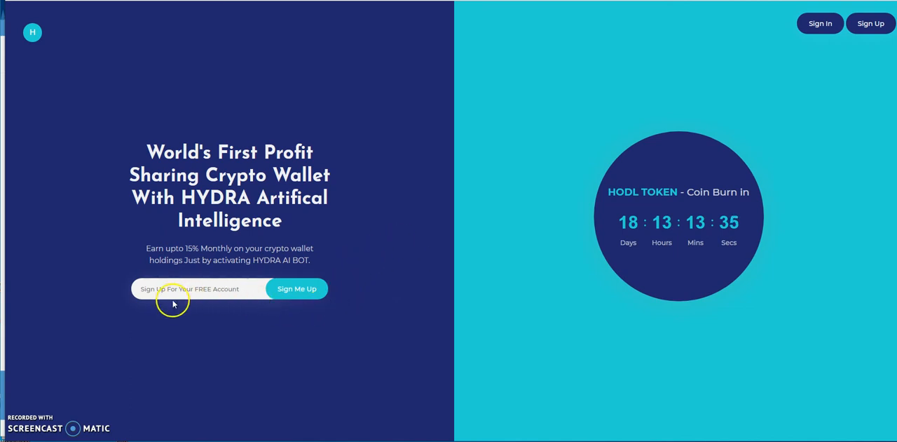
pyautogui.moveTo(528, 205)
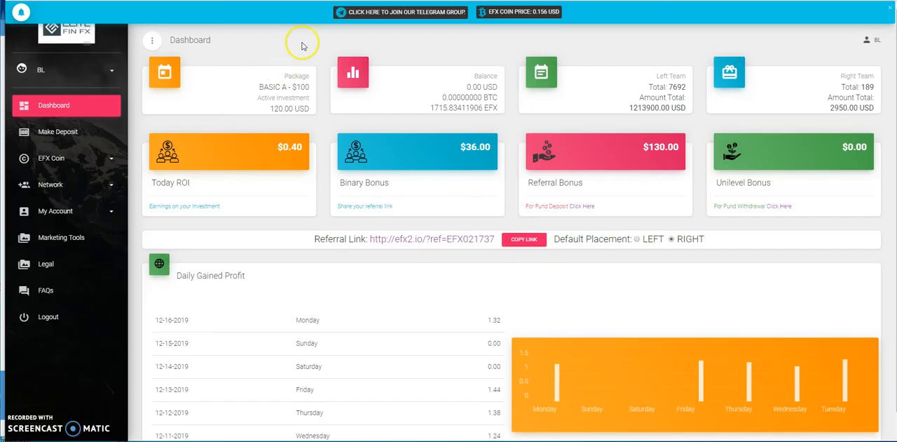
pyautogui.moveTo(267, 54)
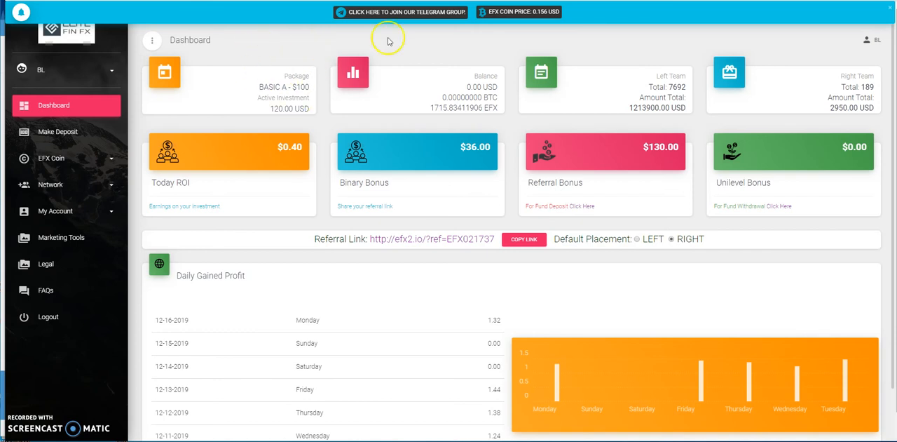
pyautogui.moveTo(258, 64)
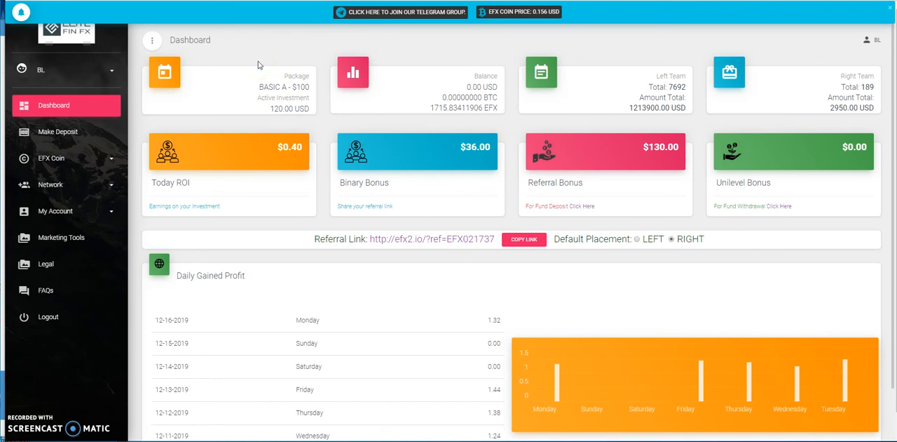
pyautogui.moveTo(429, 52)
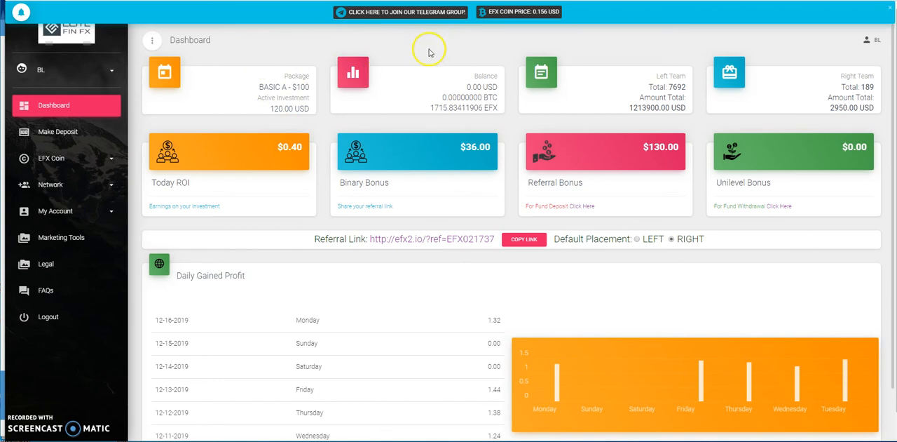
pyautogui.moveTo(317, 53)
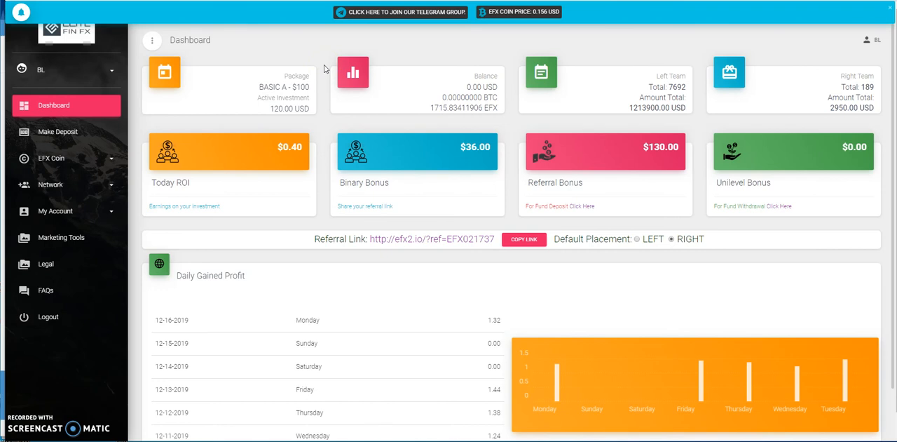
pyautogui.moveTo(328, 69)
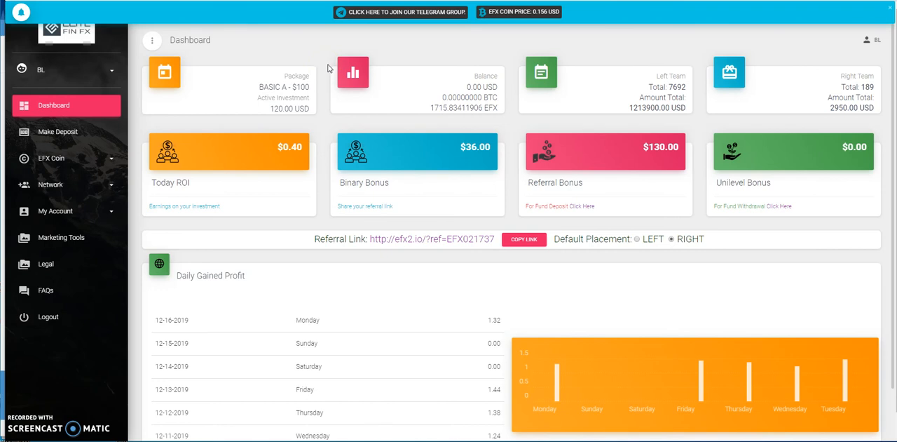
pyautogui.moveTo(496, 50)
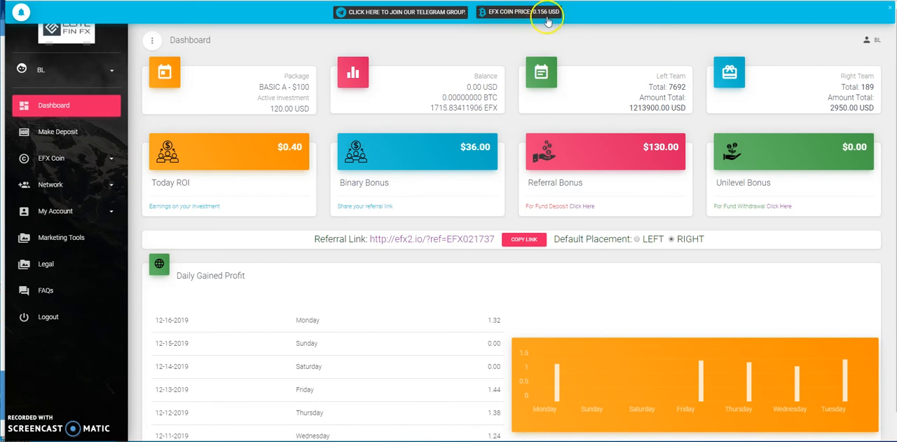
pyautogui.moveTo(545, 18)
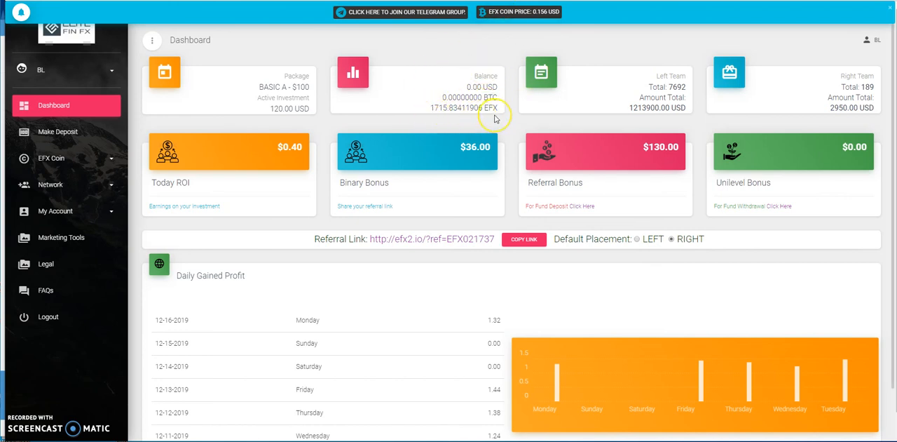
pyautogui.moveTo(494, 118)
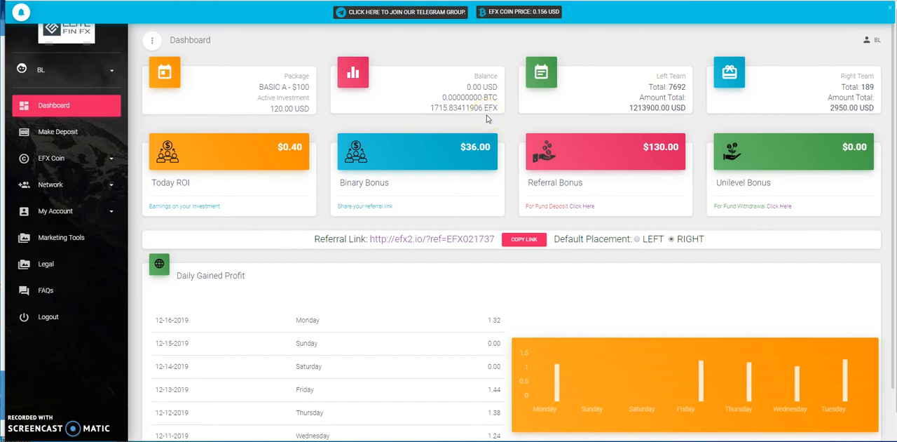
pyautogui.moveTo(454, 119)
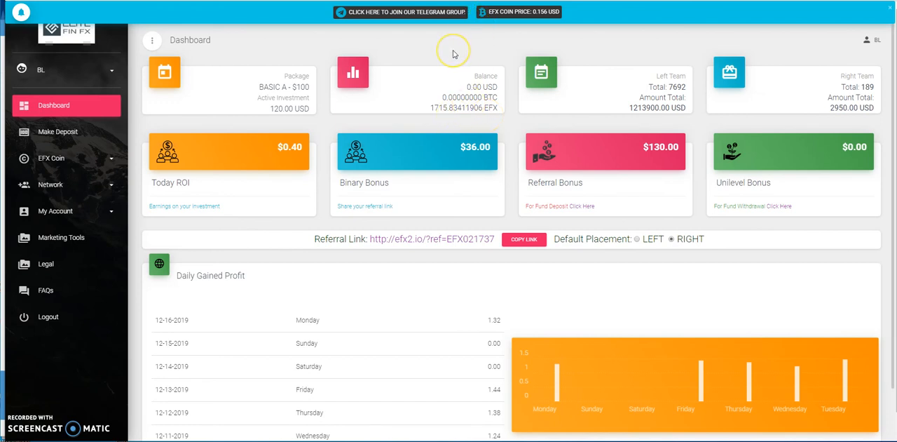
pyautogui.moveTo(453, 54)
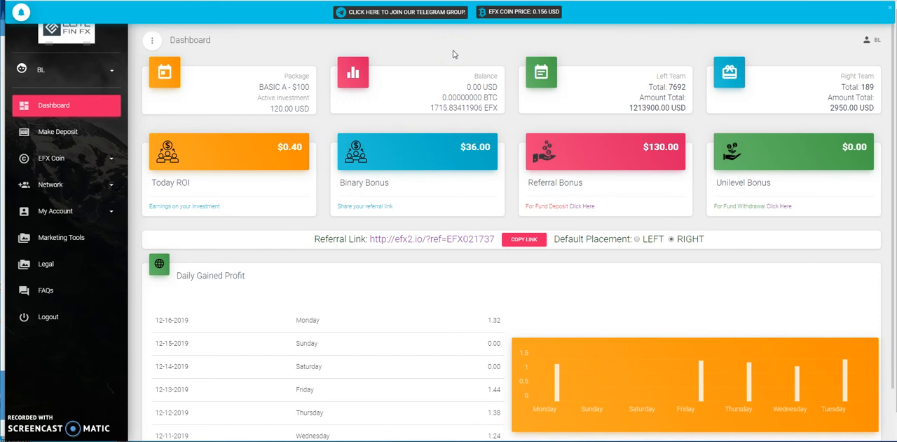
pyautogui.moveTo(549, 50)
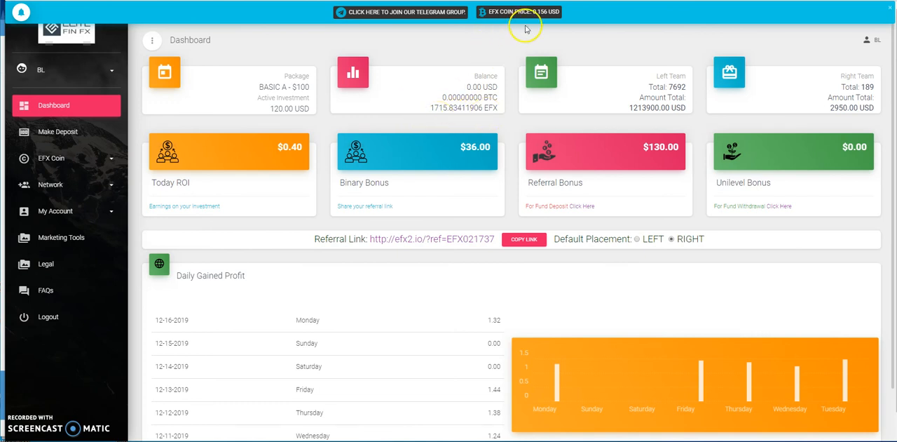
pyautogui.moveTo(581, 45)
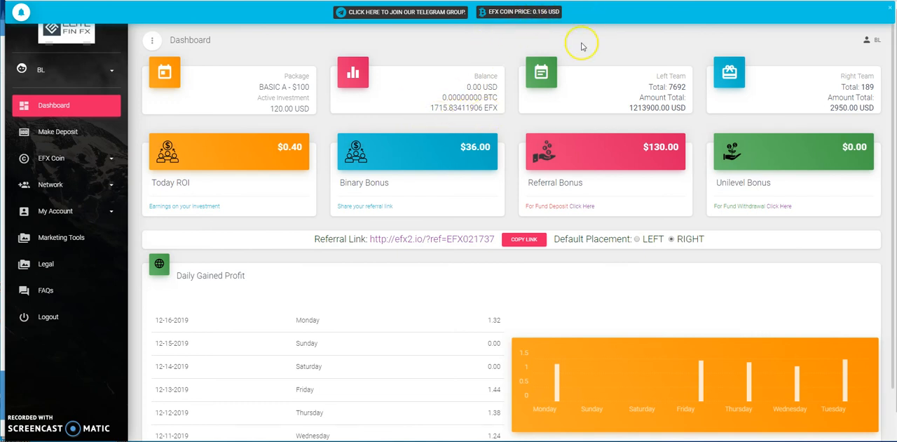
pyautogui.moveTo(725, 29)
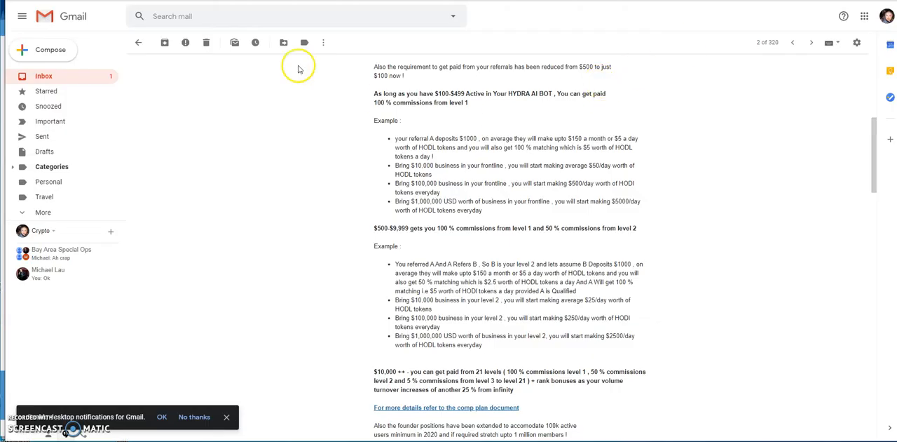
# Return to the Gmail inbox led by Admin - EFX2.io's "$554,108 USD Last Week!" message.
pyautogui.click(137, 42)
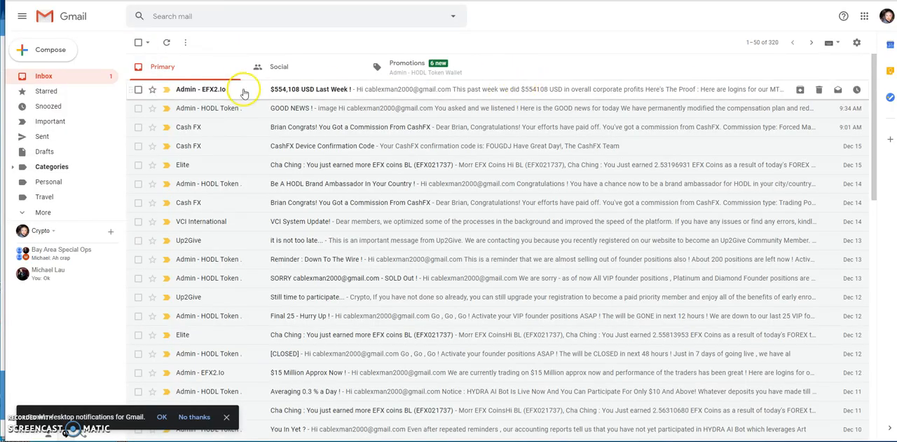
pyautogui.moveTo(236, 192)
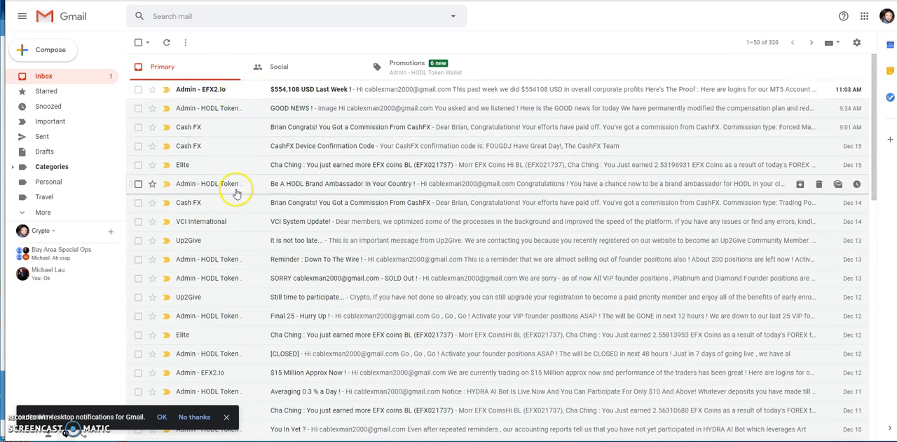
pyautogui.moveTo(227, 90)
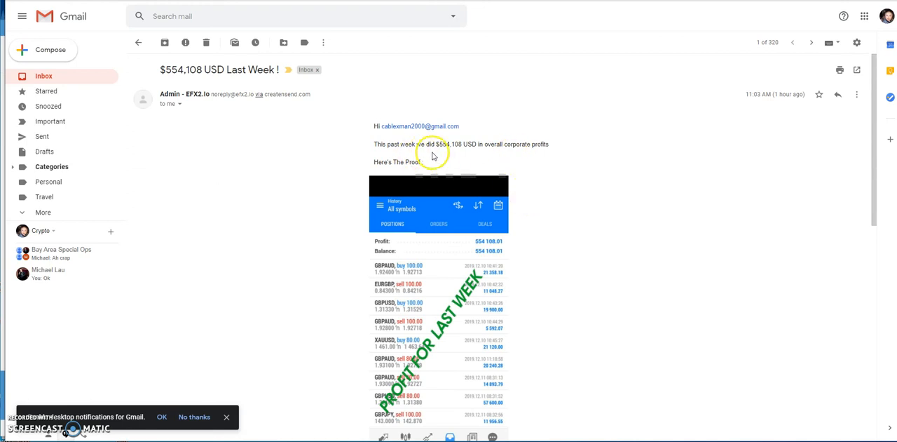
pyautogui.moveTo(502, 154)
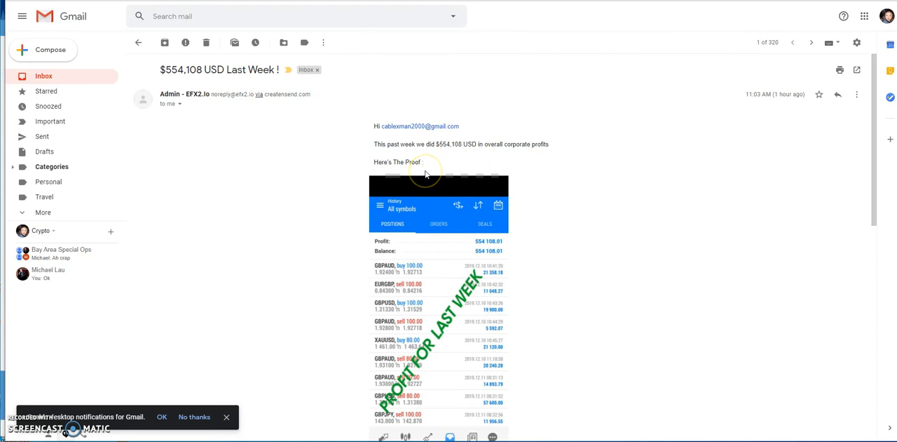
pyautogui.scroll(-3)
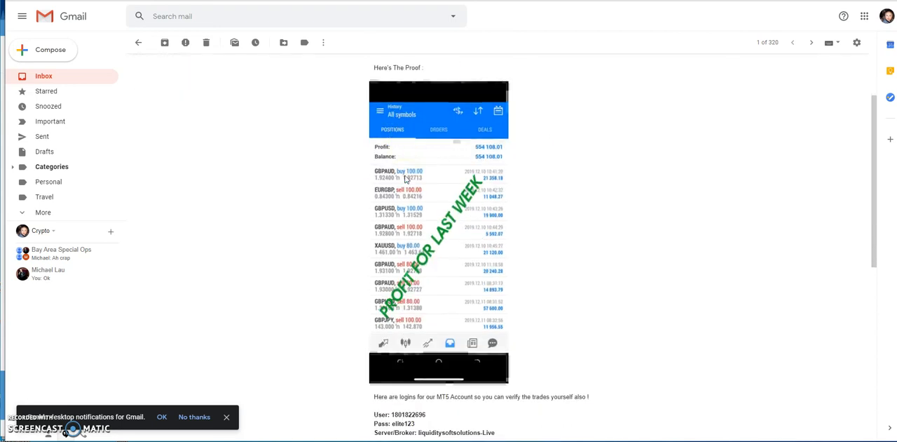
pyautogui.scroll(-3)
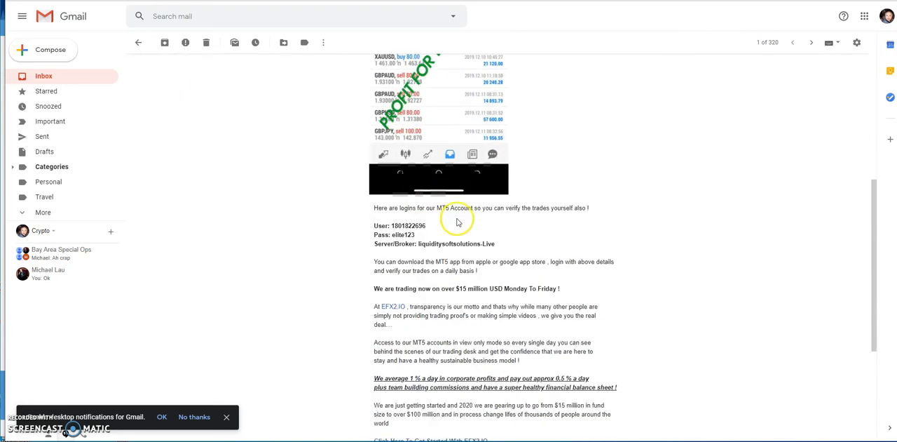
pyautogui.moveTo(451, 215)
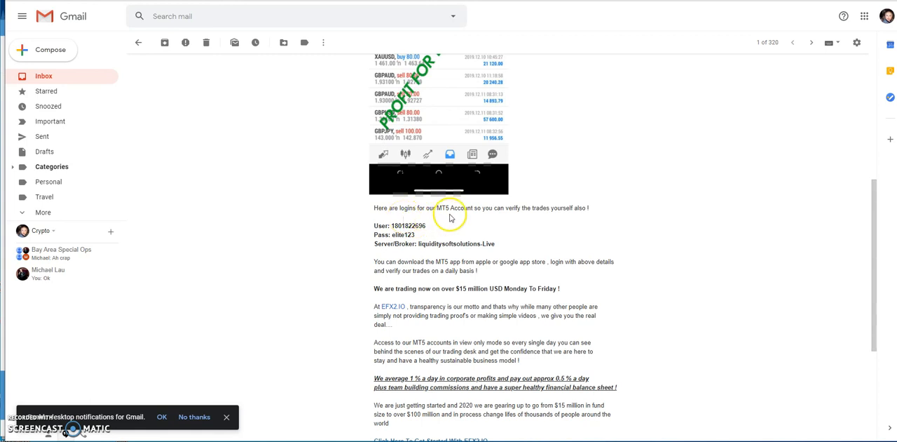
pyautogui.moveTo(566, 221)
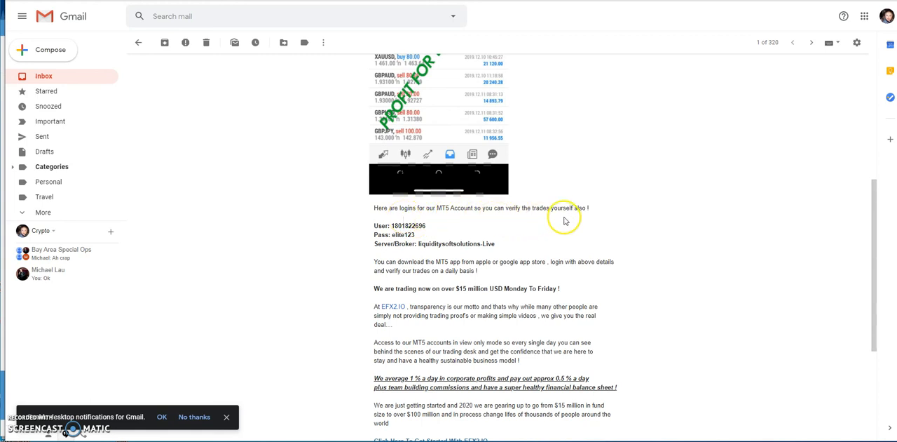
pyautogui.moveTo(362, 235)
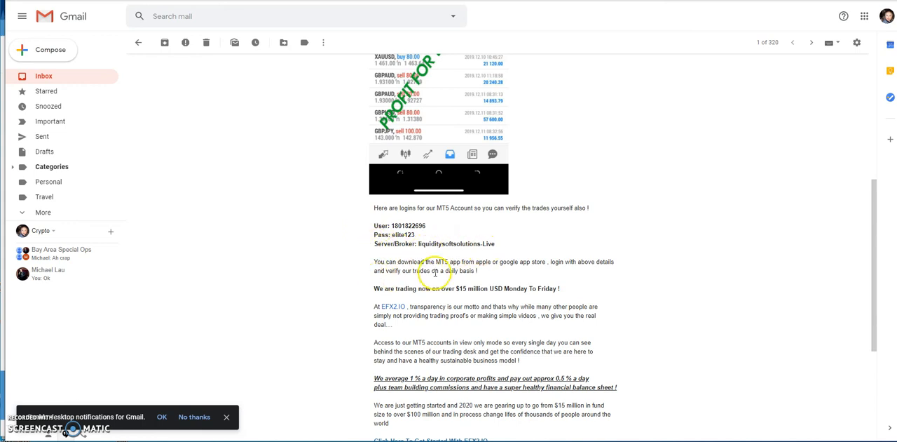
pyautogui.moveTo(358, 314)
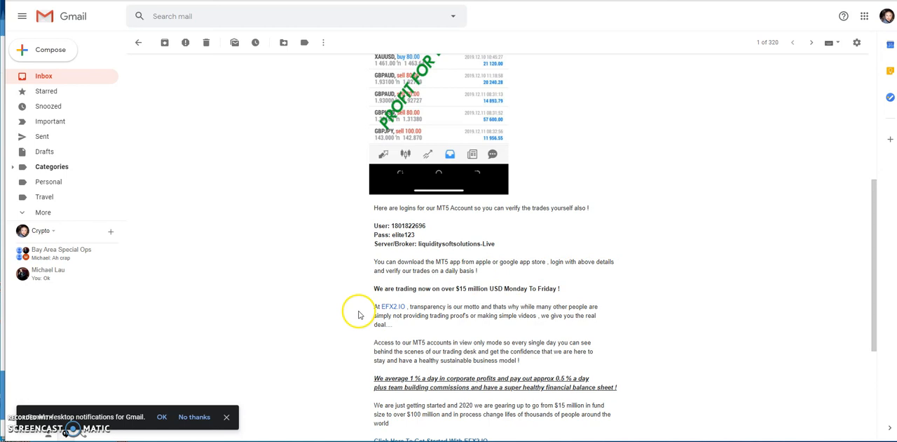
pyautogui.scroll(-3)
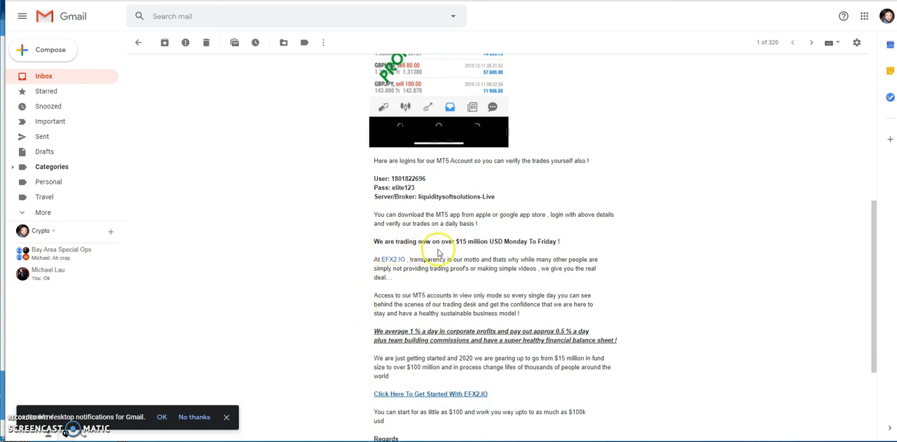
pyautogui.moveTo(555, 253)
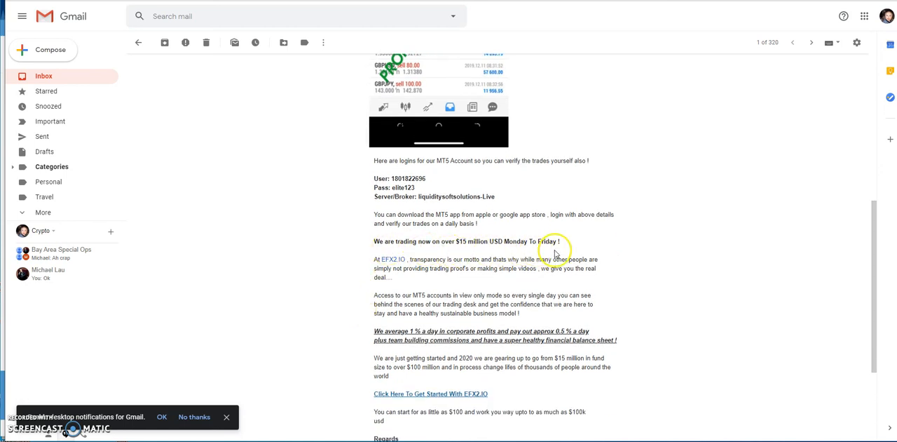
pyautogui.moveTo(274, 161)
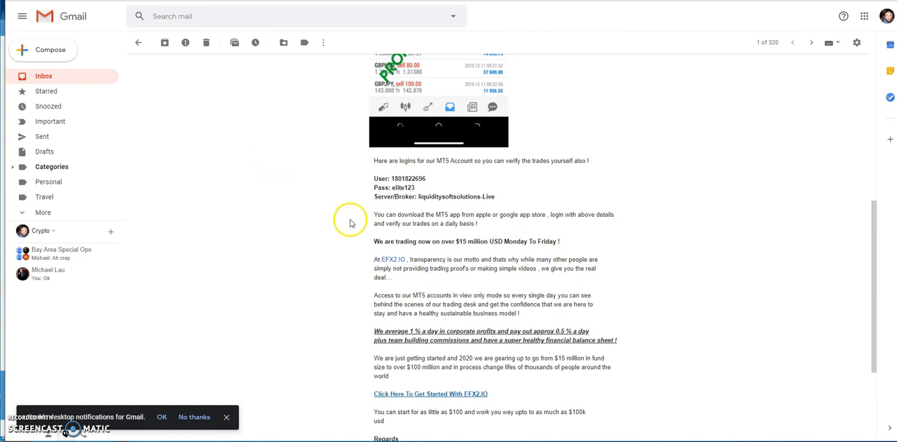
pyautogui.scroll(-3)
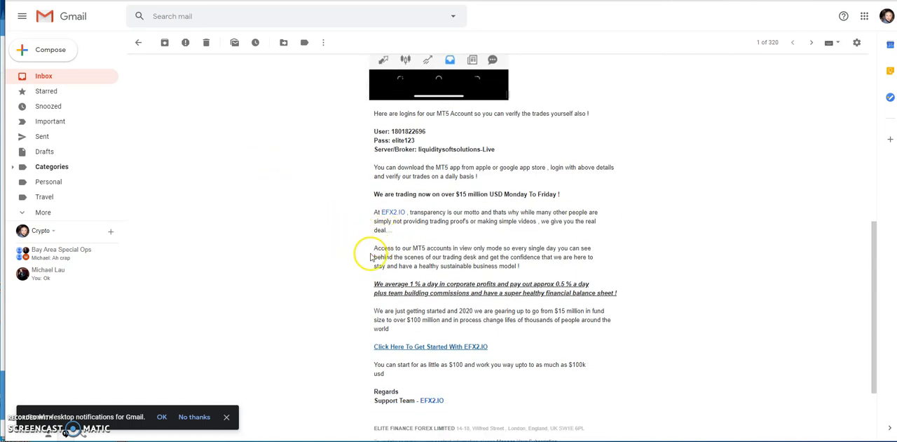
pyautogui.scroll(-3)
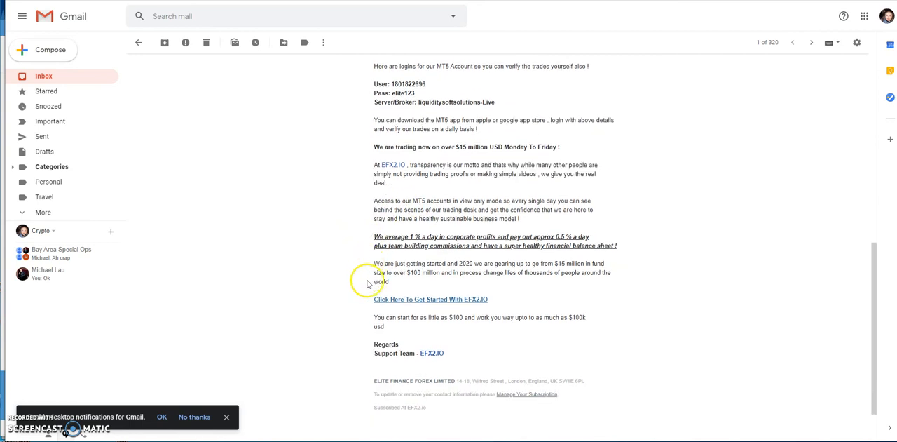
pyautogui.moveTo(476, 244)
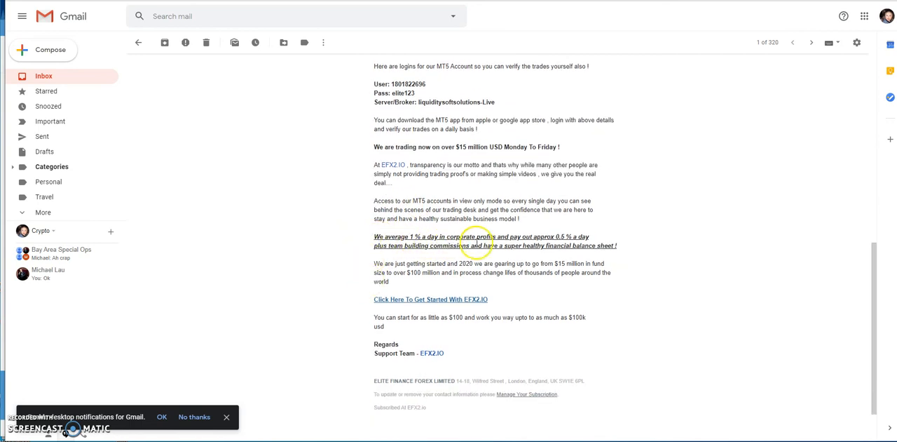
pyautogui.moveTo(561, 239)
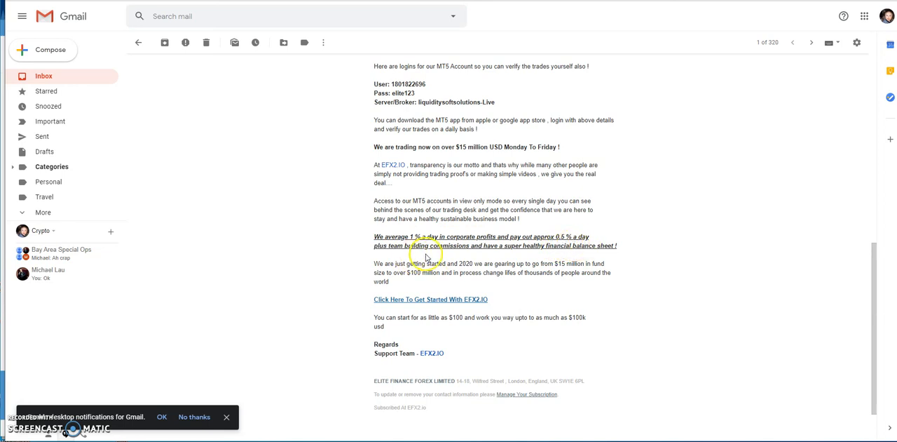
pyautogui.moveTo(513, 256)
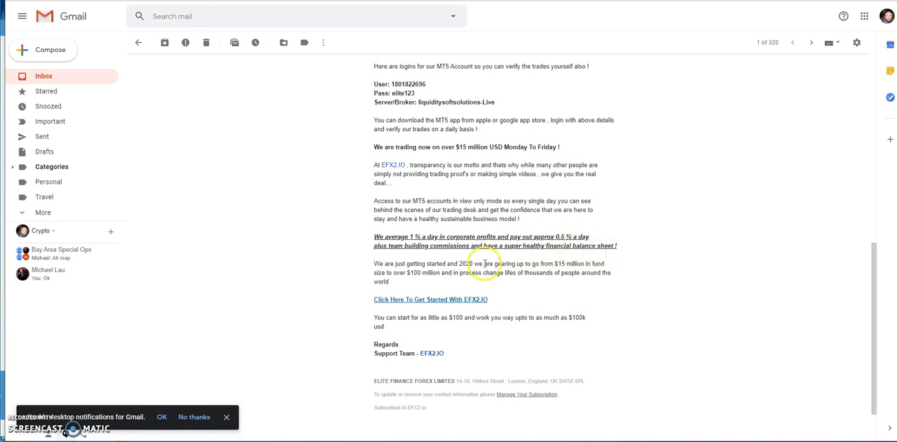
pyautogui.moveTo(423, 272)
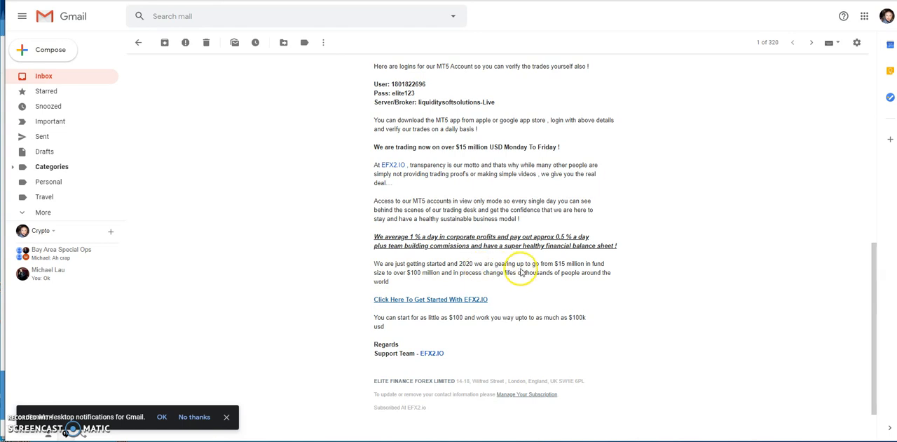
pyautogui.moveTo(418, 281)
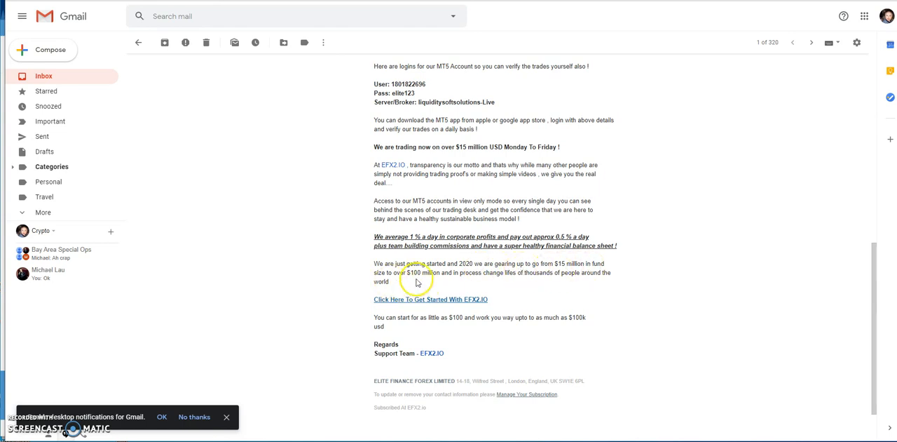
pyautogui.moveTo(494, 280)
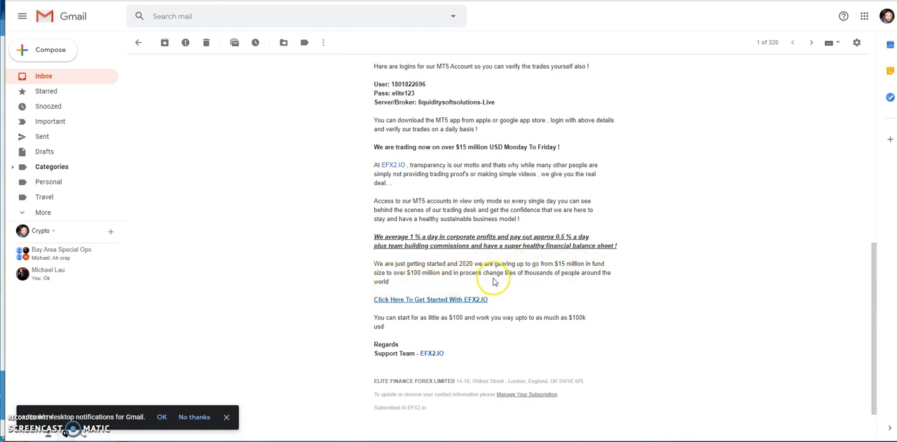
pyautogui.moveTo(540, 281)
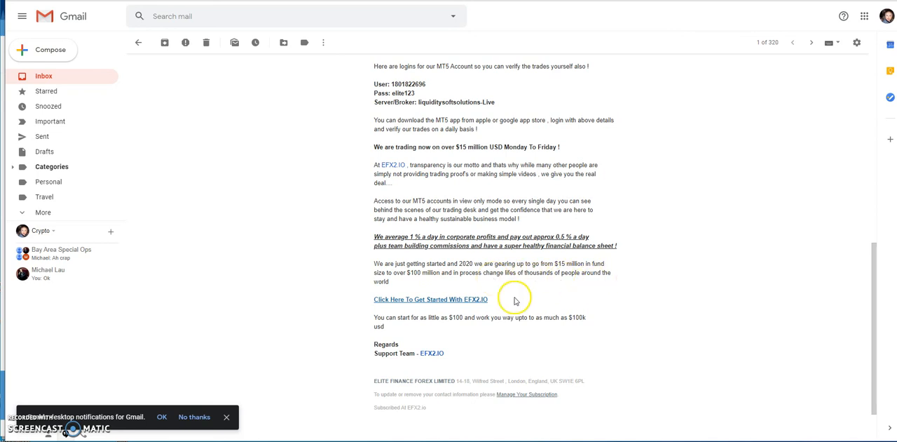
pyautogui.moveTo(488, 330)
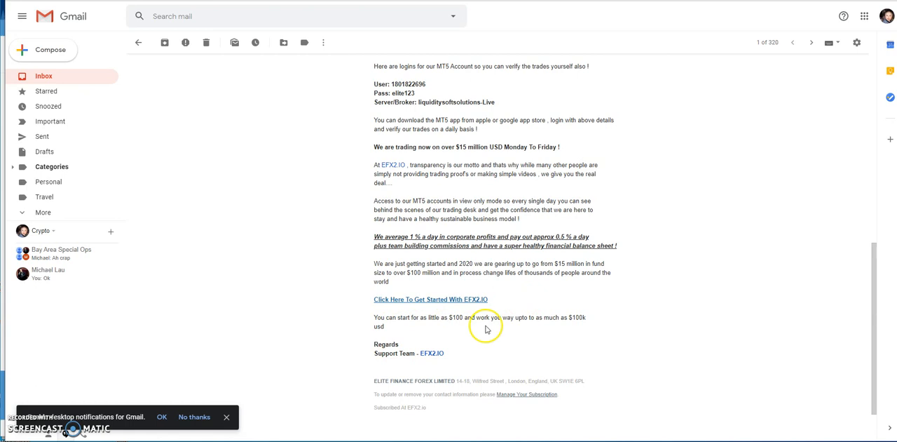
pyautogui.moveTo(585, 326)
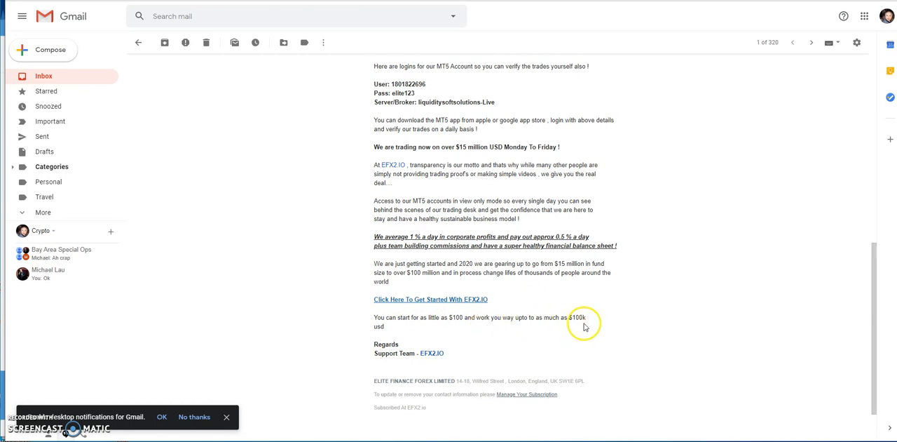
pyautogui.moveTo(470, 347)
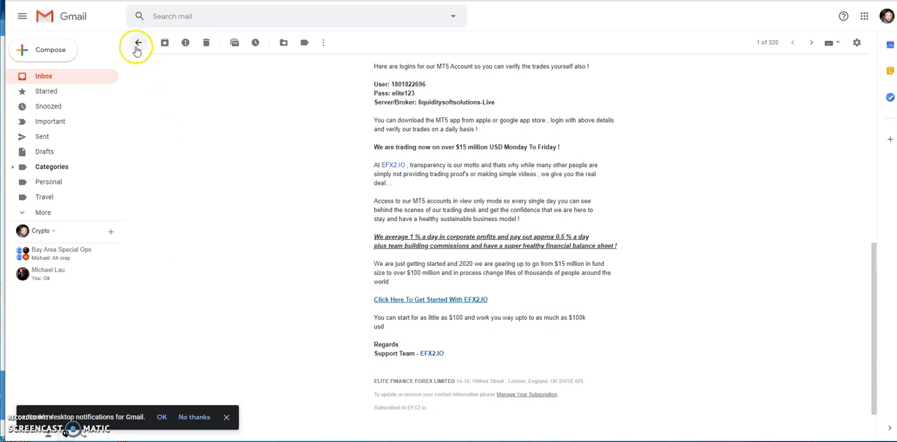
# Bring up the Elite Fin FX dashboard showing the BASIC A $100 package, bonuses and daily profit.
pyautogui.click(137, 42)
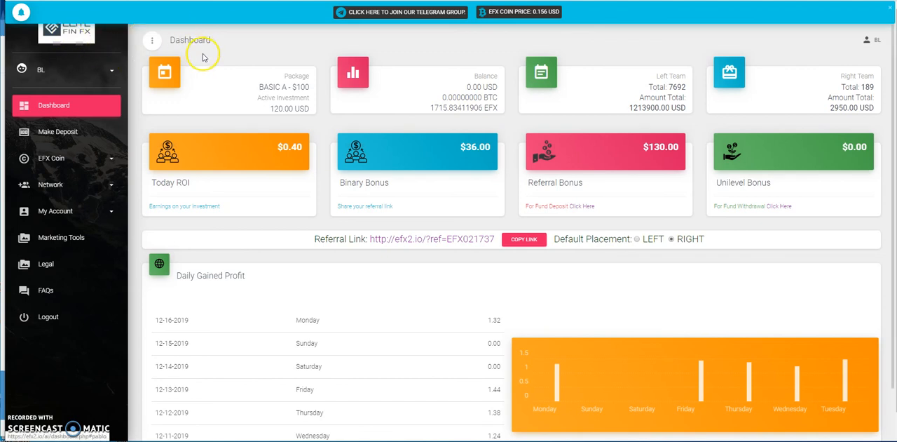
pyautogui.moveTo(263, 55)
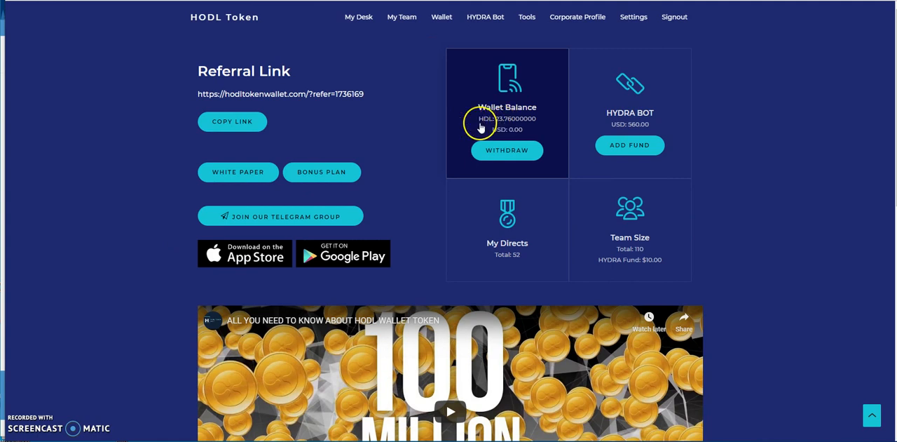
pyautogui.moveTo(592, 106)
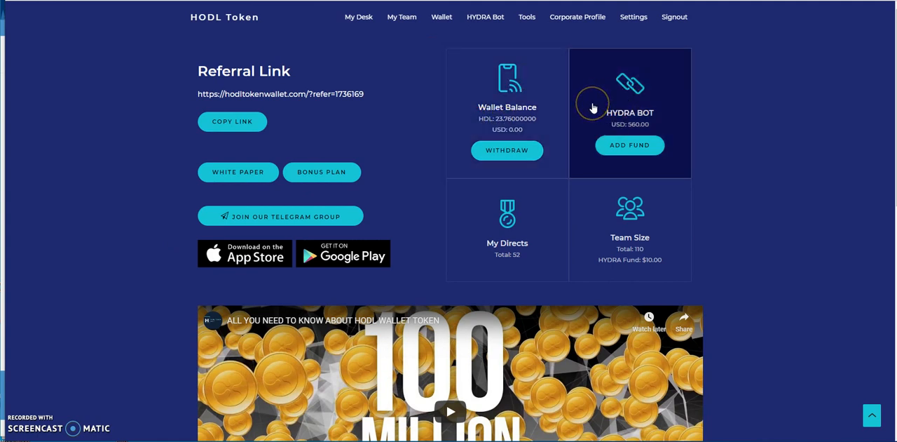
pyautogui.moveTo(340, 126)
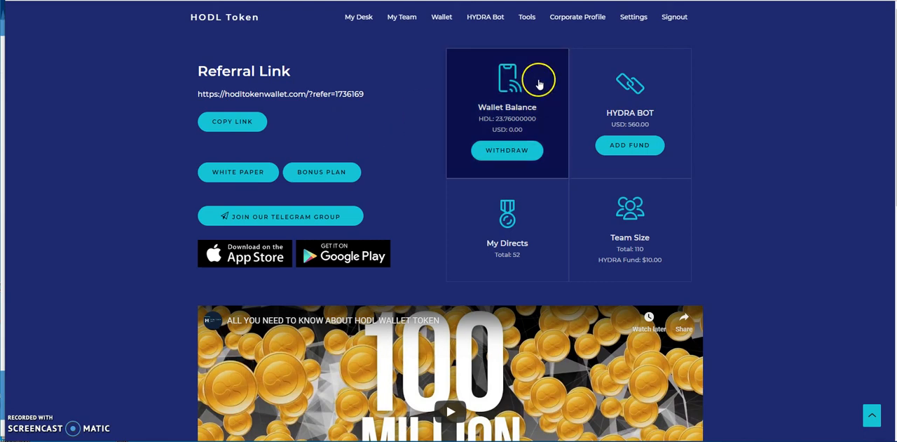
pyautogui.scroll(-3)
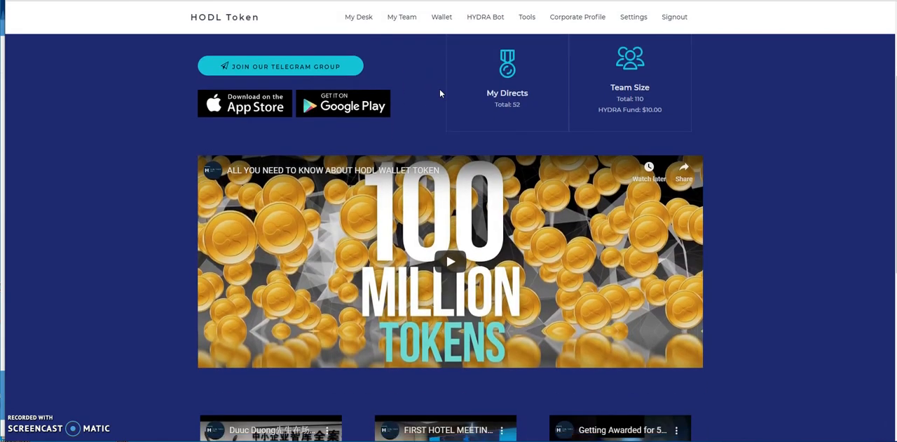
pyautogui.scroll(-3)
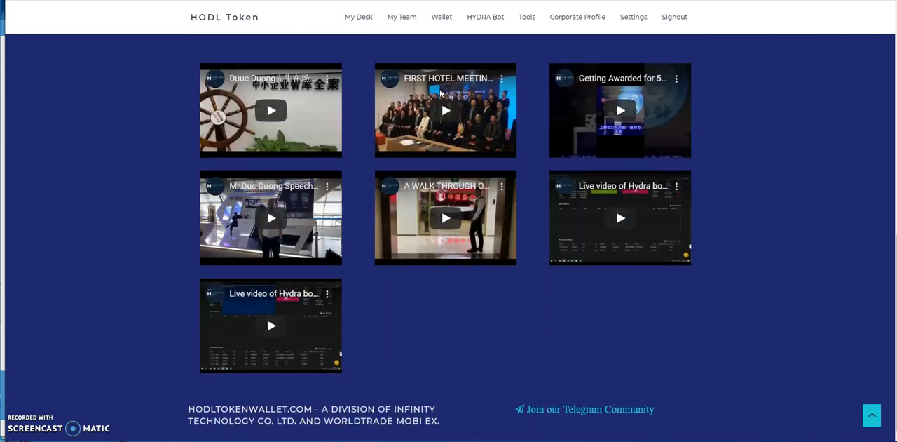
pyautogui.click(359, 17)
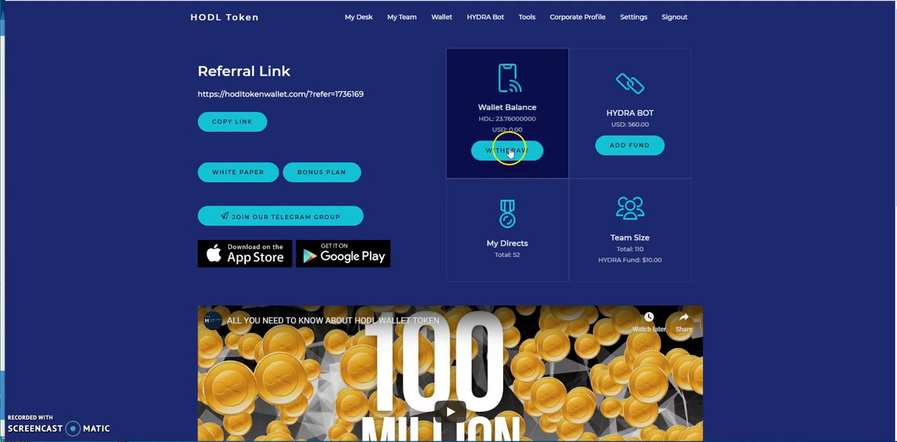
pyautogui.moveTo(415, 115)
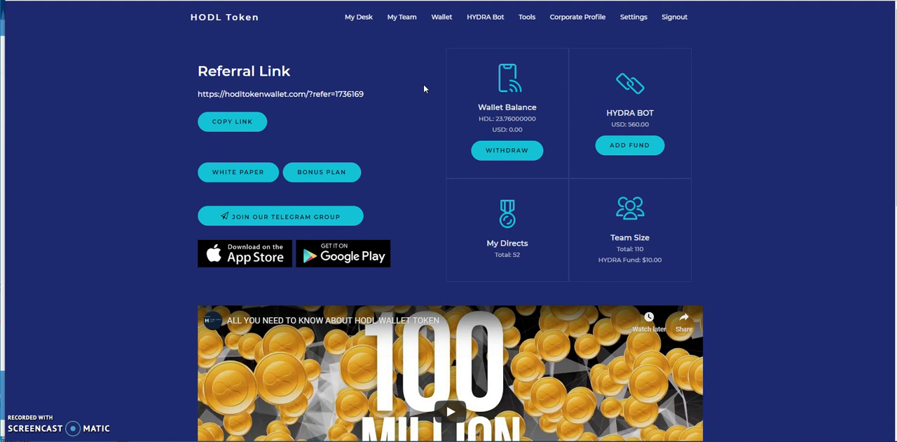
pyautogui.moveTo(421, 90)
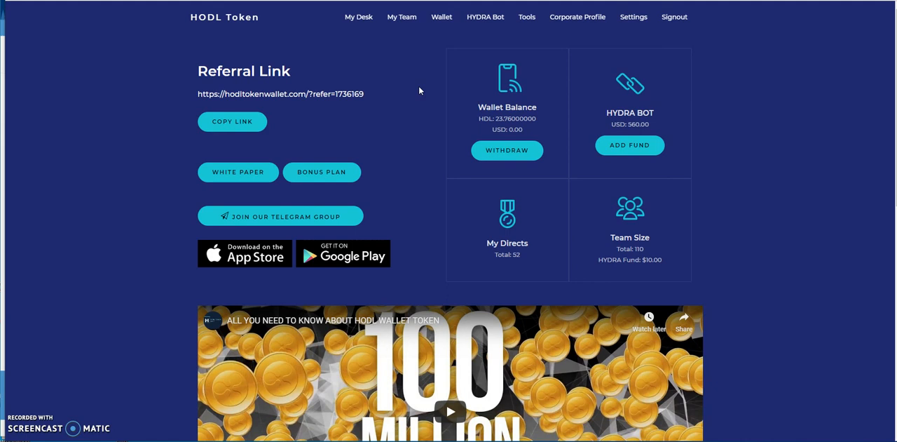
pyautogui.moveTo(431, 101)
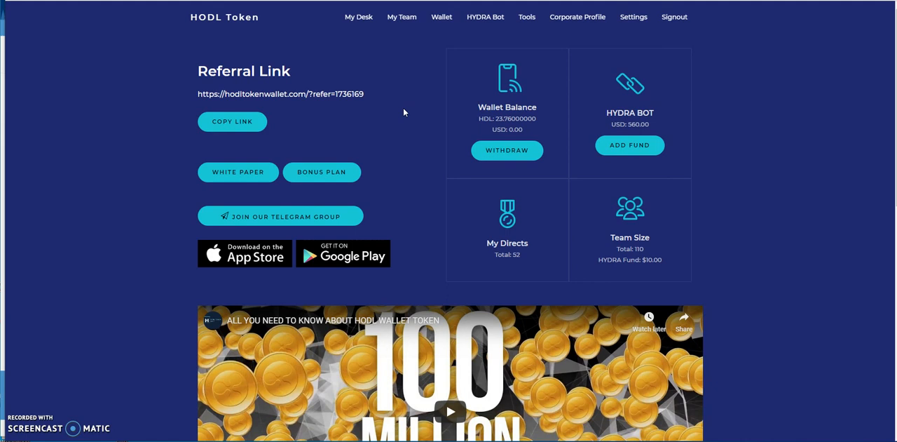
pyautogui.scroll(-3)
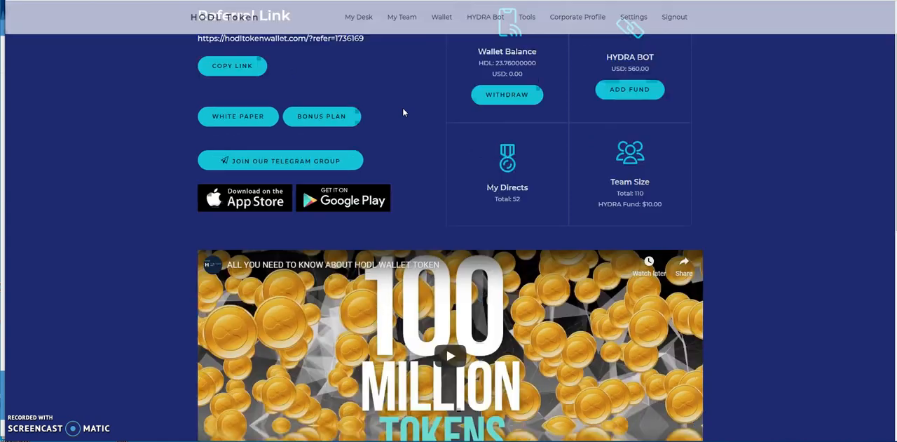